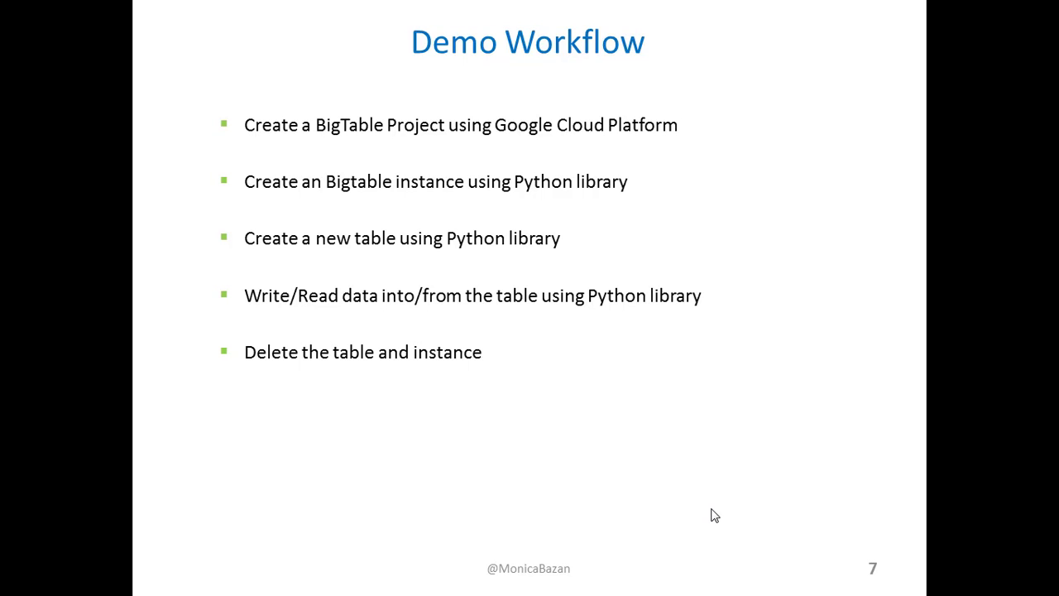
# Advance the slide show past slide 7, Demo Workflow, to the next slide
pyautogui.press('Right')
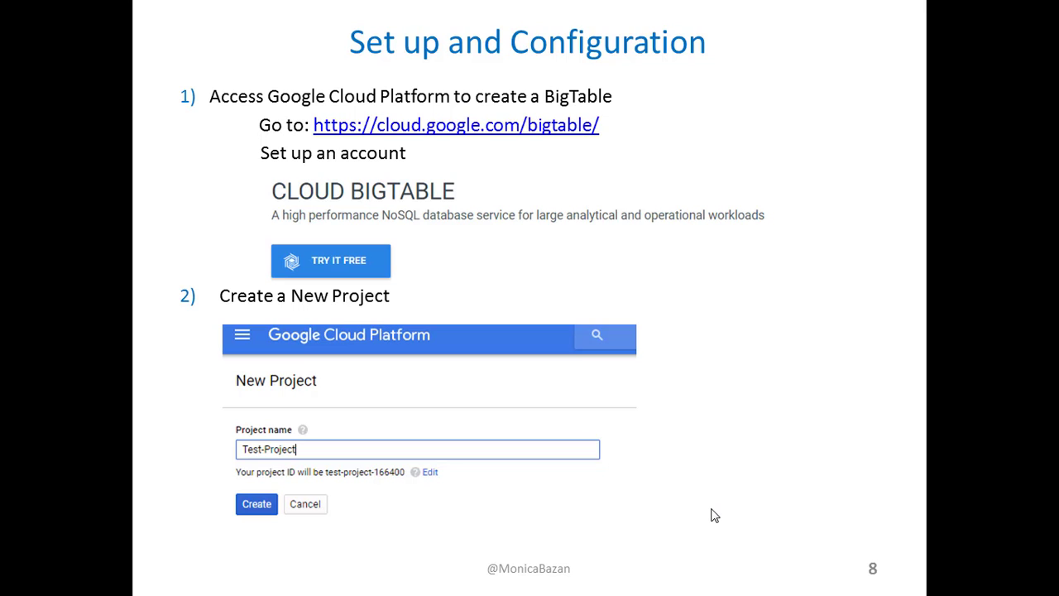
pyautogui.moveTo(931, 490)
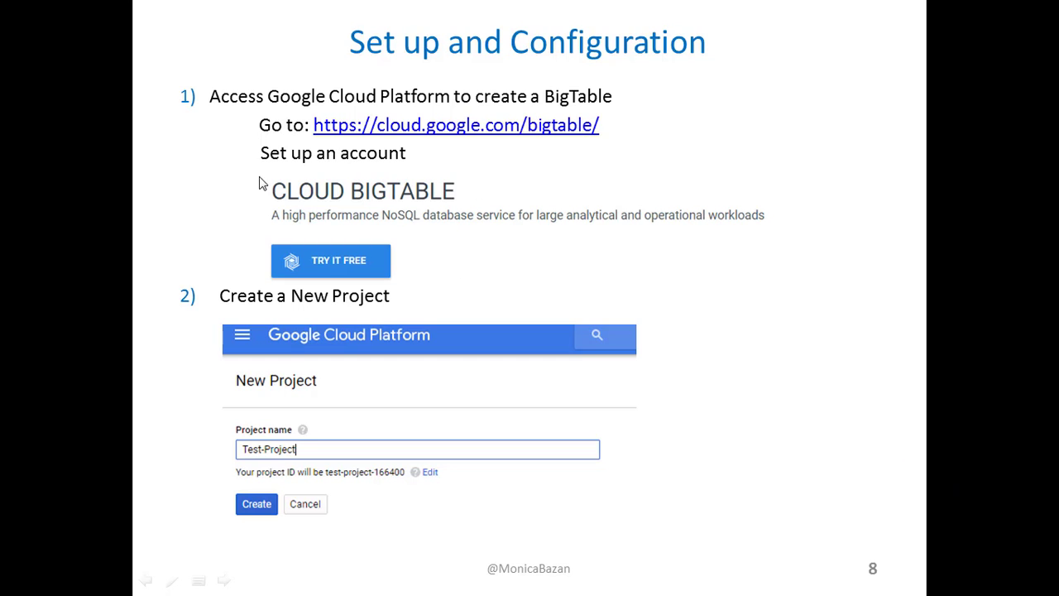
pyautogui.moveTo(602, 146)
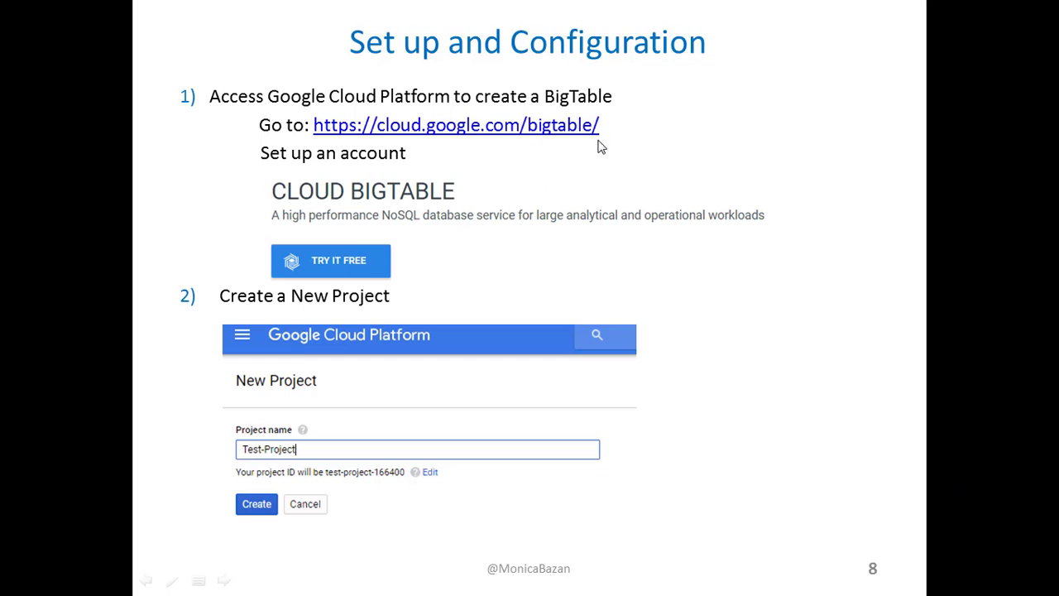
pyautogui.moveTo(511, 240)
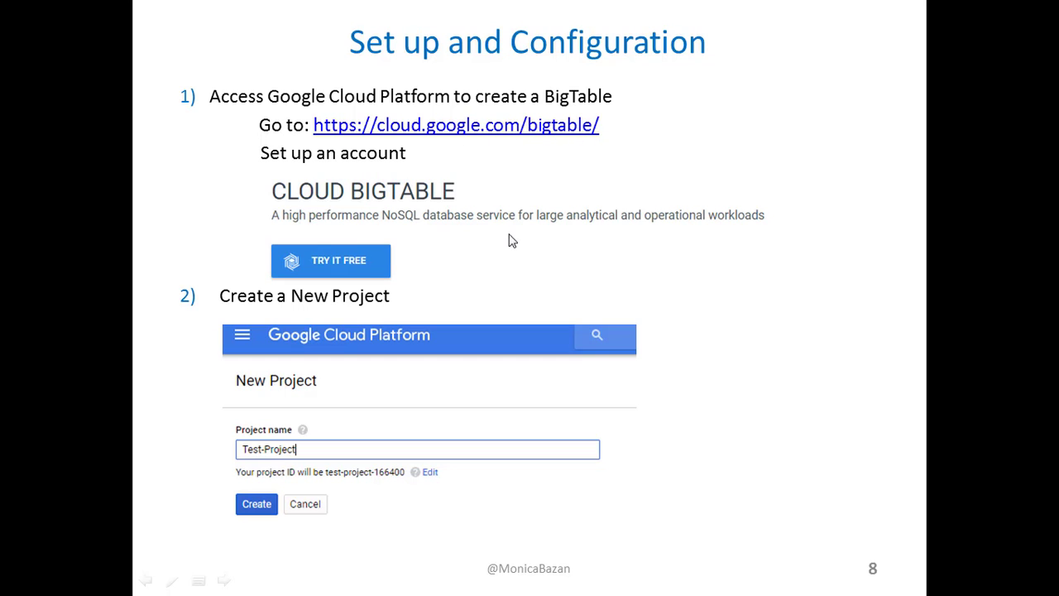
pyautogui.moveTo(455, 234)
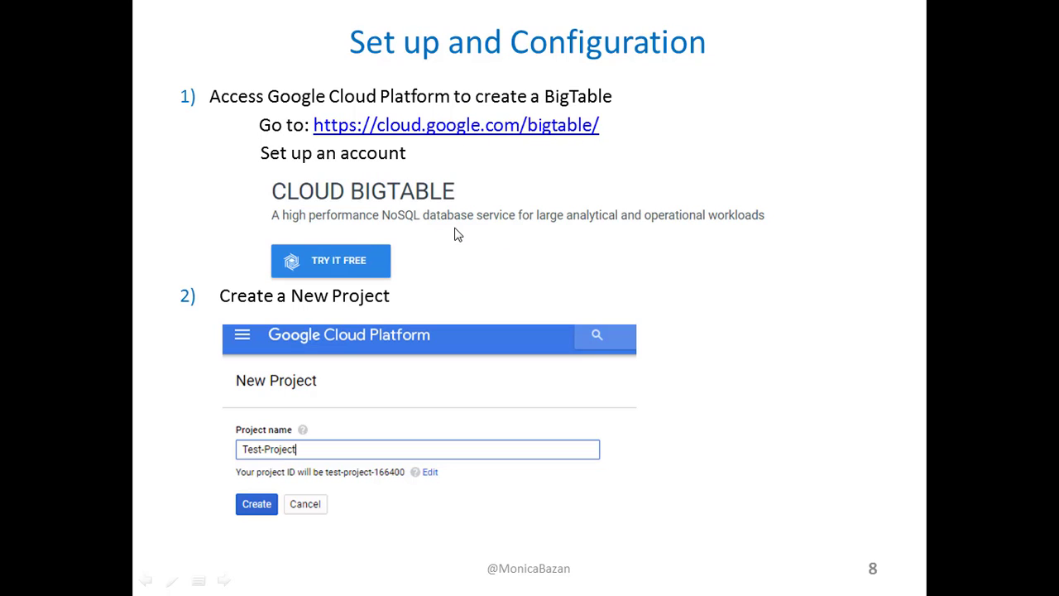
pyautogui.moveTo(535, 298)
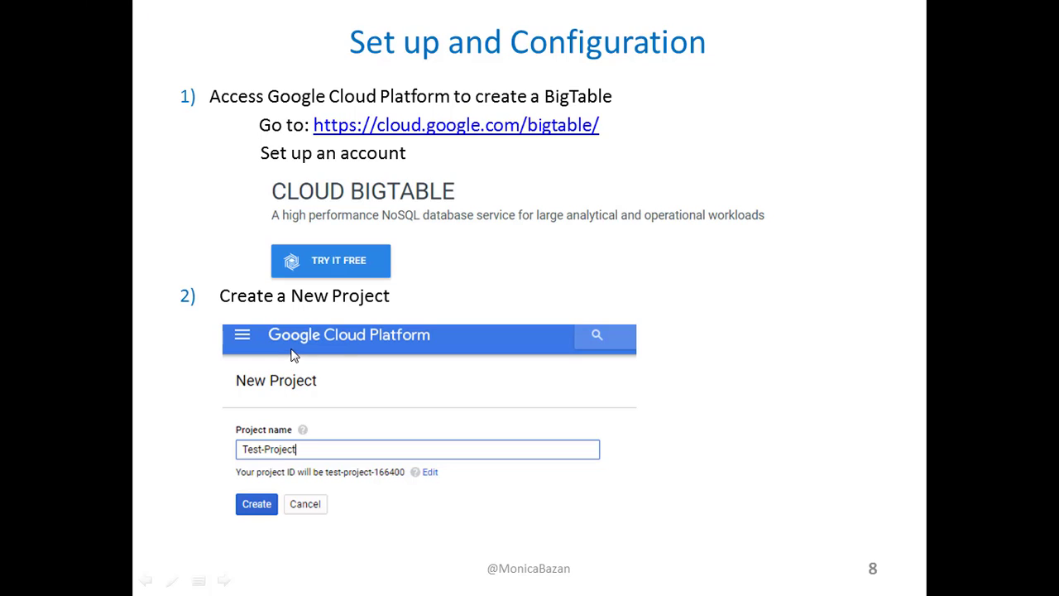
pyautogui.moveTo(288, 405)
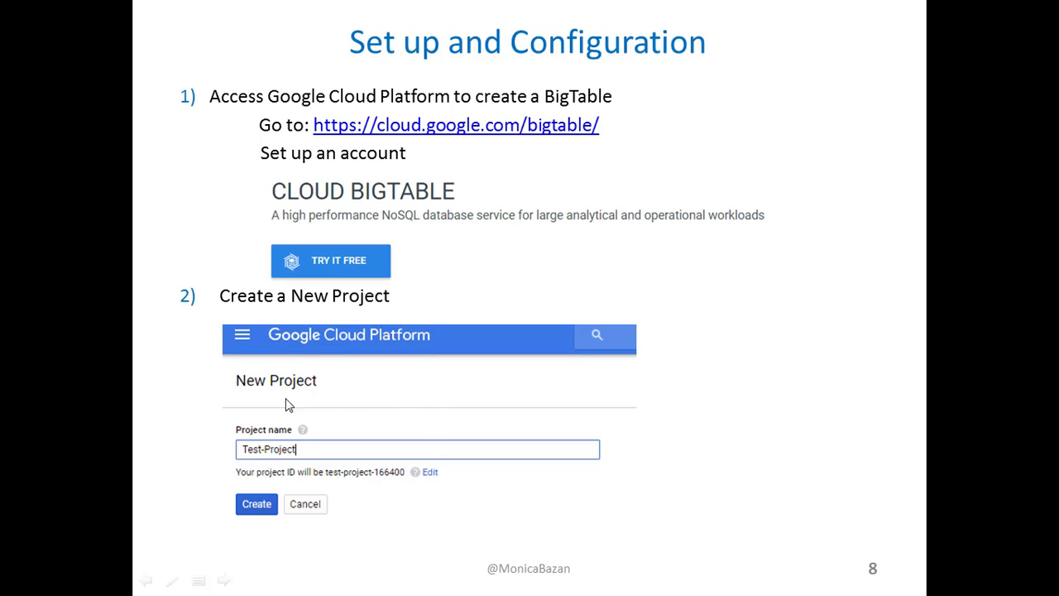
pyautogui.moveTo(298, 523)
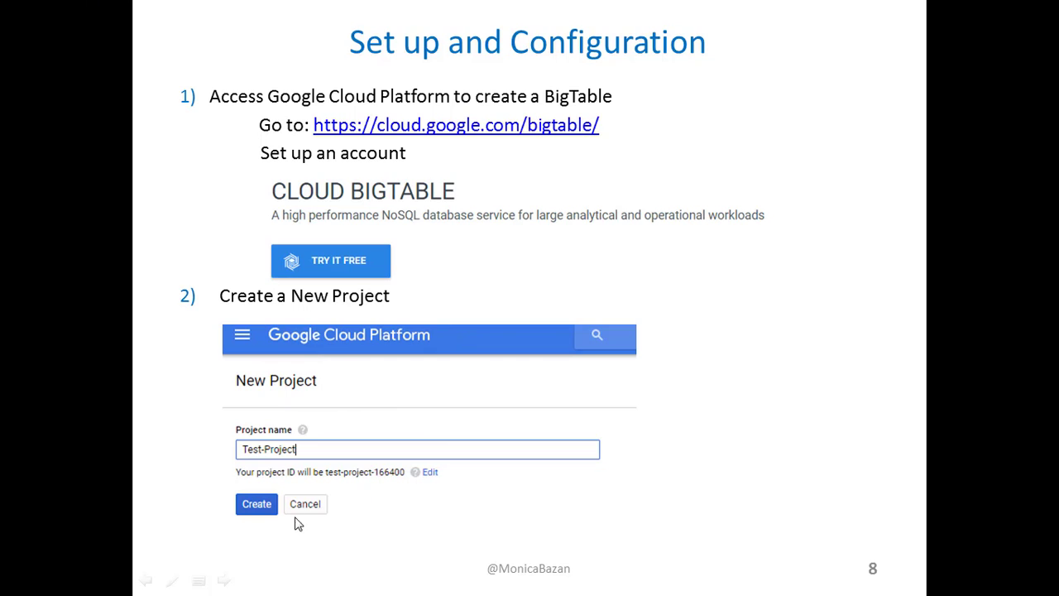
pyautogui.moveTo(471, 404)
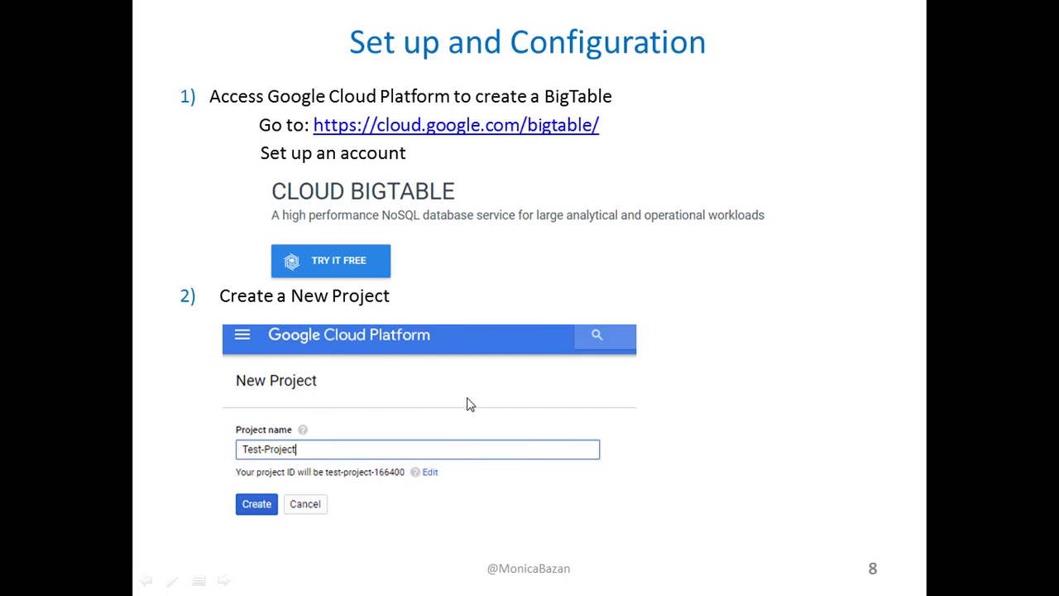
pyautogui.moveTo(265, 461)
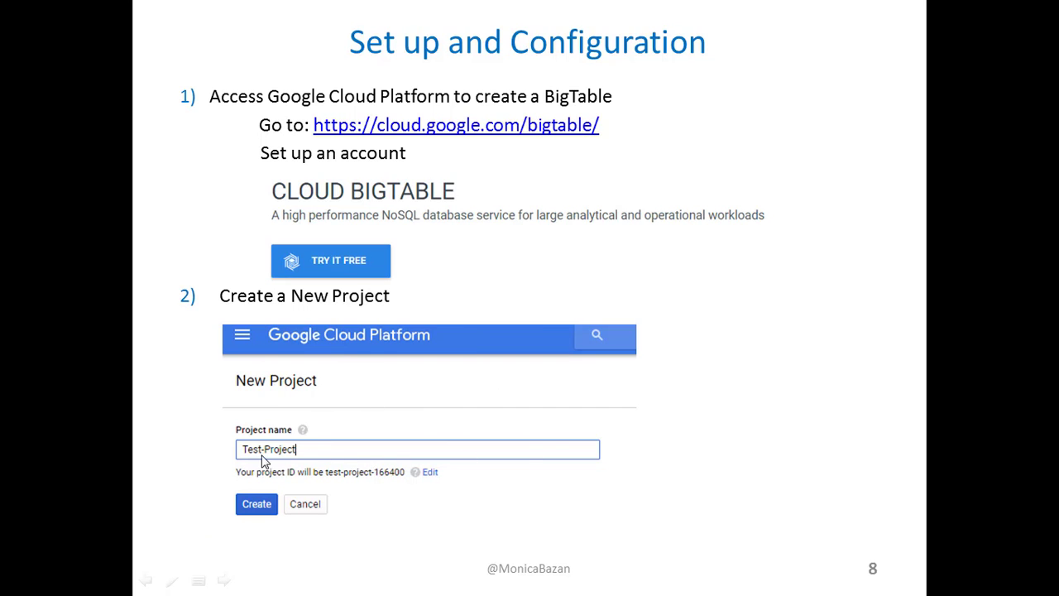
pyautogui.moveTo(314, 482)
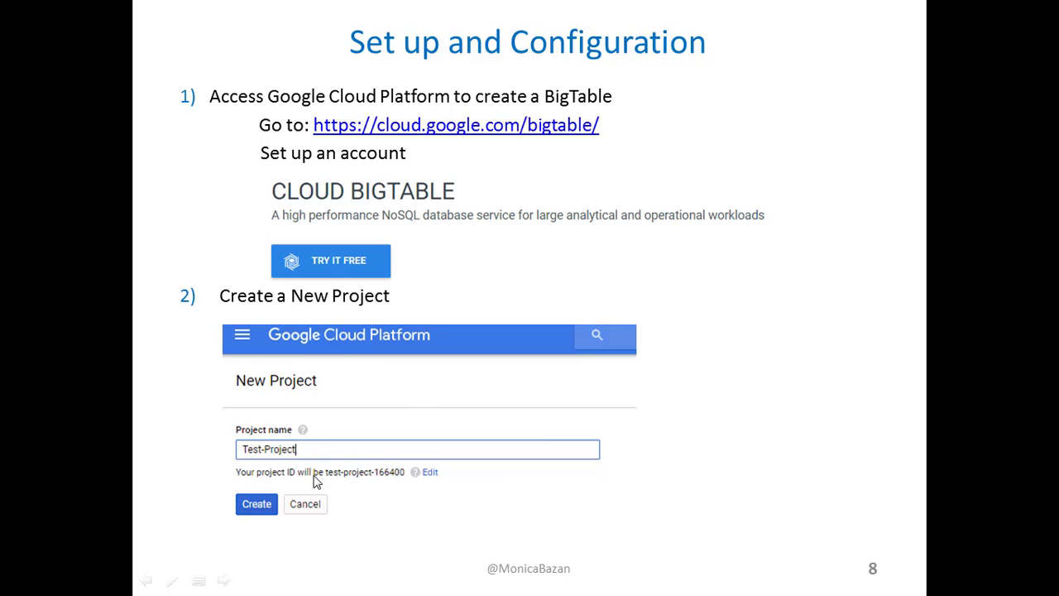
pyautogui.moveTo(395, 486)
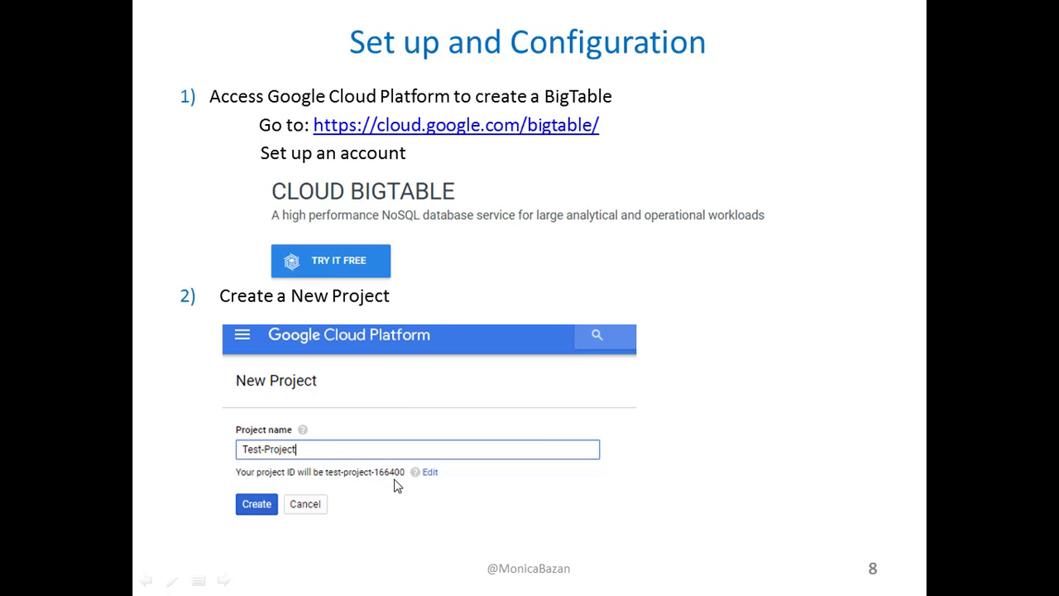
pyautogui.moveTo(513, 493)
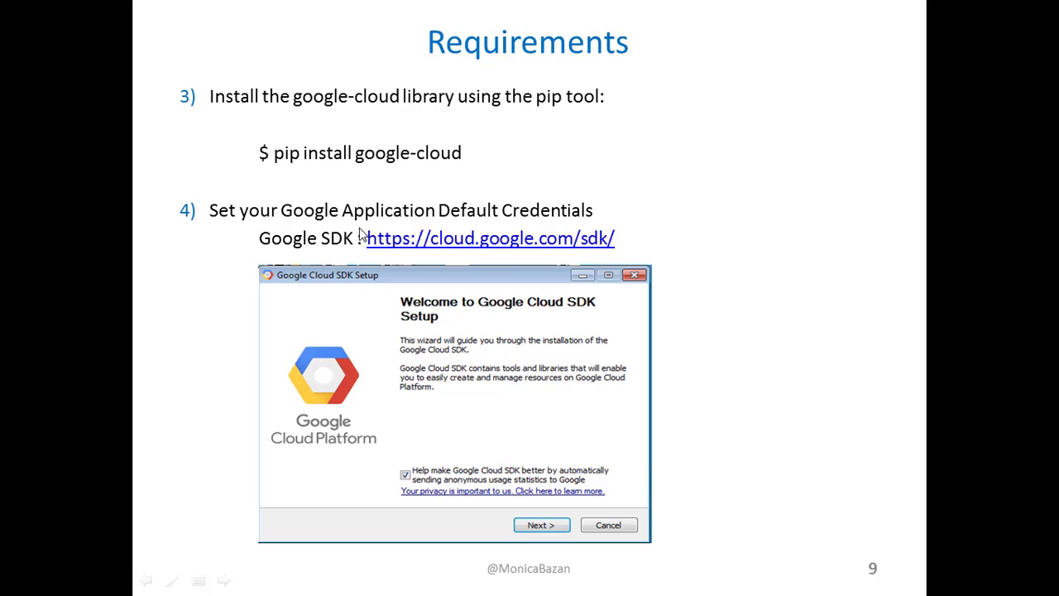
pyautogui.moveTo(296, 147)
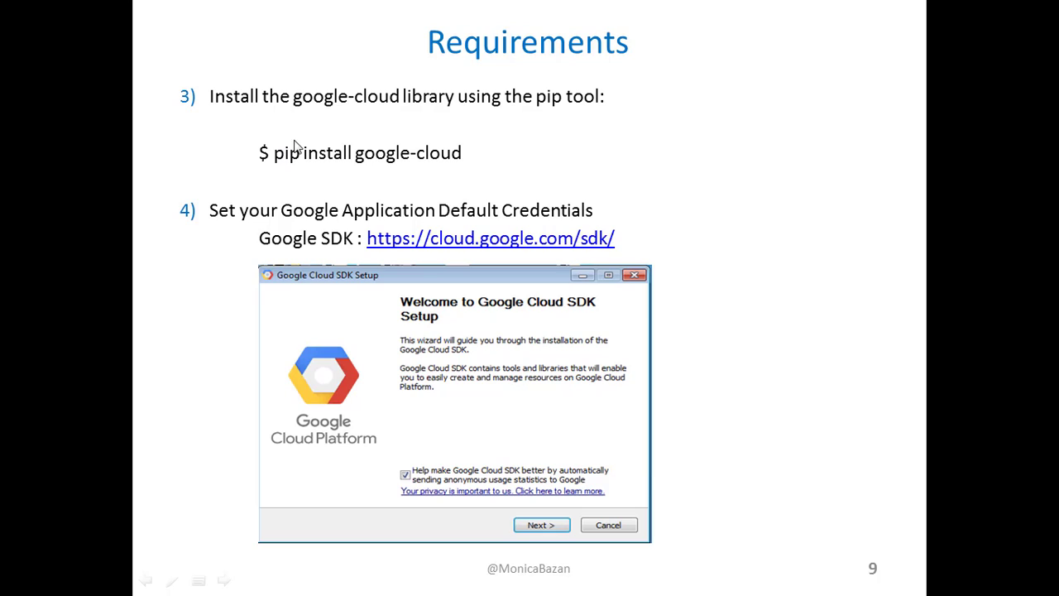
pyautogui.moveTo(286, 199)
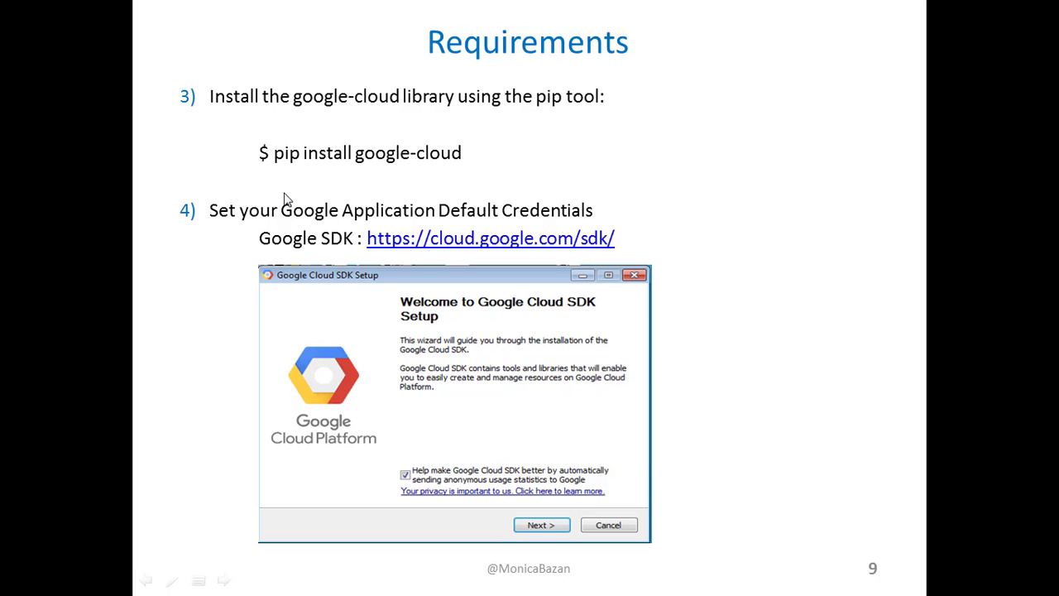
pyautogui.moveTo(303, 178)
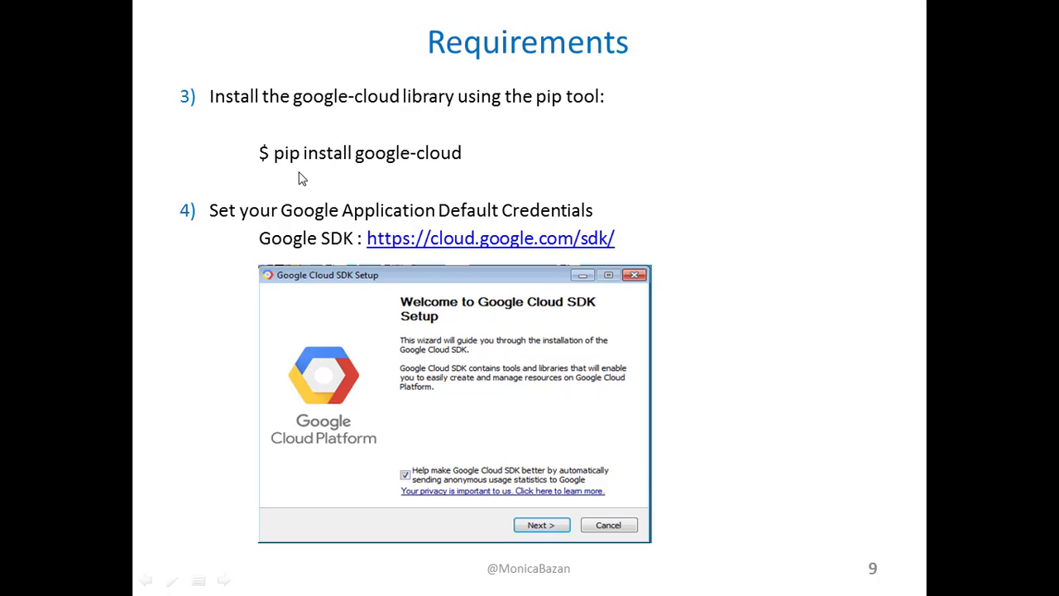
pyautogui.moveTo(485, 173)
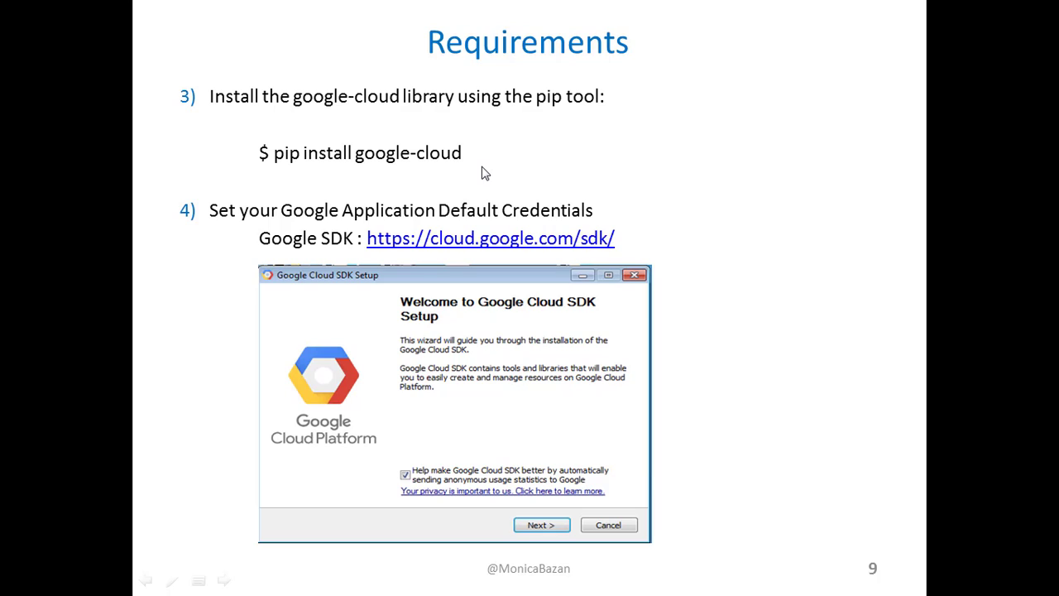
pyautogui.moveTo(309, 186)
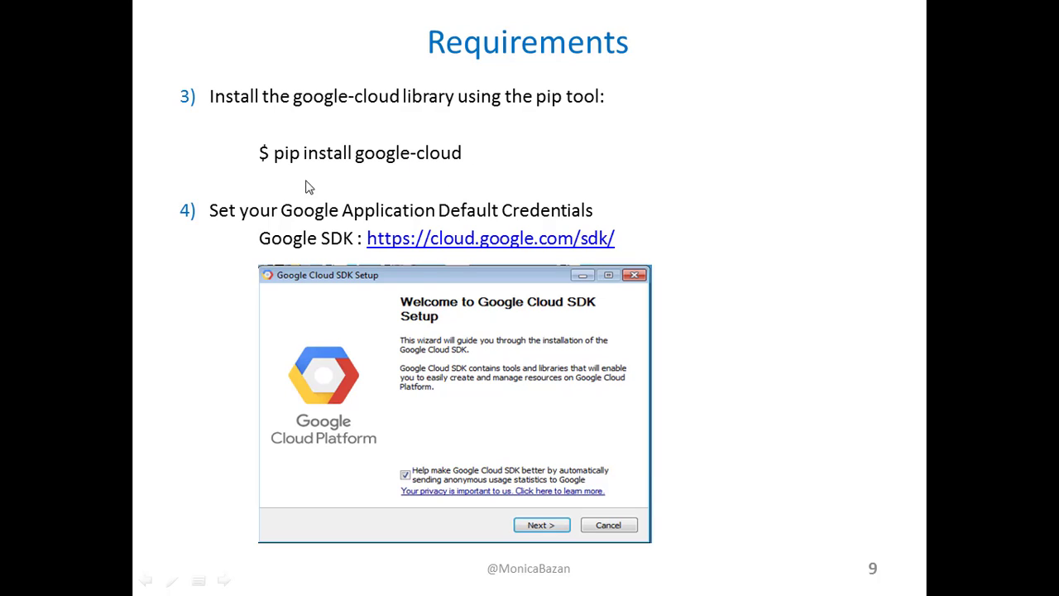
pyautogui.moveTo(252, 231)
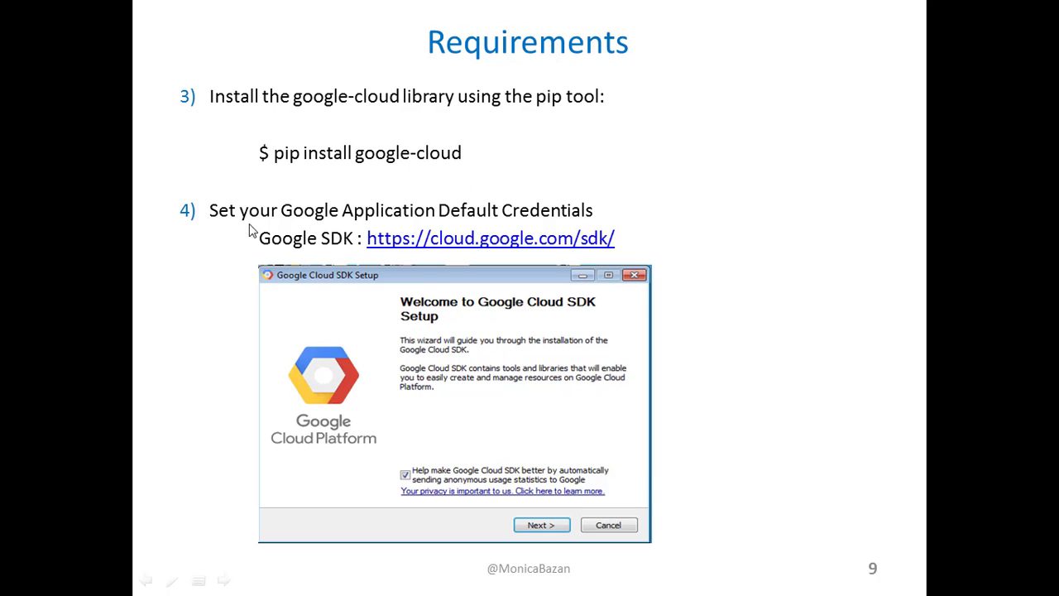
pyautogui.moveTo(701, 226)
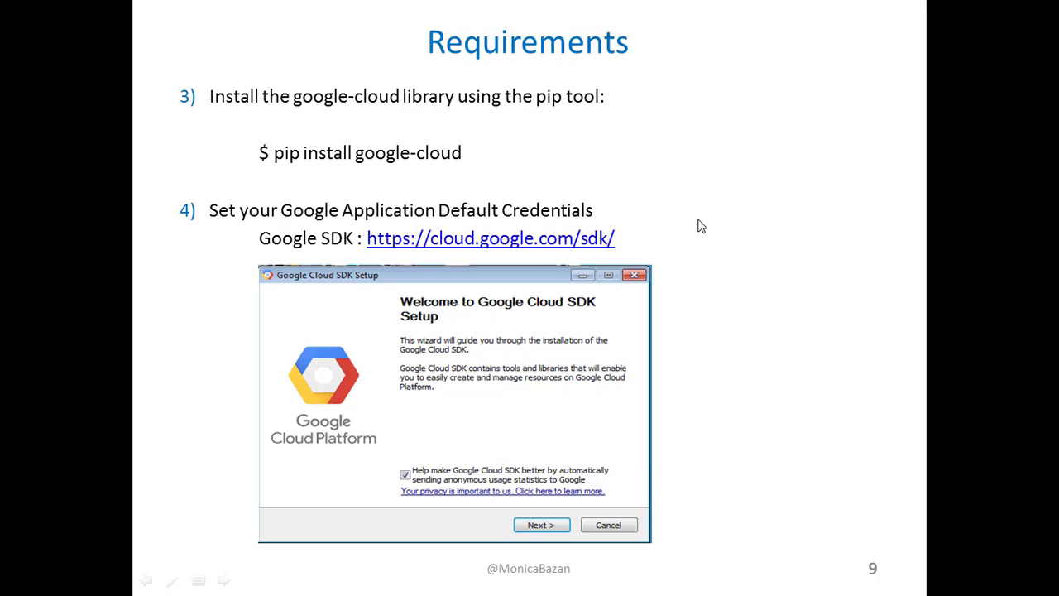
pyautogui.moveTo(807, 136)
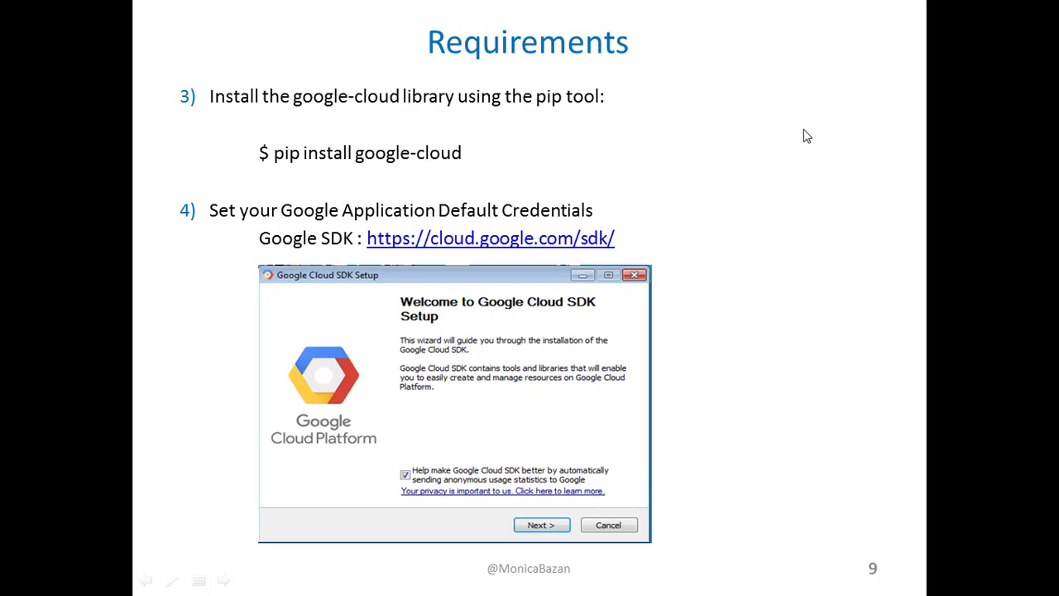
pyautogui.moveTo(719, 306)
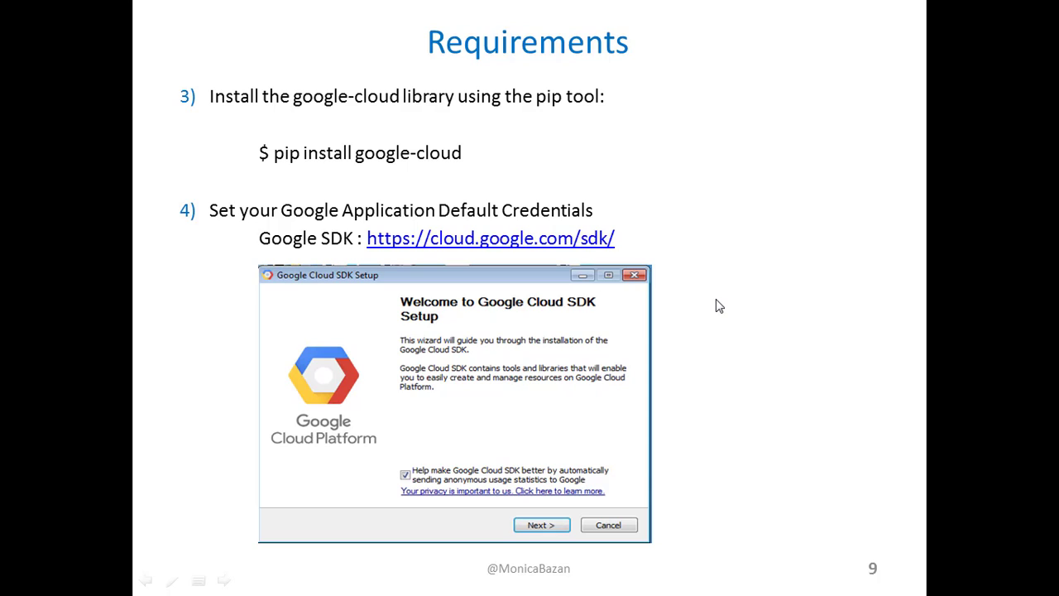
pyautogui.moveTo(565, 248)
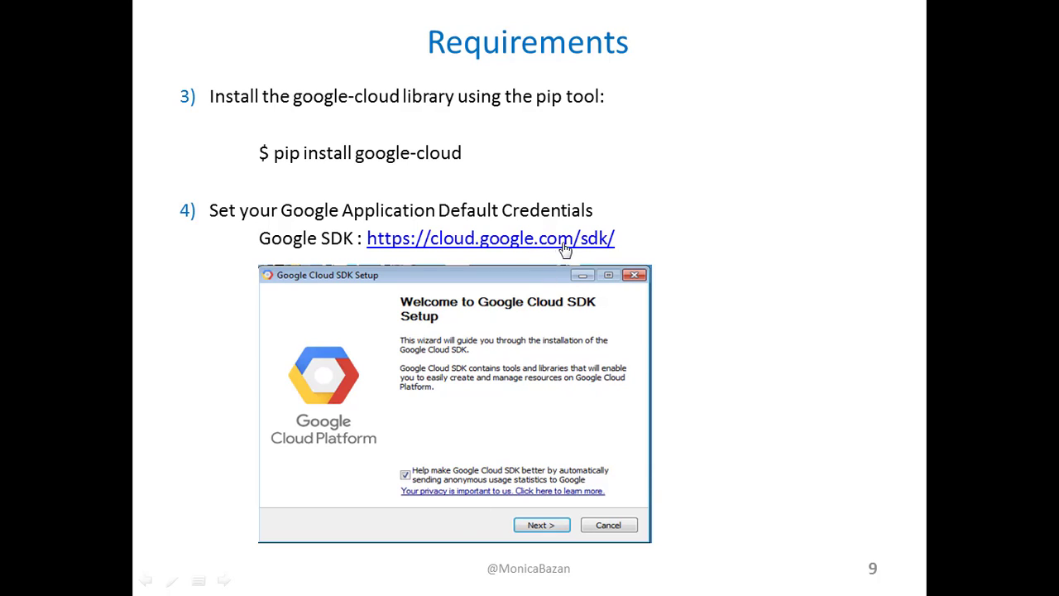
pyautogui.moveTo(695, 519)
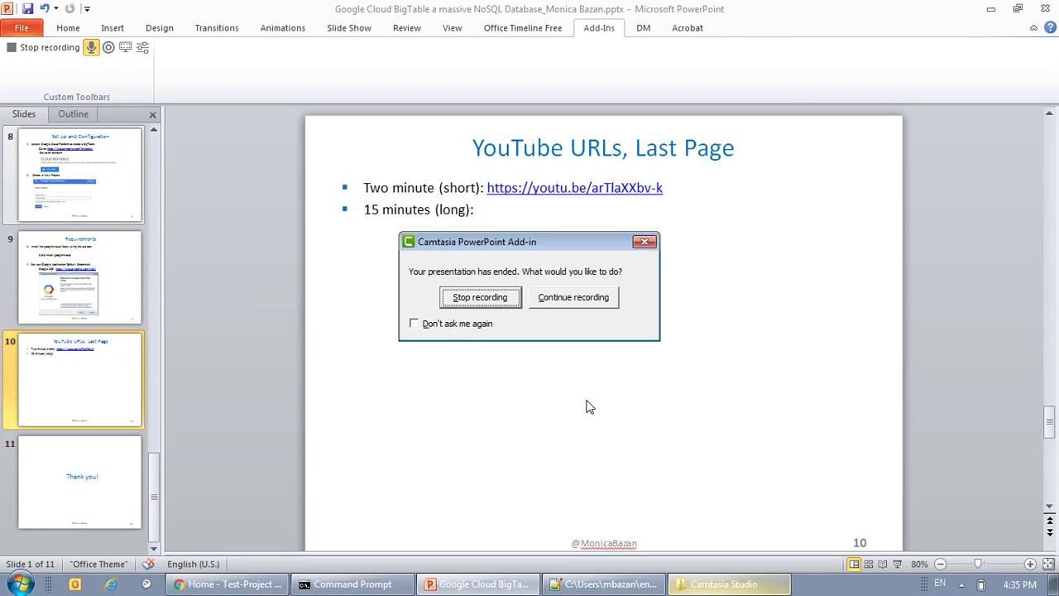
# Dismiss the end-of-show prompt and switch to Chrome showing the Test-Project console
pyautogui.click(480, 297)
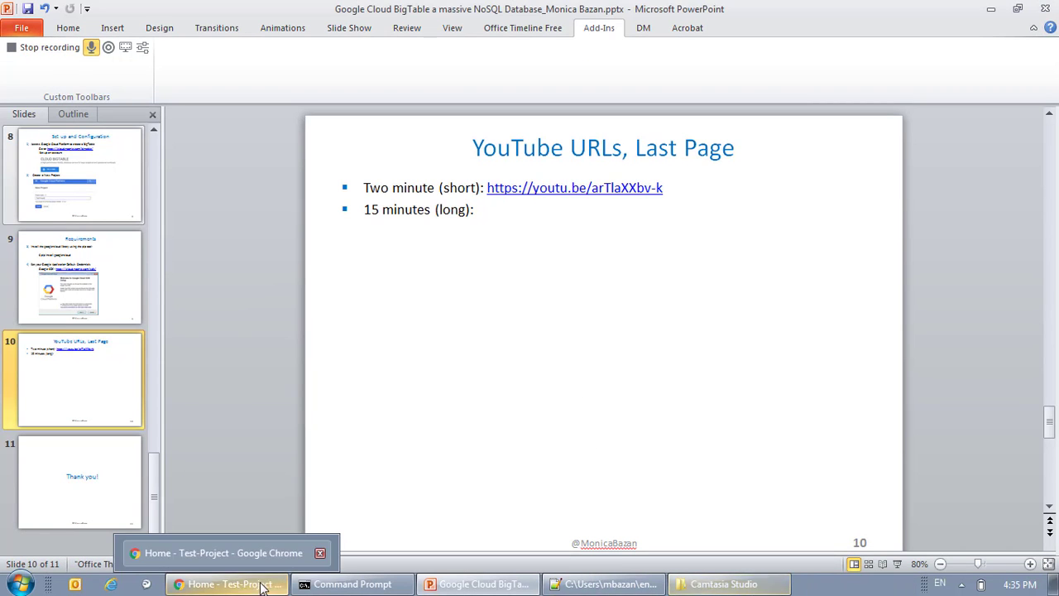
pyautogui.click(223, 552)
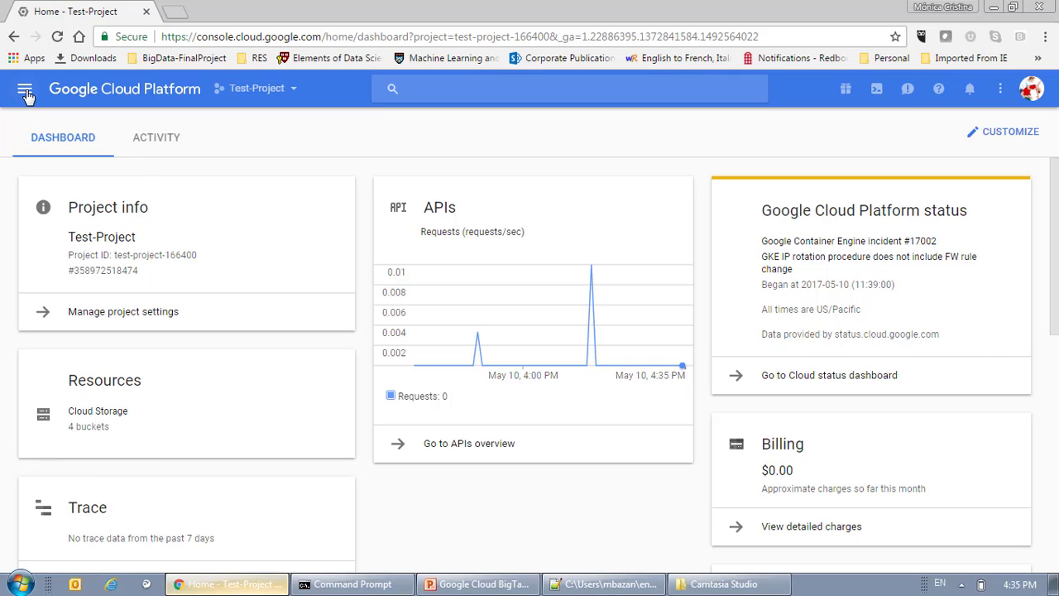
# Navigate from the products menu to the Bigtable section of the console
pyautogui.click(25, 89)
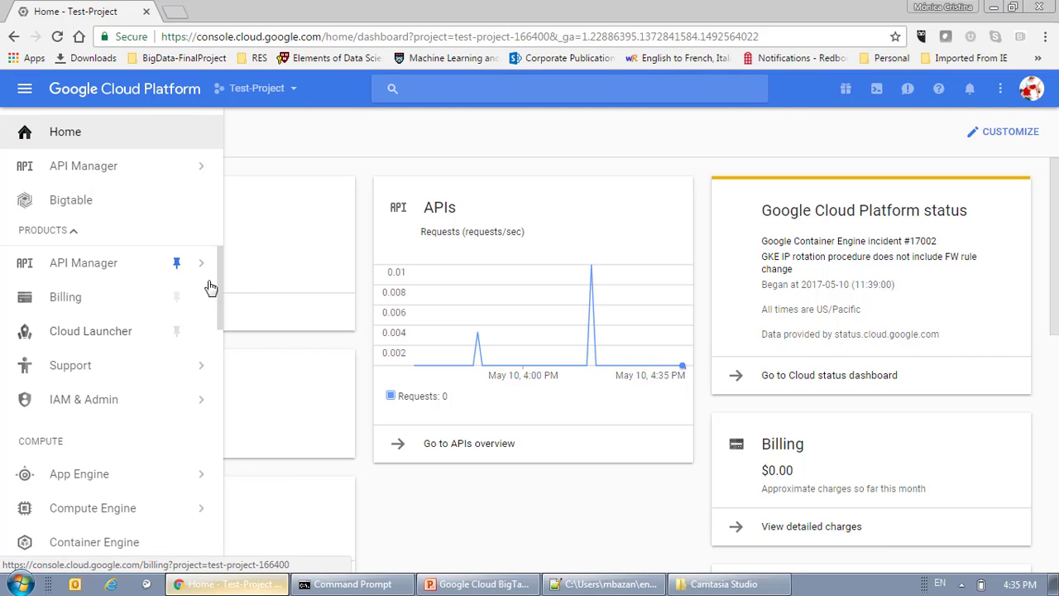
pyautogui.scroll(-3)
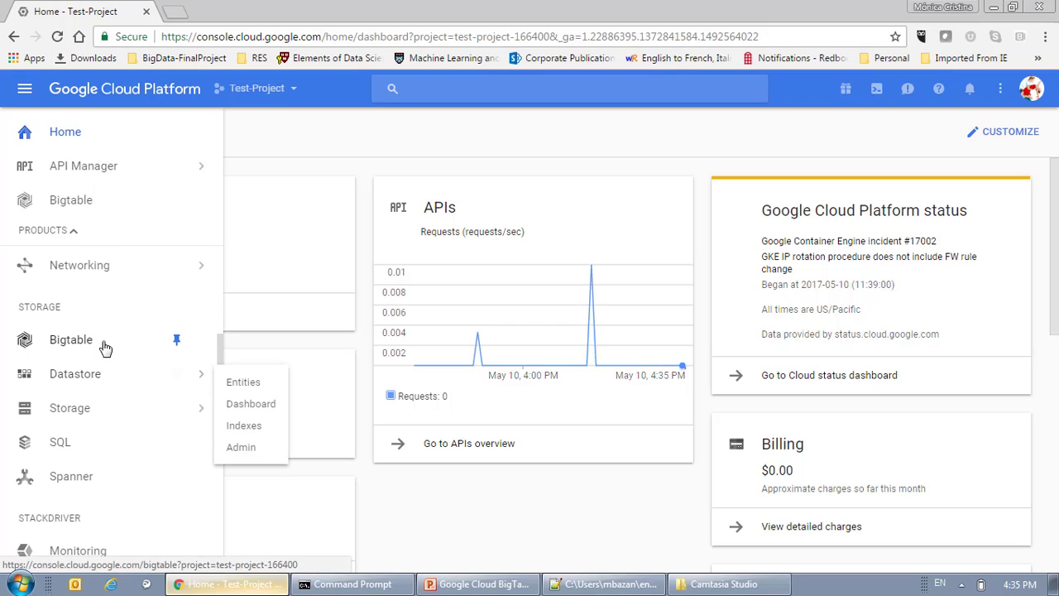
pyautogui.click(71, 339)
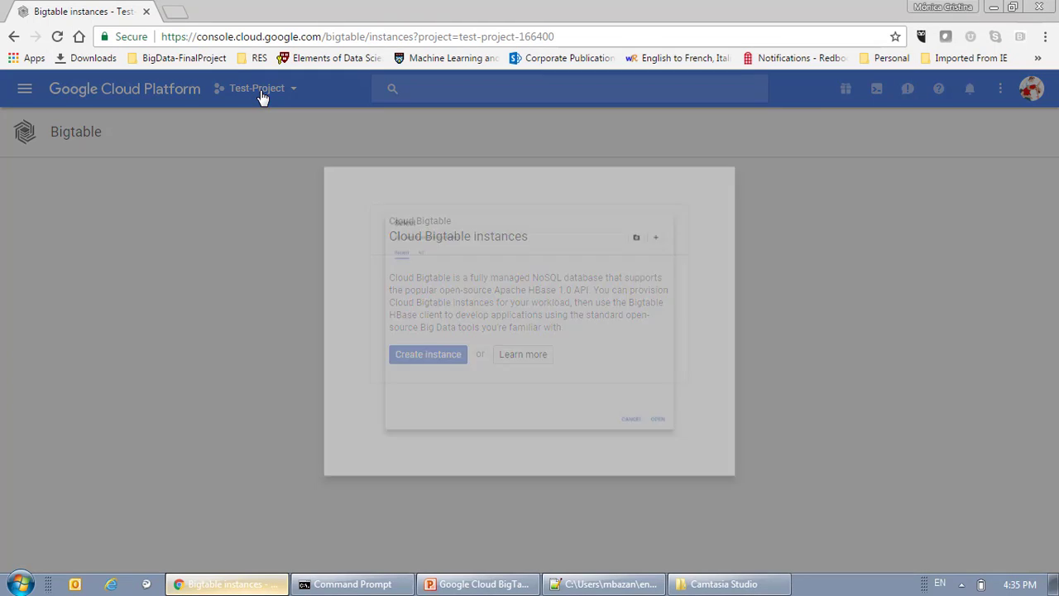
# Keep Test-Project in the project selector, then bring up the bigtable_instance.py script in Notepad++
pyautogui.click(257, 88)
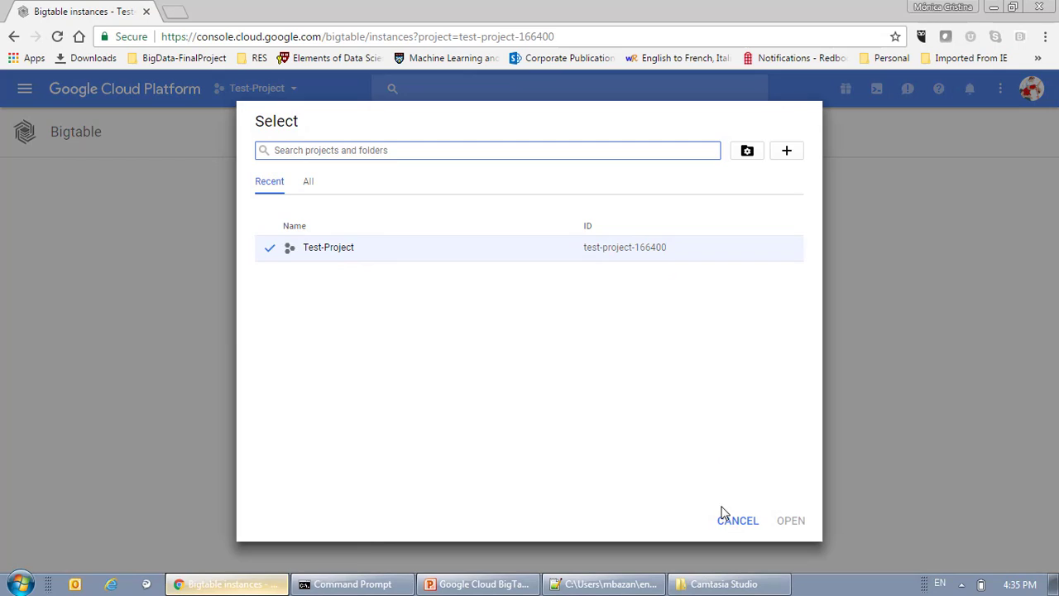
pyautogui.click(737, 521)
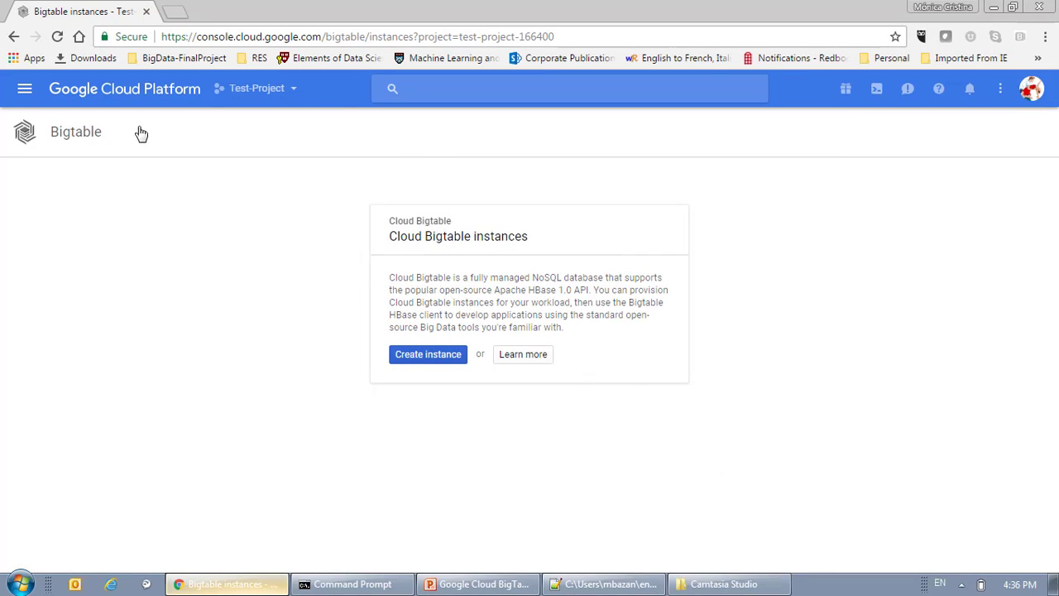
pyautogui.moveTo(122, 226)
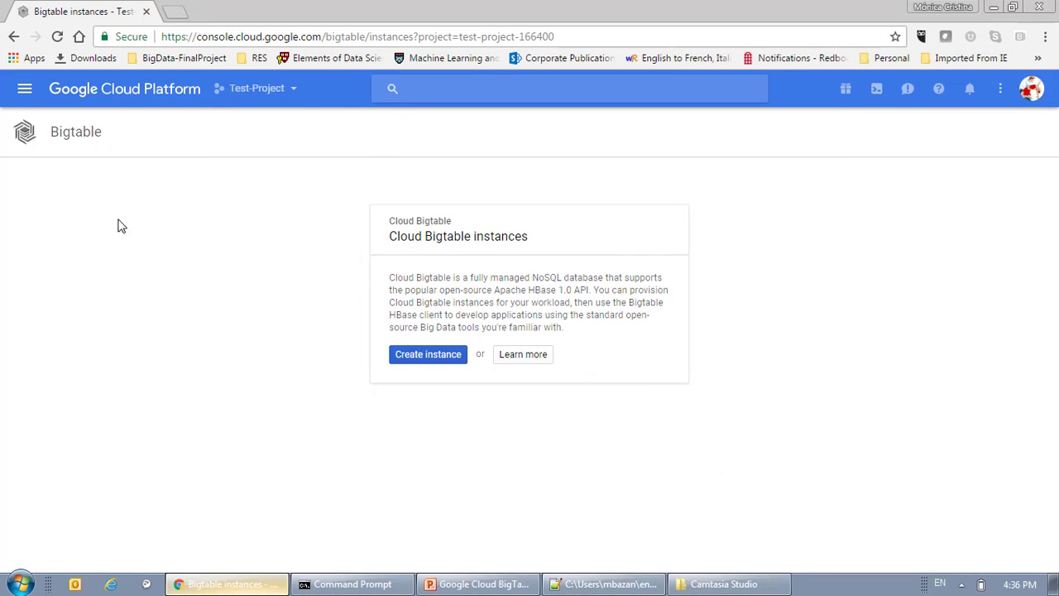
pyautogui.moveTo(758, 452)
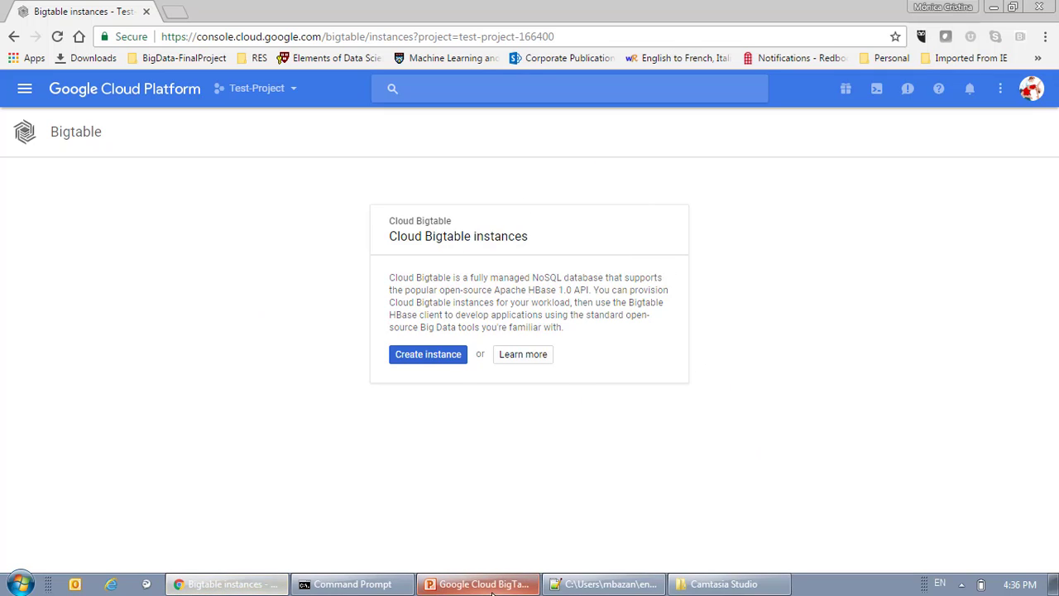
pyautogui.click(604, 584)
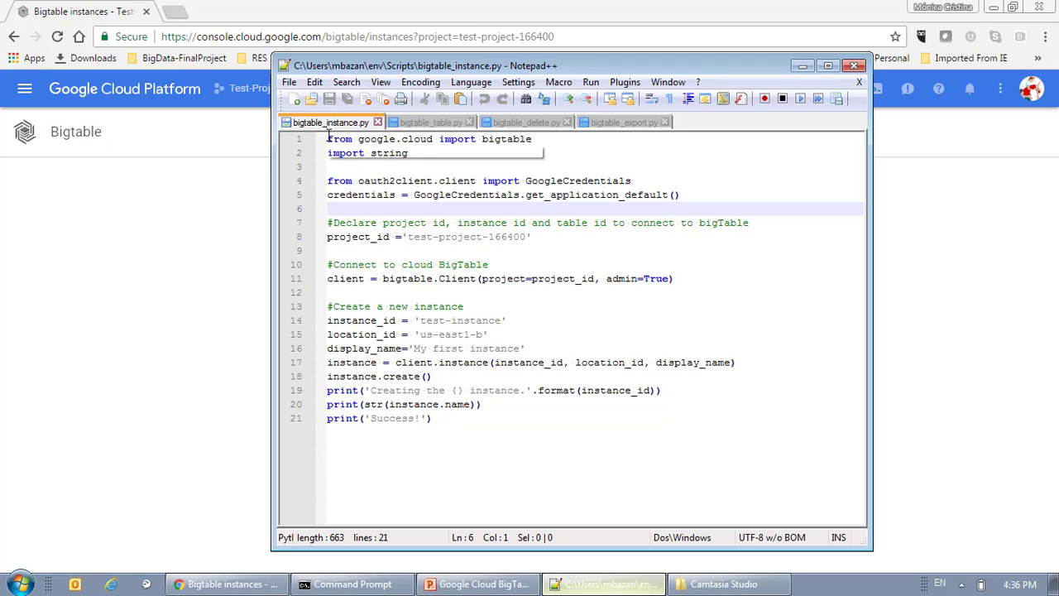
pyautogui.click(376, 138)
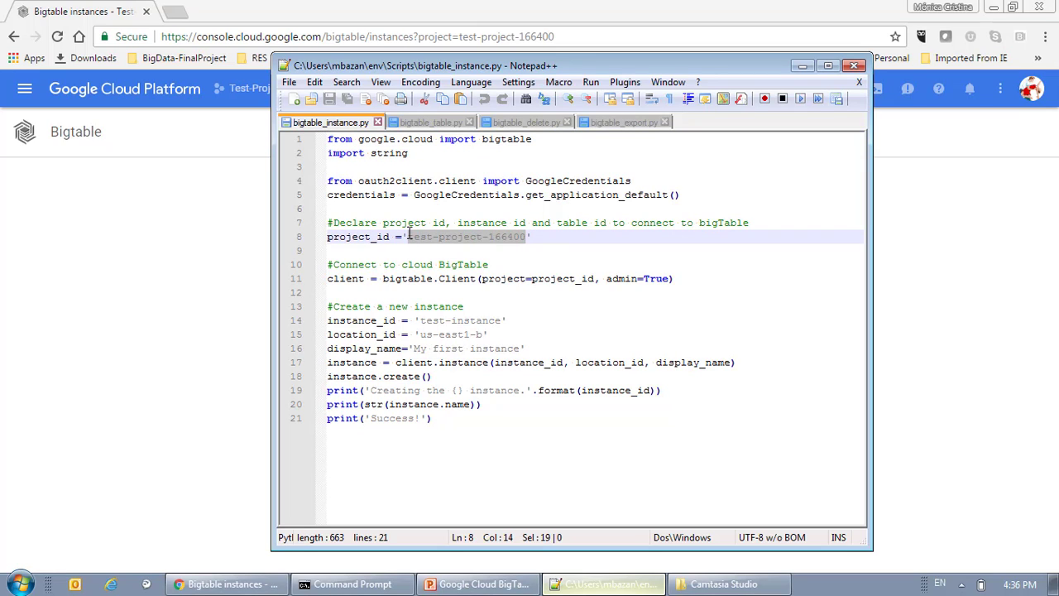
pyautogui.moveTo(537, 247)
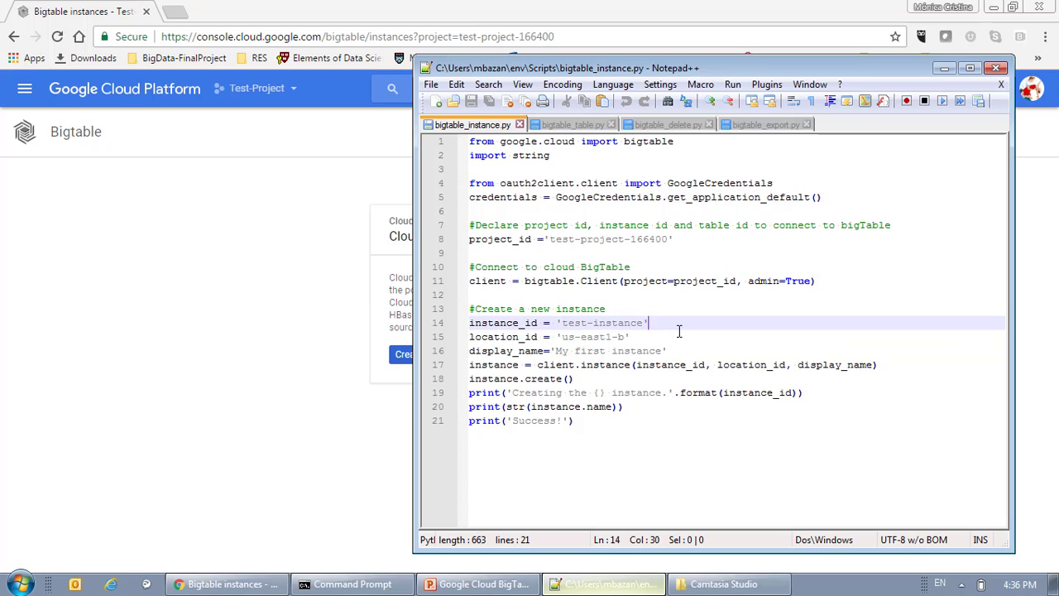
pyautogui.click(662, 337)
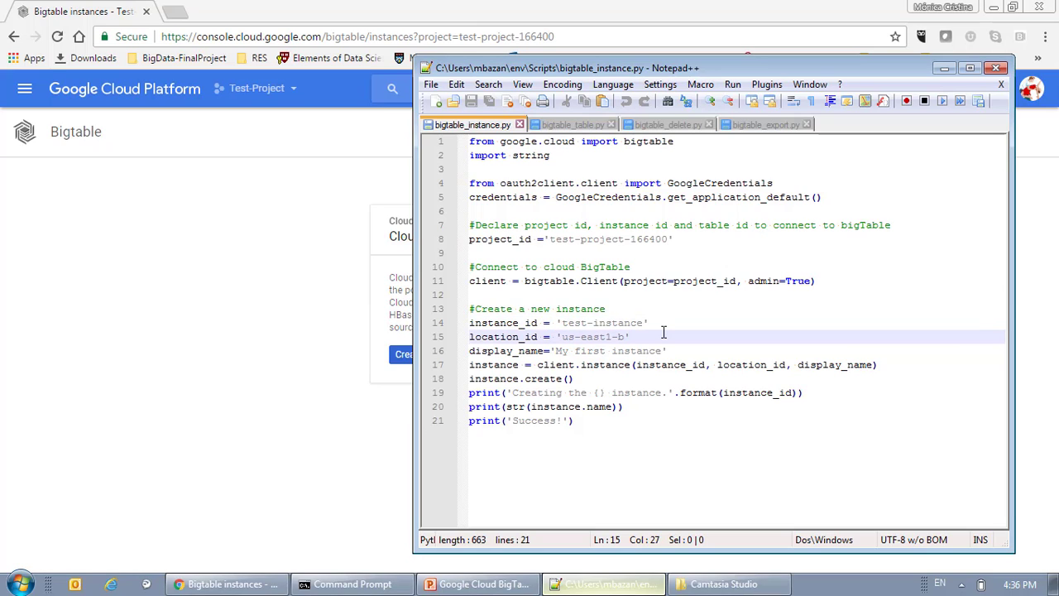
pyautogui.moveTo(616, 337)
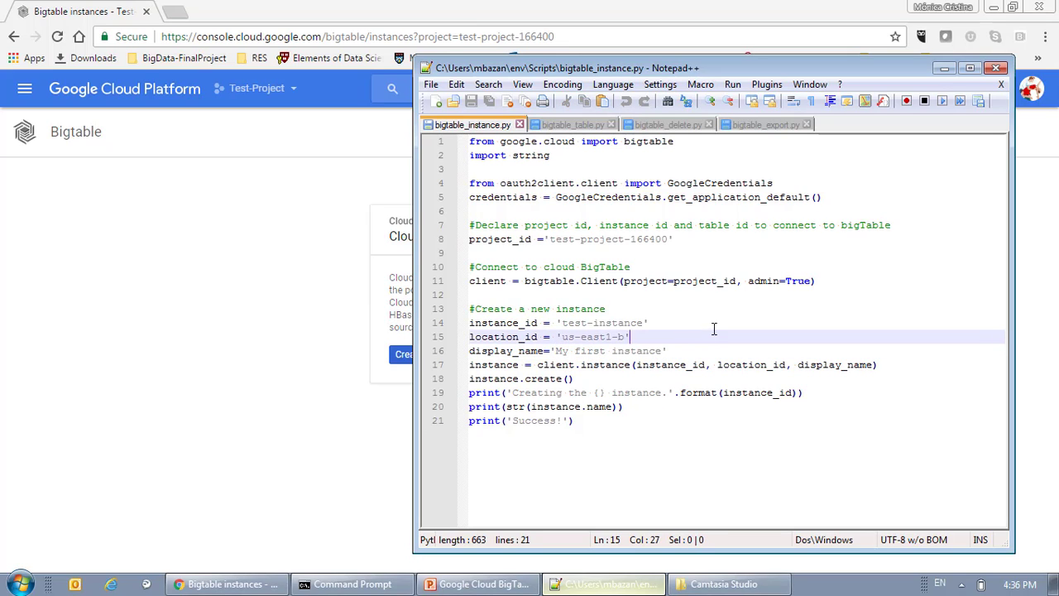
pyautogui.click(651, 322)
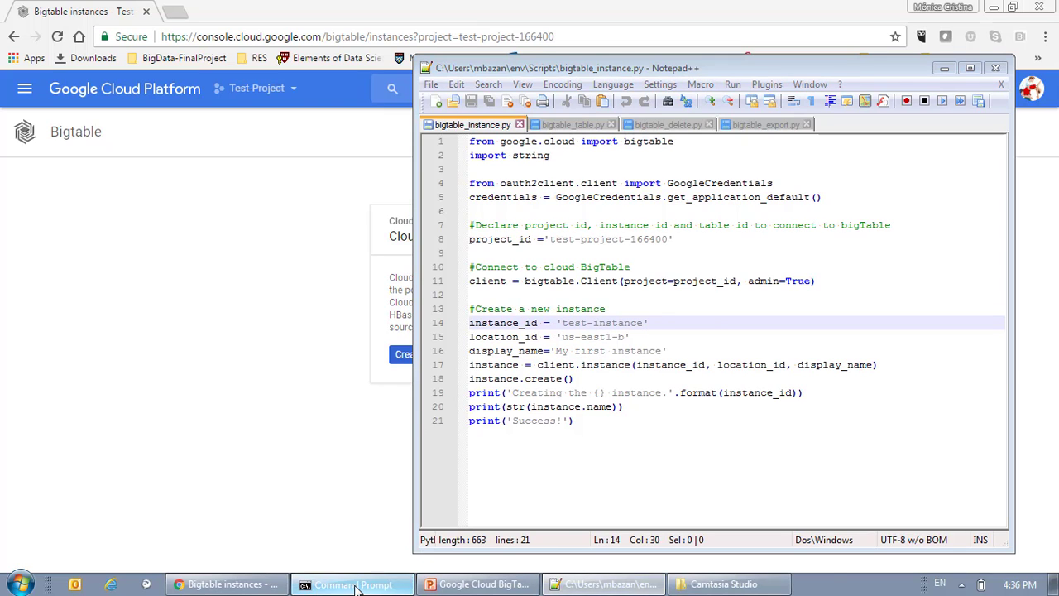
# Bring the Command Prompt forward to run python bigtable_instance.py
pyautogui.click(352, 584)
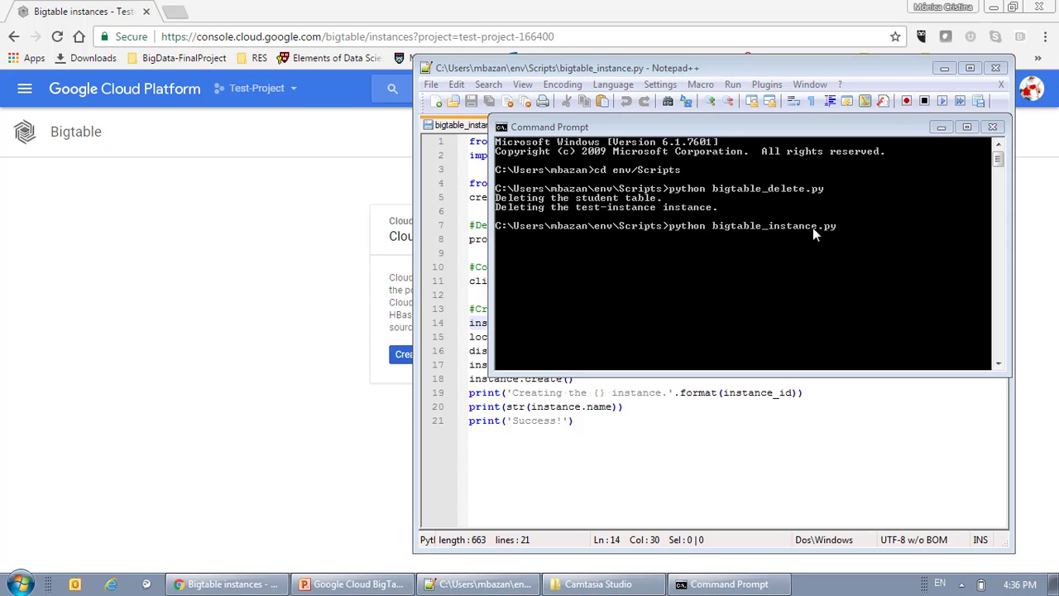
pyautogui.moveTo(881, 229)
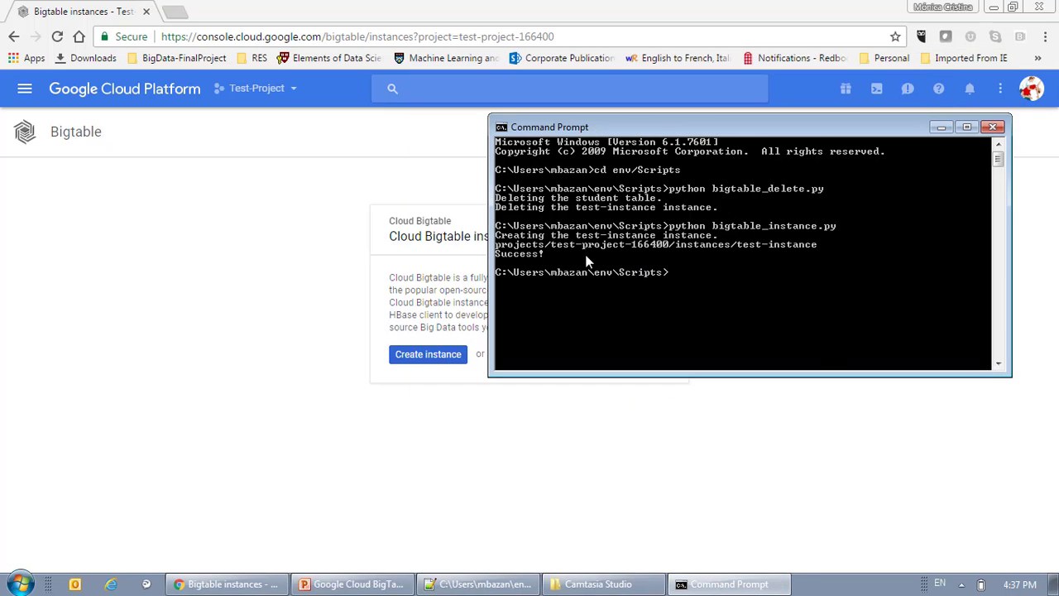
pyautogui.moveTo(76, 132)
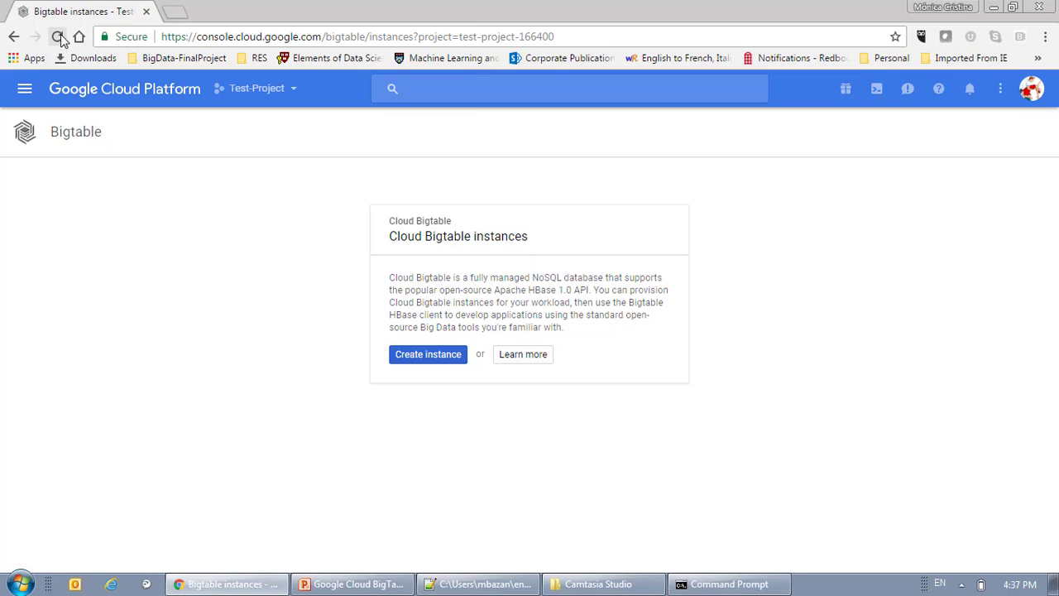
# Reload the Instances page to show test-instance and highlight its us-east1-b zone
pyautogui.click(58, 36)
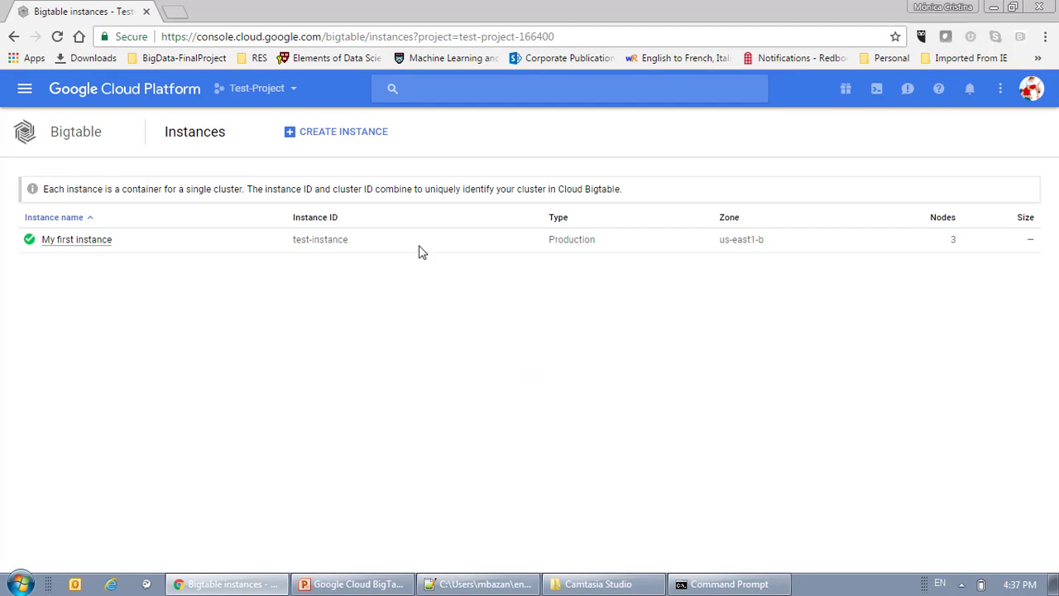
pyautogui.moveTo(301, 239)
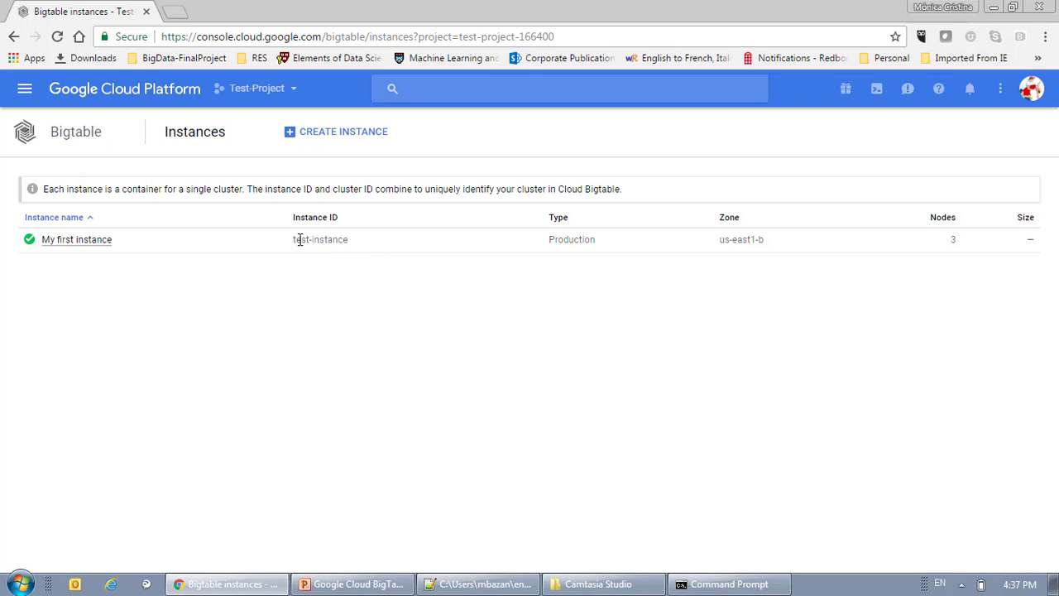
pyautogui.moveTo(729, 243)
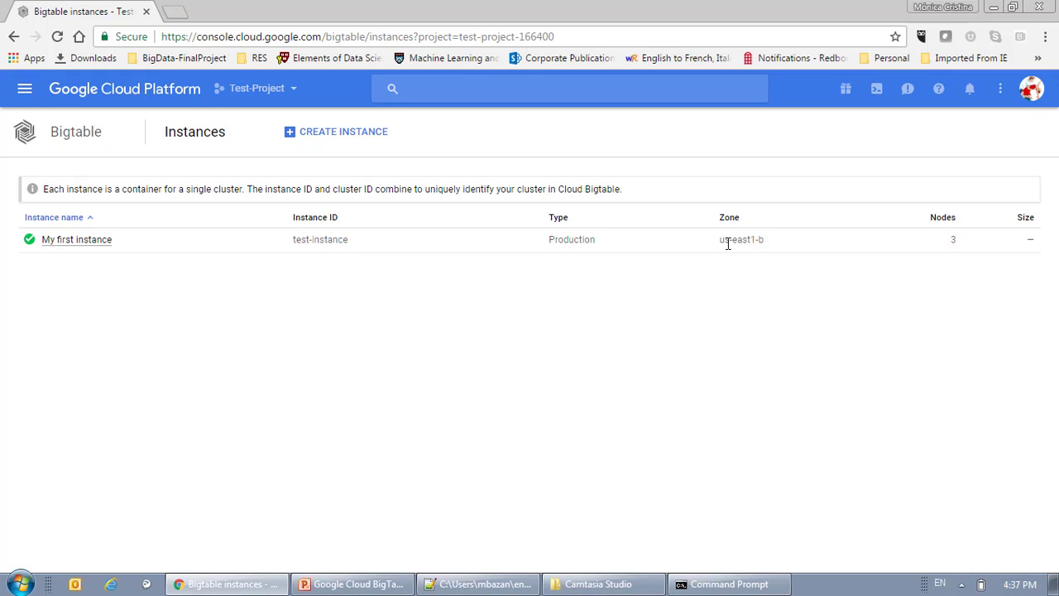
pyautogui.doubleClick(745, 239)
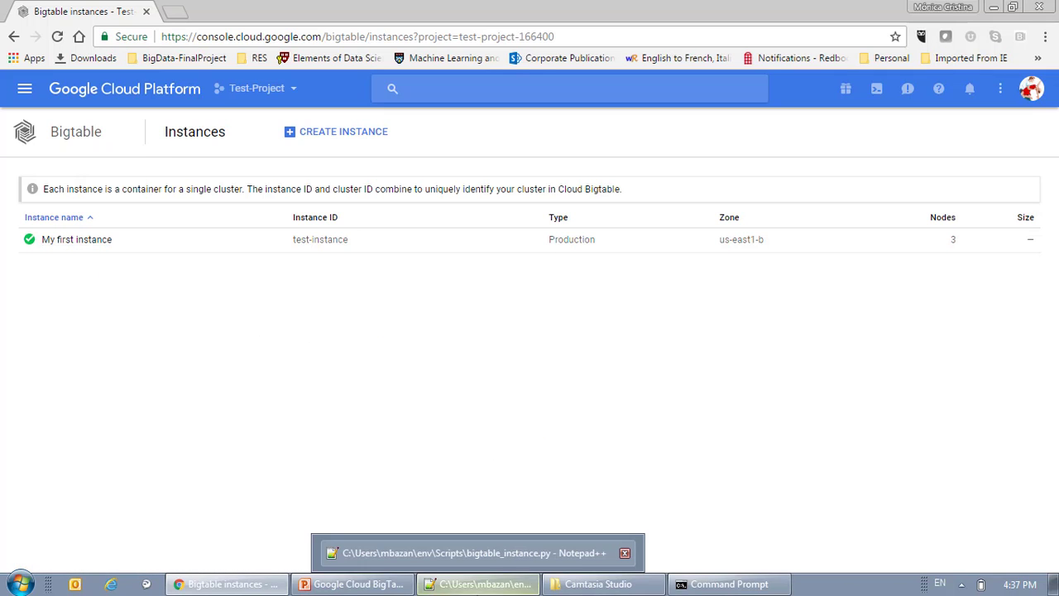
# Switch Notepad++ to bigtable_table.py and point out the student table id and column family section
pyautogui.click(477, 553)
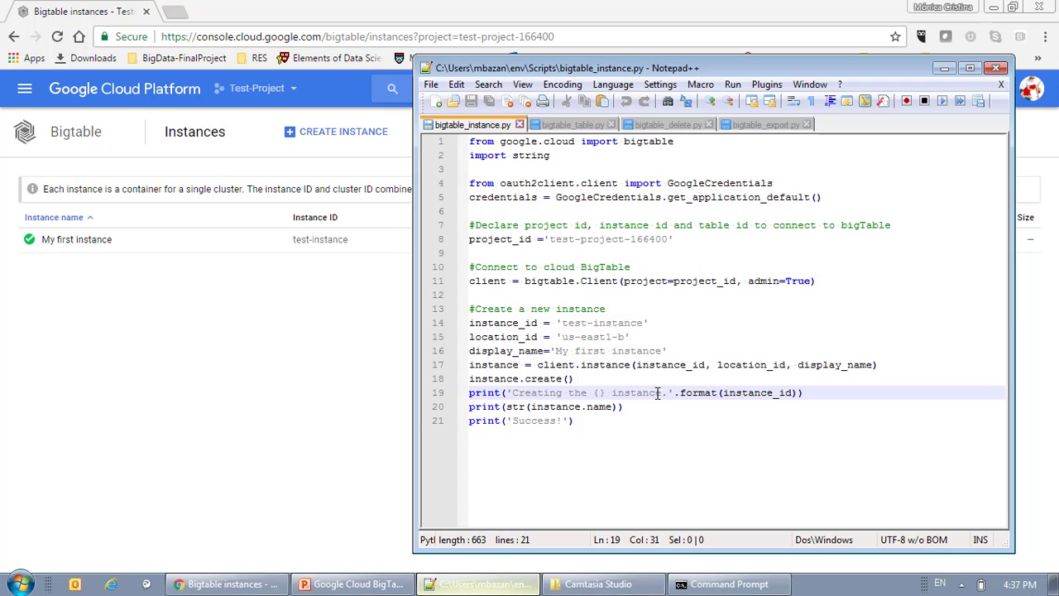
pyautogui.click(571, 124)
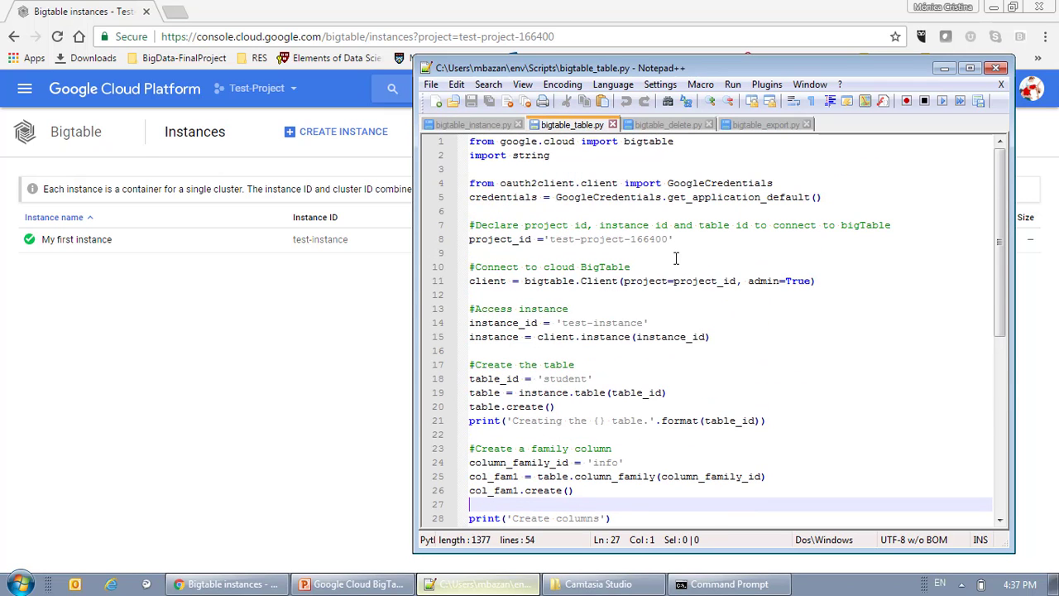
pyautogui.click(675, 239)
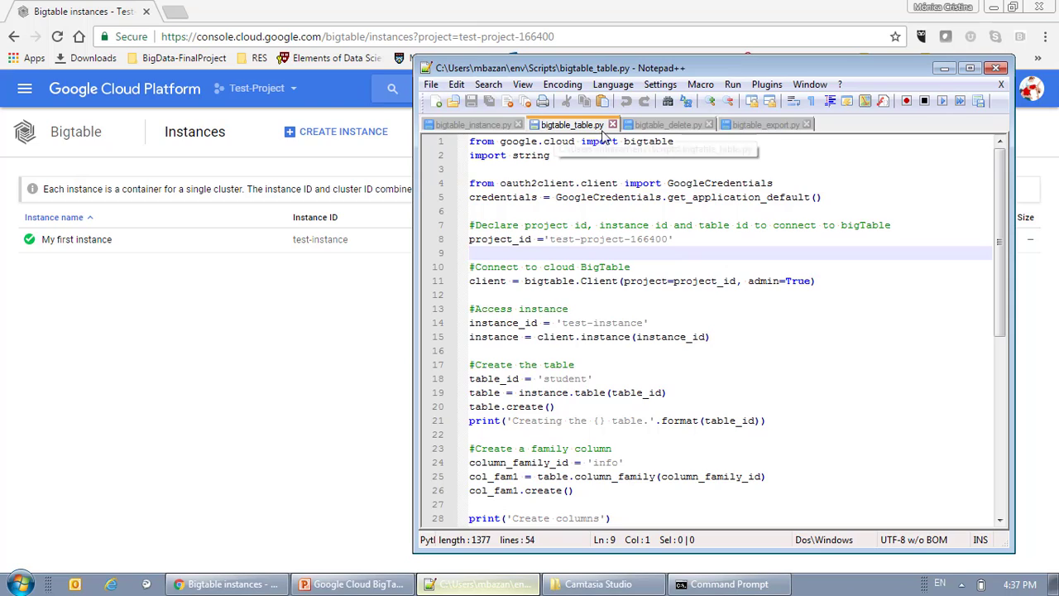
pyautogui.moveTo(573, 124)
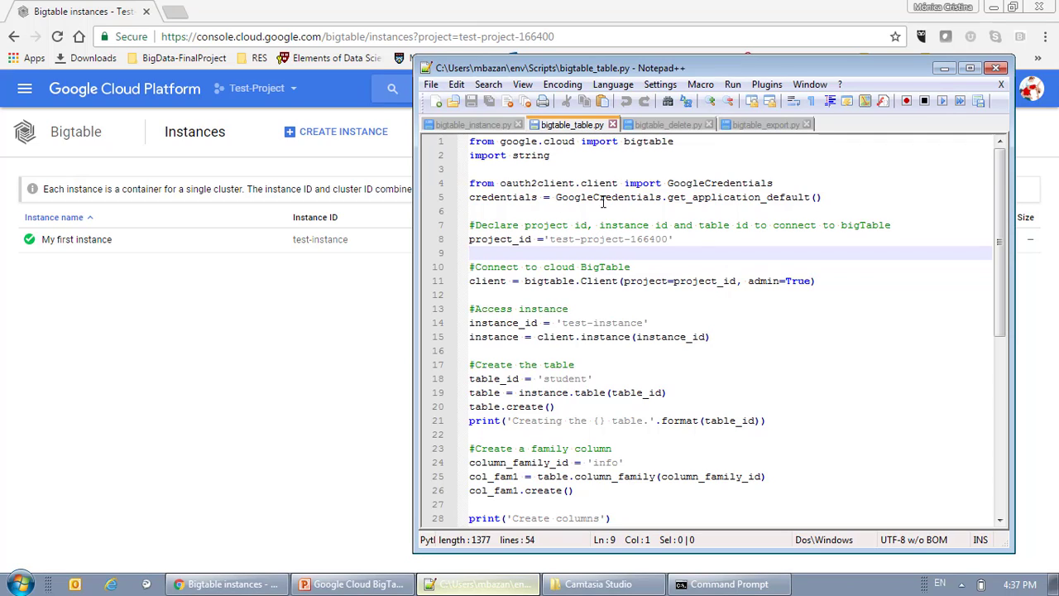
pyautogui.click(654, 239)
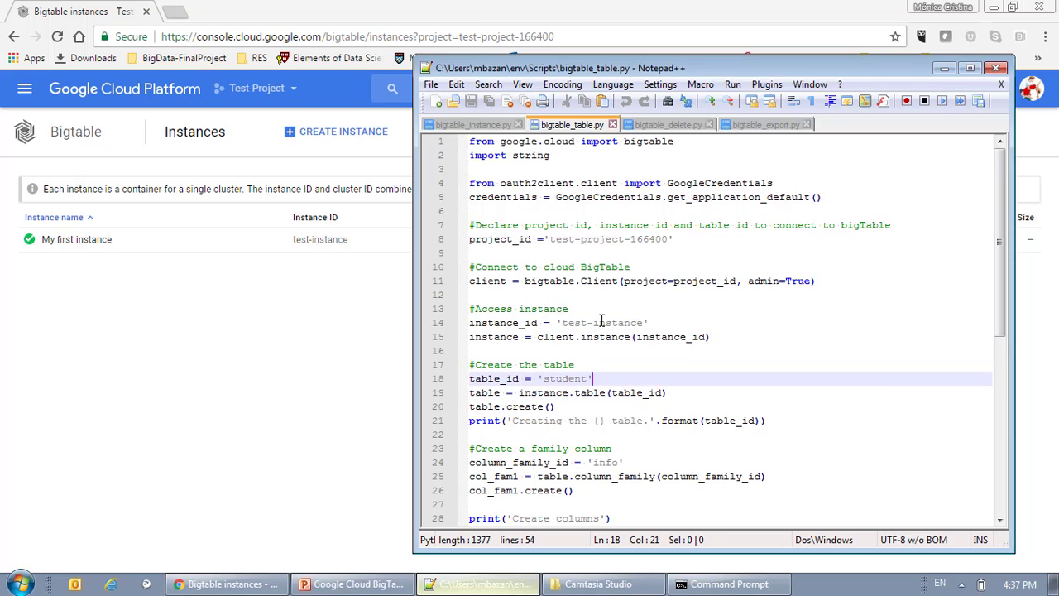
pyautogui.click(600, 462)
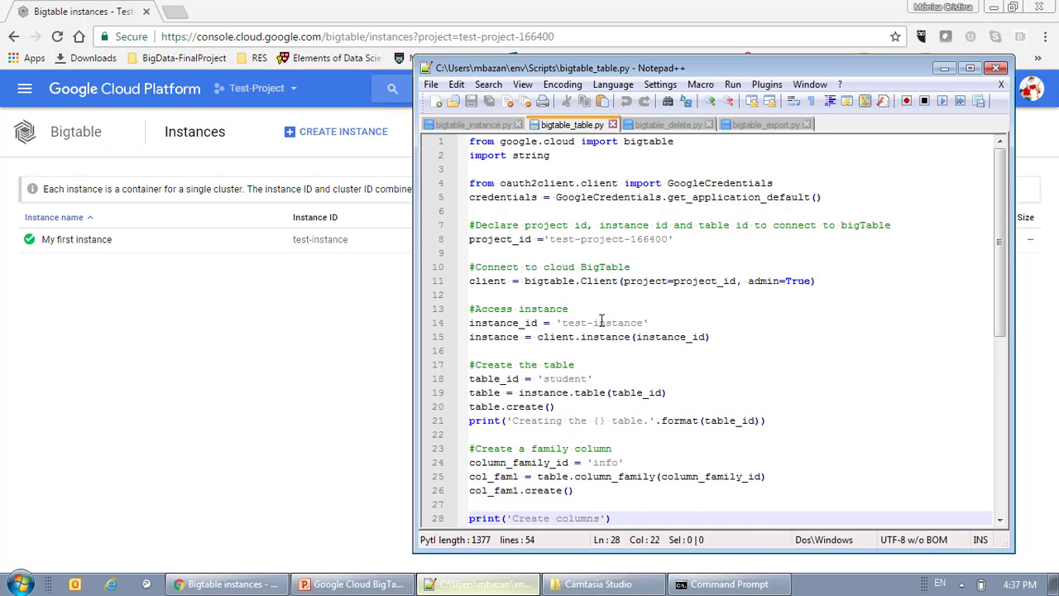
# Read through the rest of bigtable_table.py, then return to the Command Prompt
pyautogui.scroll(-3)
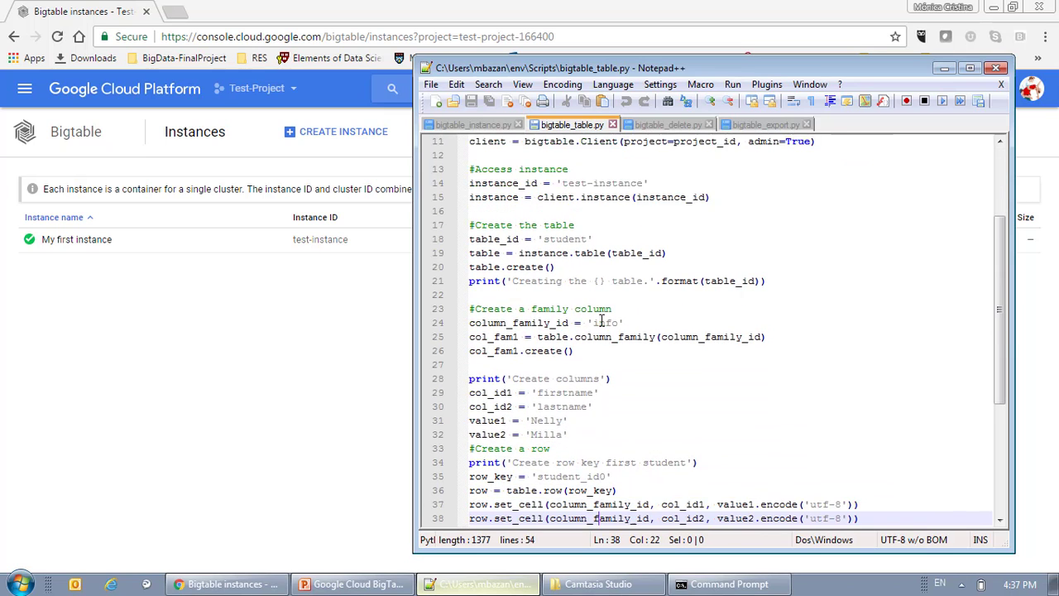
pyautogui.scroll(-3)
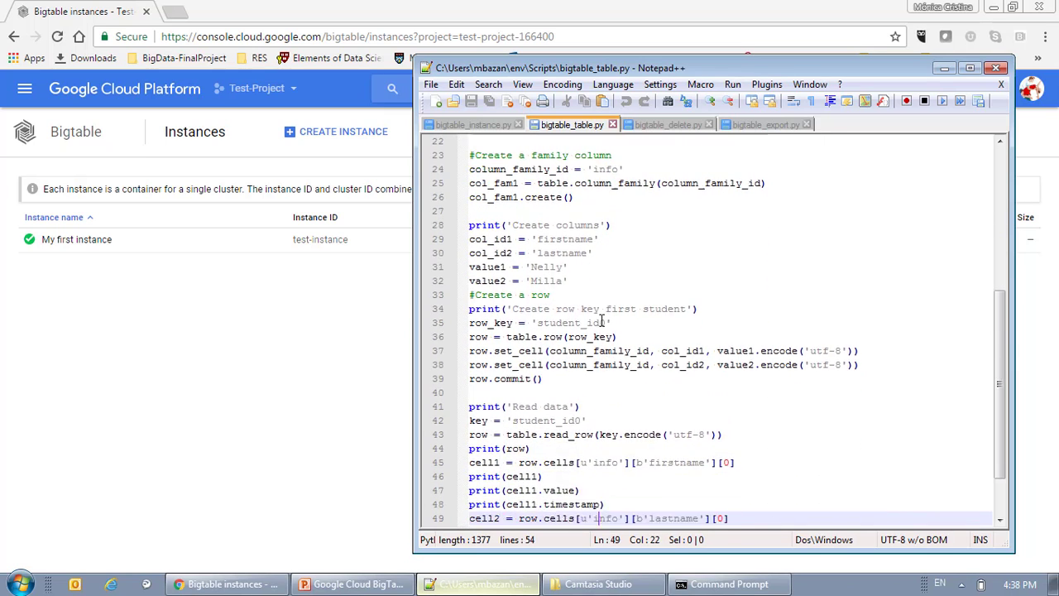
pyautogui.scroll(-3)
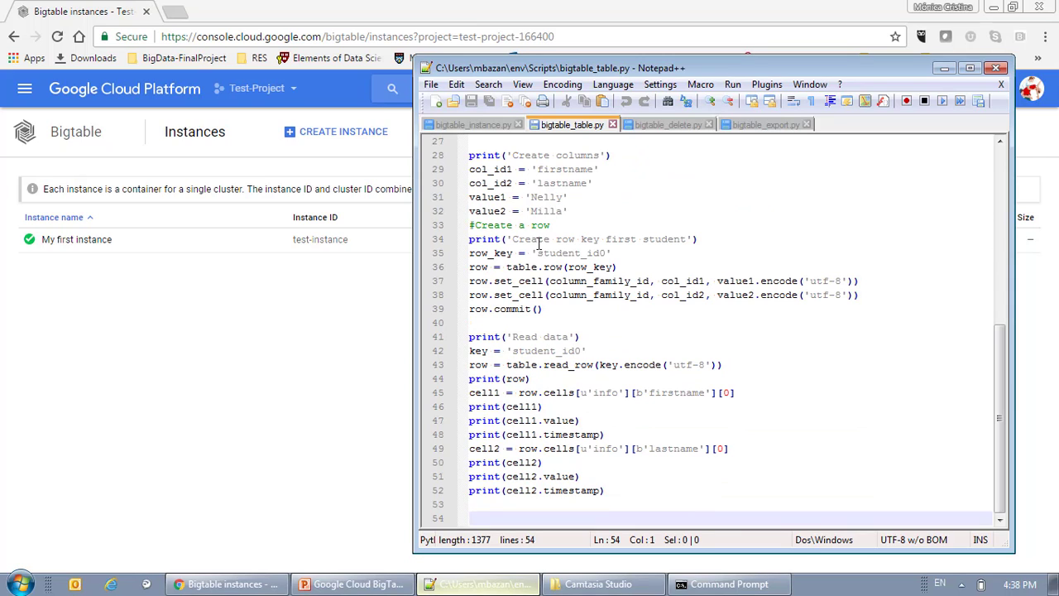
pyautogui.moveTo(550, 238); pyautogui.dragTo(550, 309)
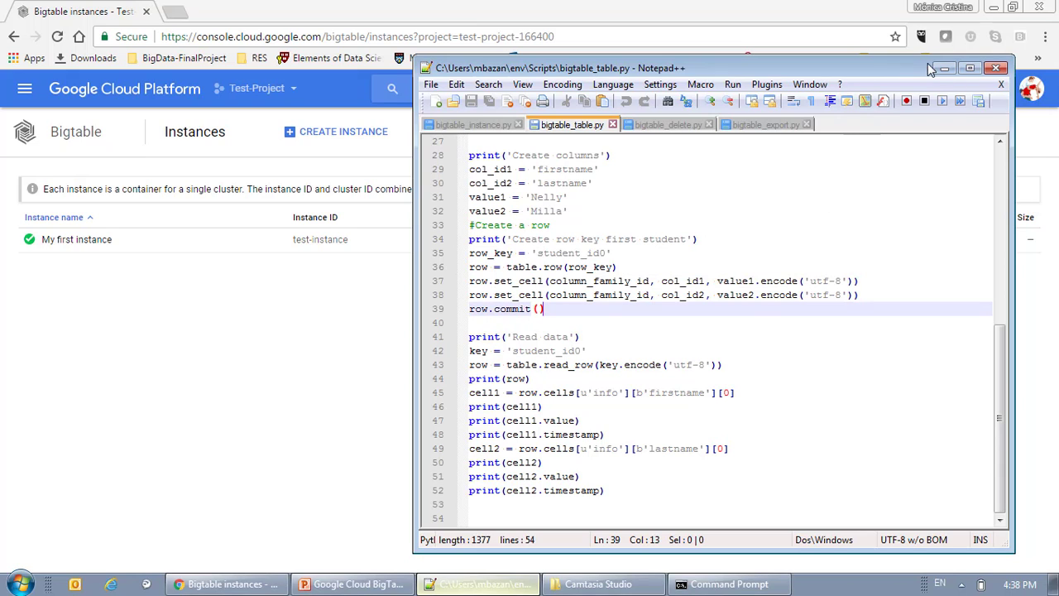
pyautogui.click(729, 584)
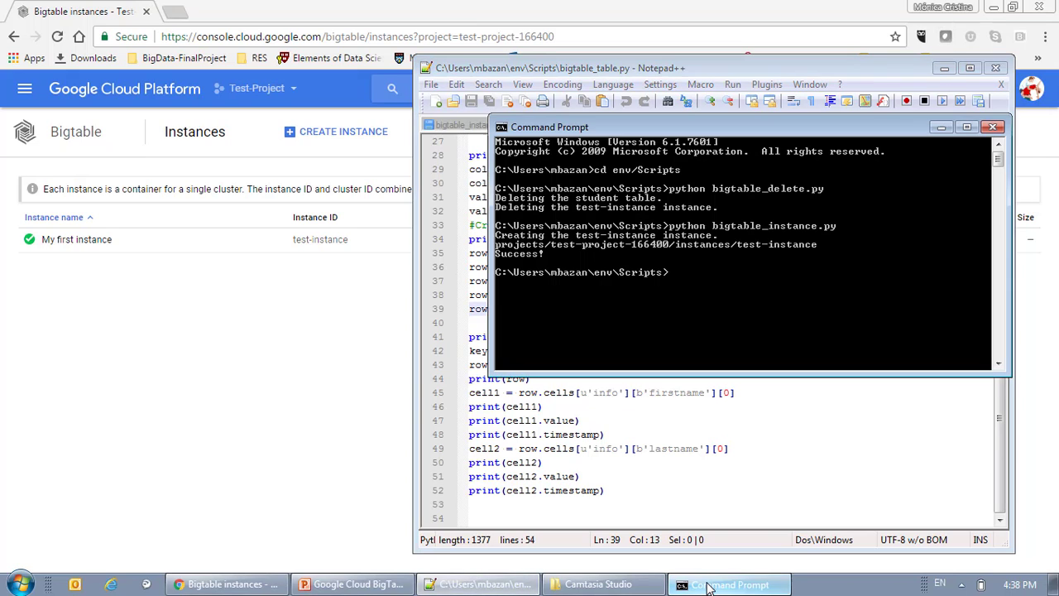
# Run python bigtable_table.py to create the student table and read back cells Nelly and Milla
pyautogui.write('python bigtable_instance.py')
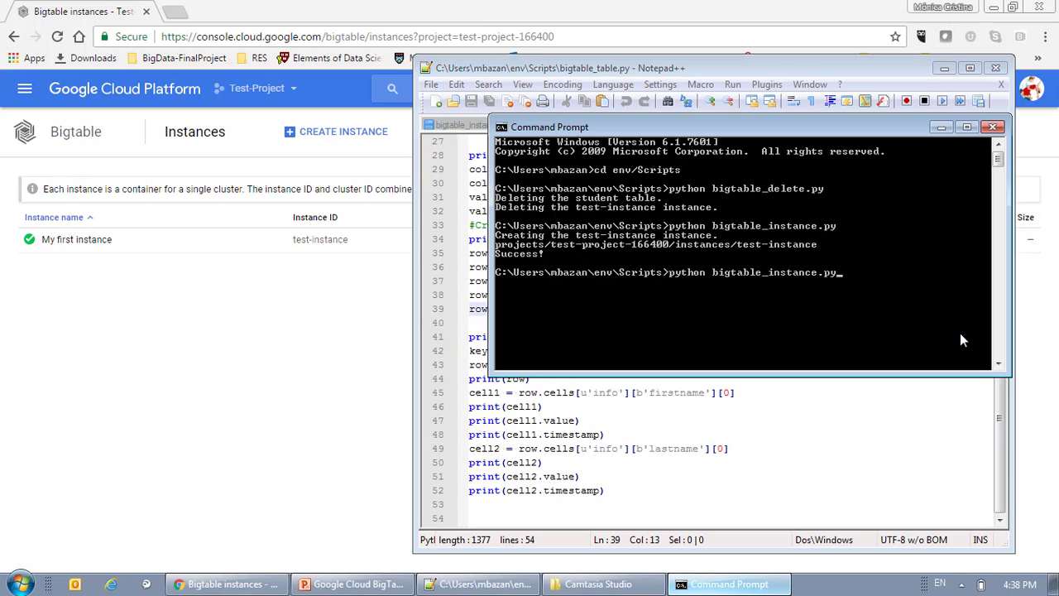
pyautogui.write('bigtable_delete.py')
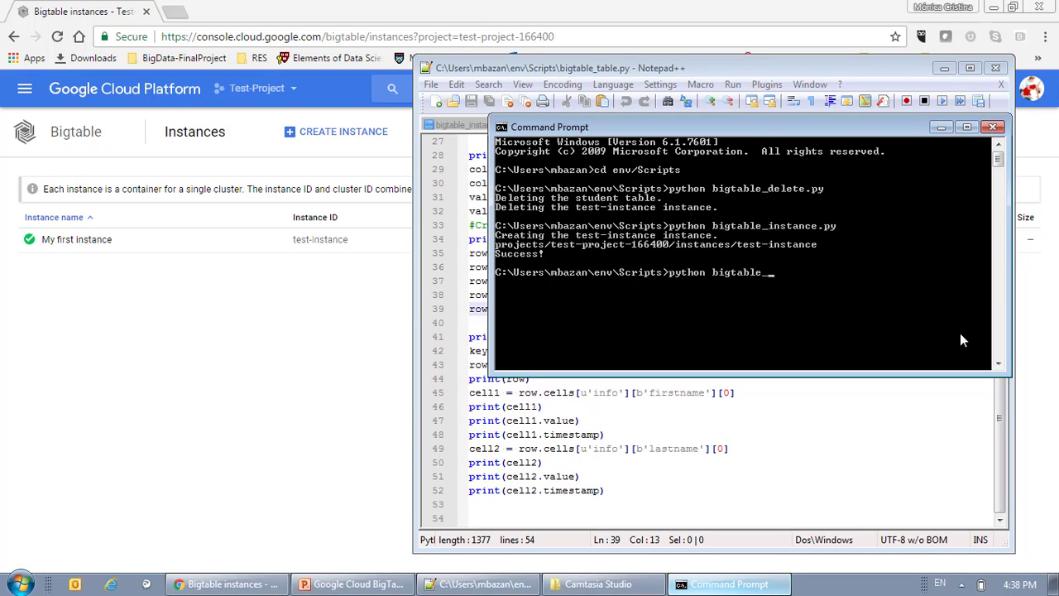
pyautogui.write('table')
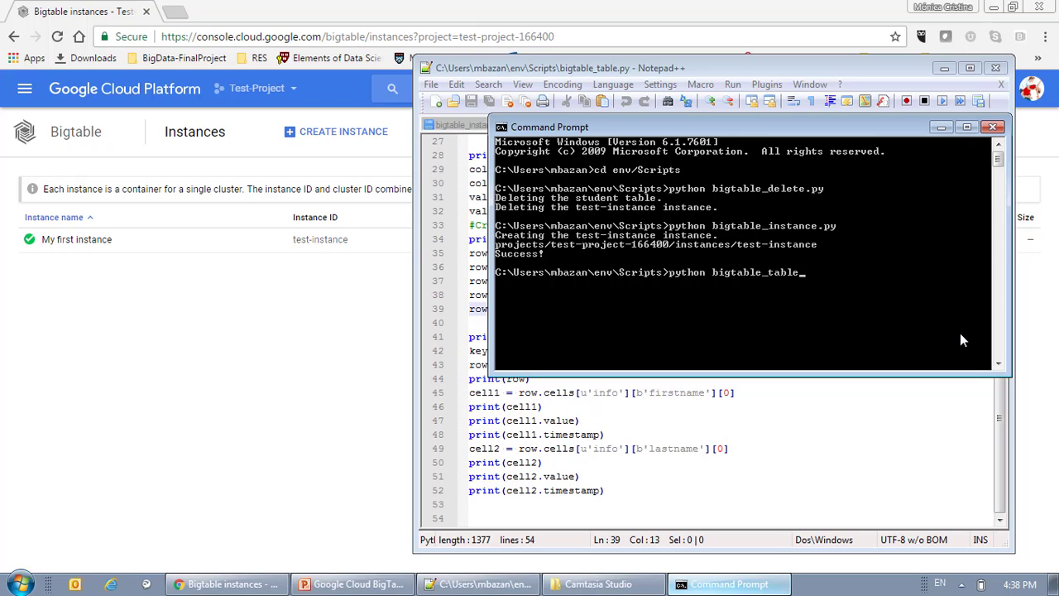
pyautogui.write('.py')
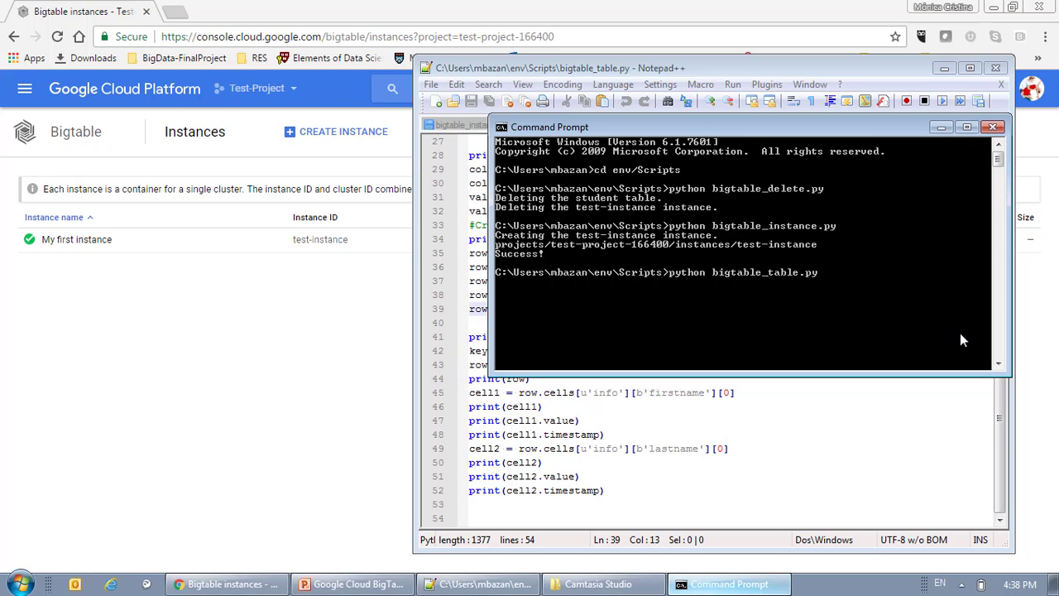
pyautogui.press('enter')
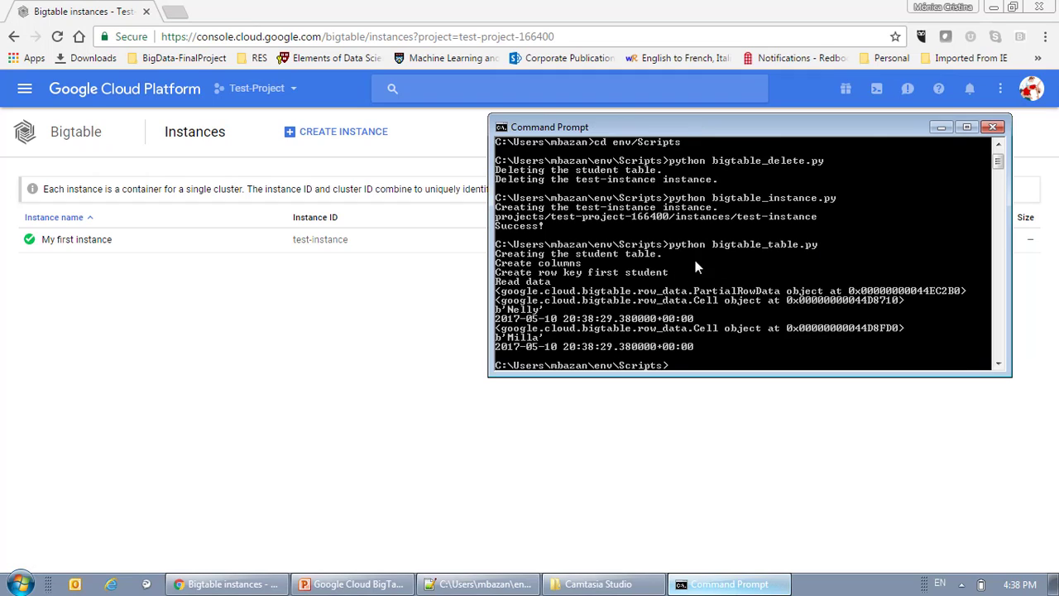
pyautogui.moveTo(581, 277)
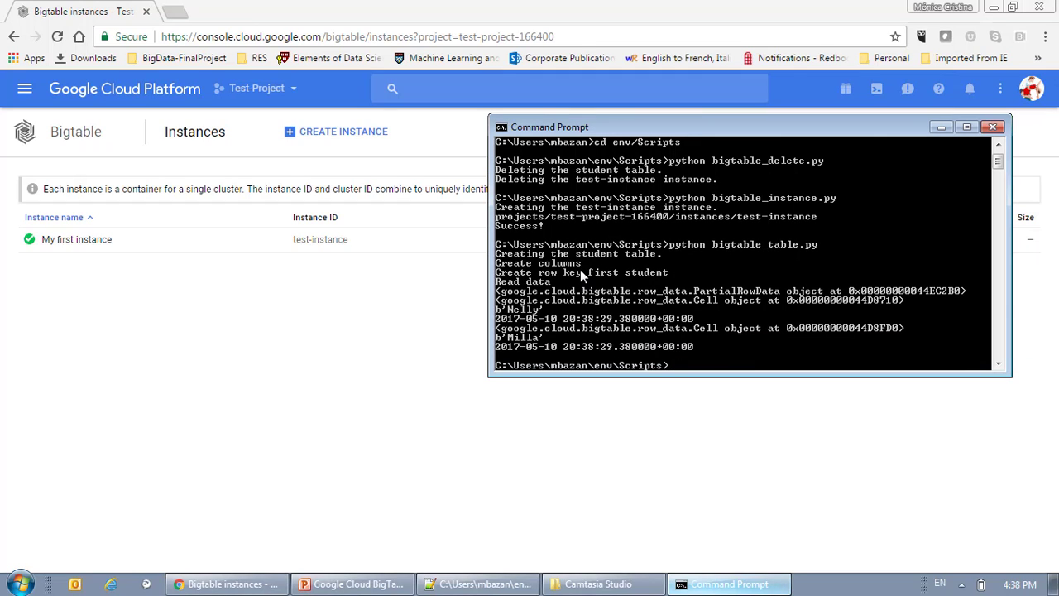
pyautogui.moveTo(608, 277)
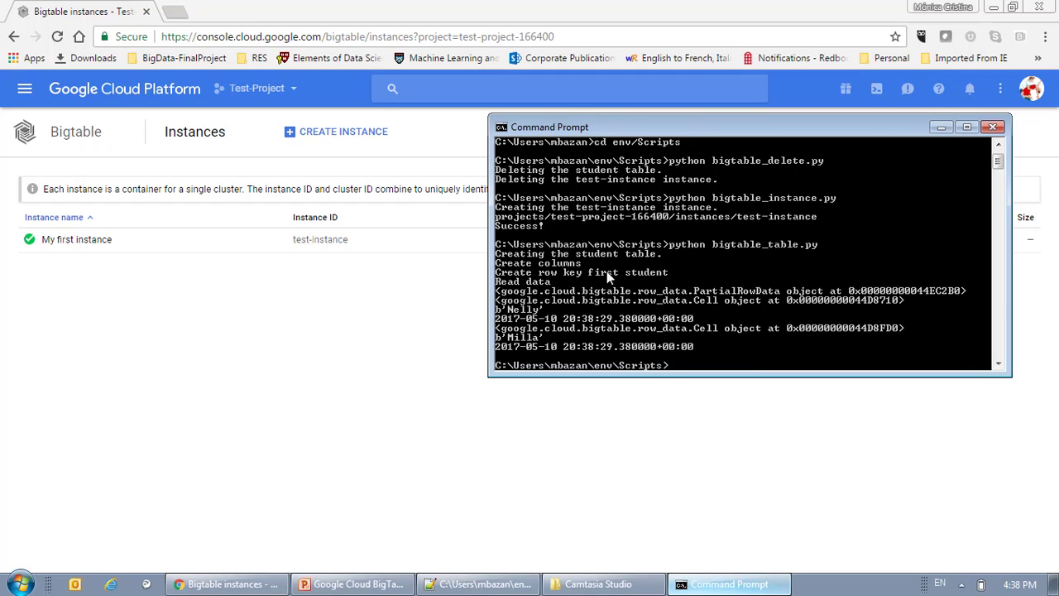
pyautogui.moveTo(762, 311)
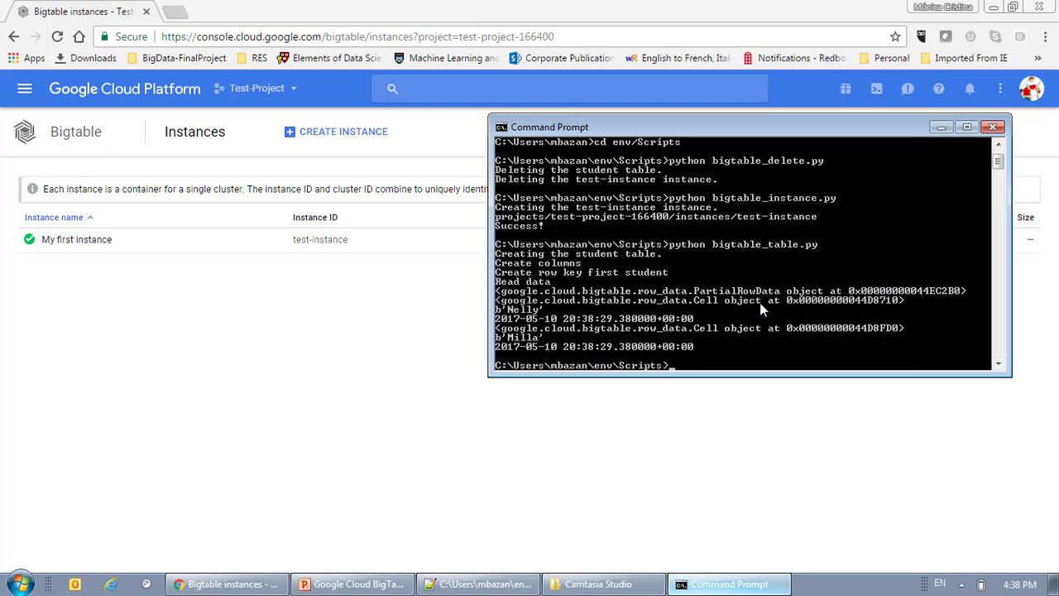
pyautogui.moveTo(716, 301)
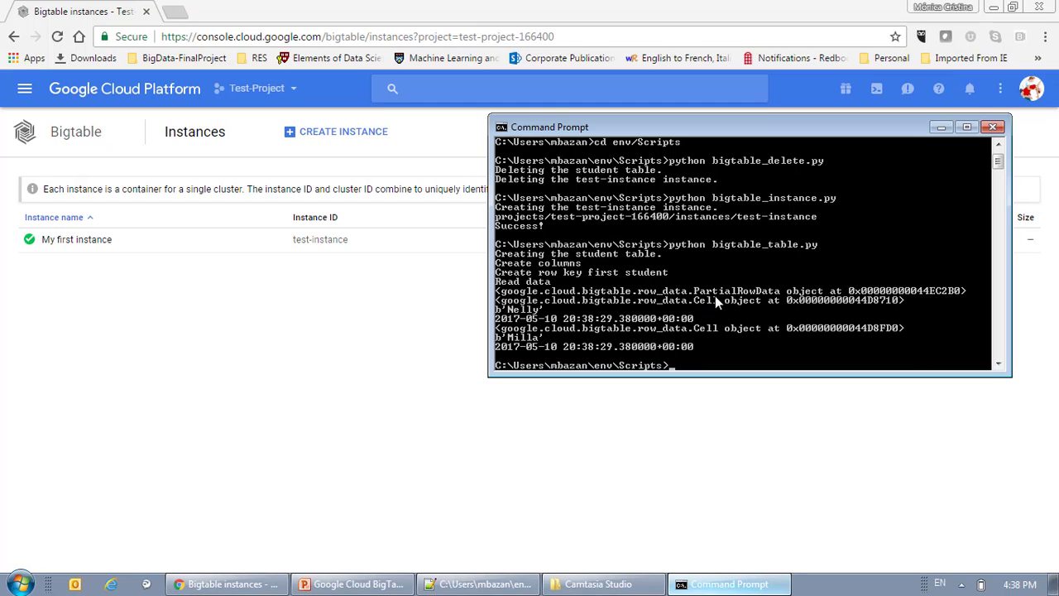
pyautogui.moveTo(543, 325)
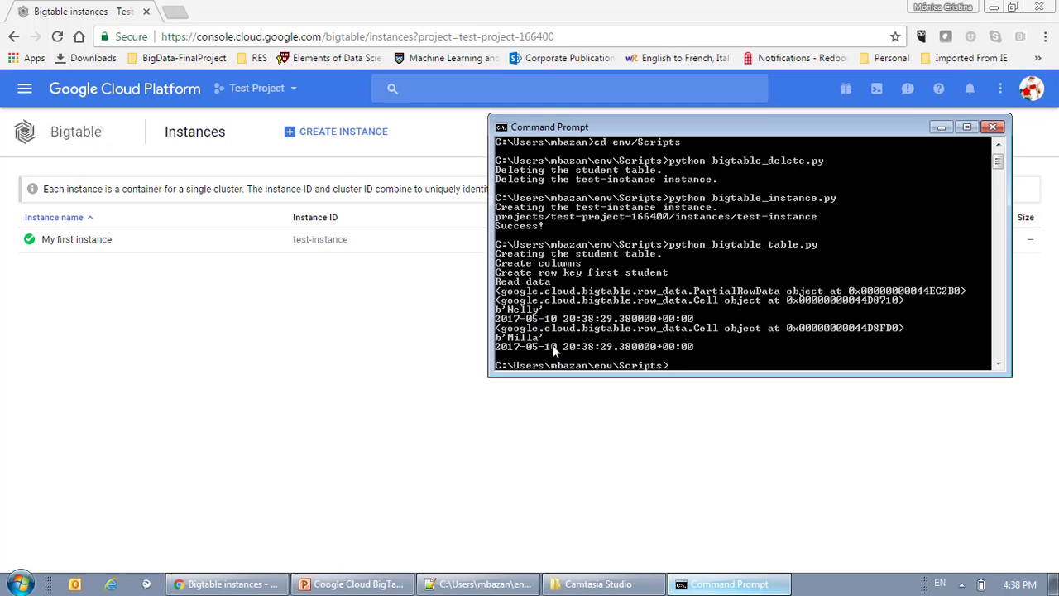
pyautogui.moveTo(682, 346)
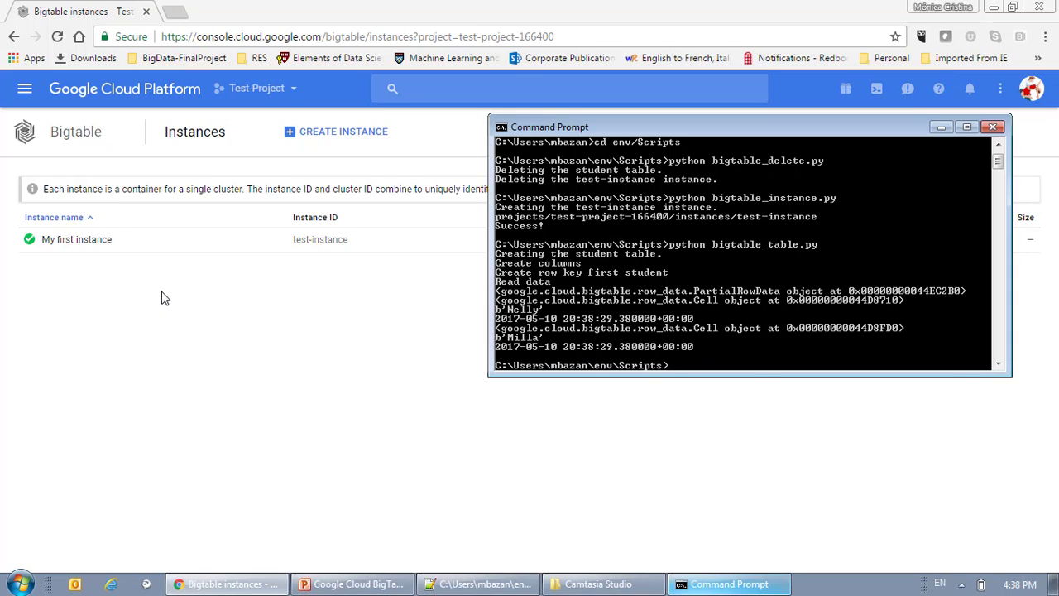
# Go to the project Home dashboard and open the APIs overview showing Cloud Bigtable Admin API requests
pyautogui.click(25, 89)
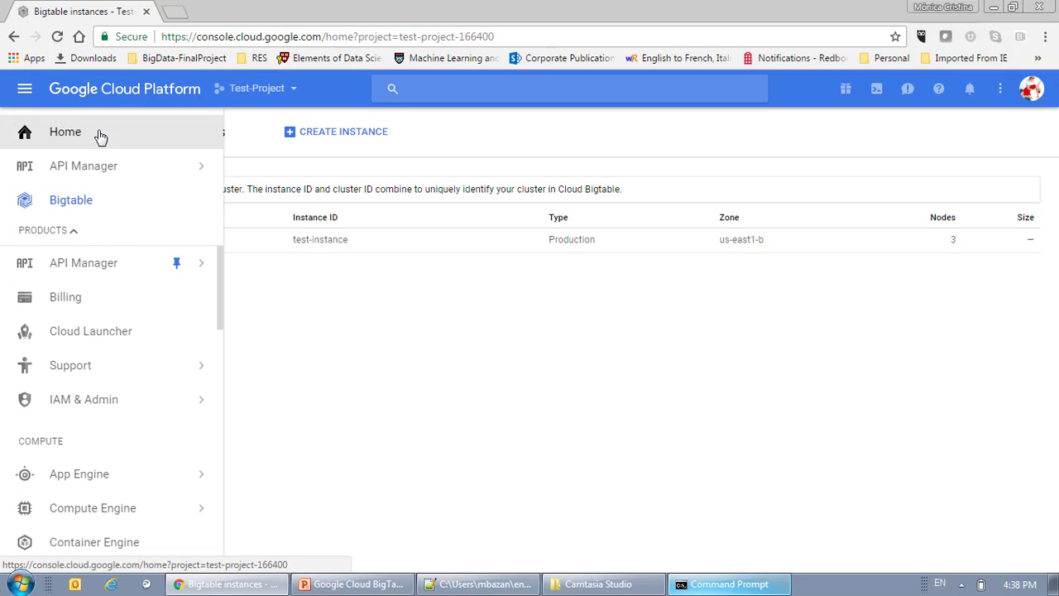
pyautogui.click(64, 131)
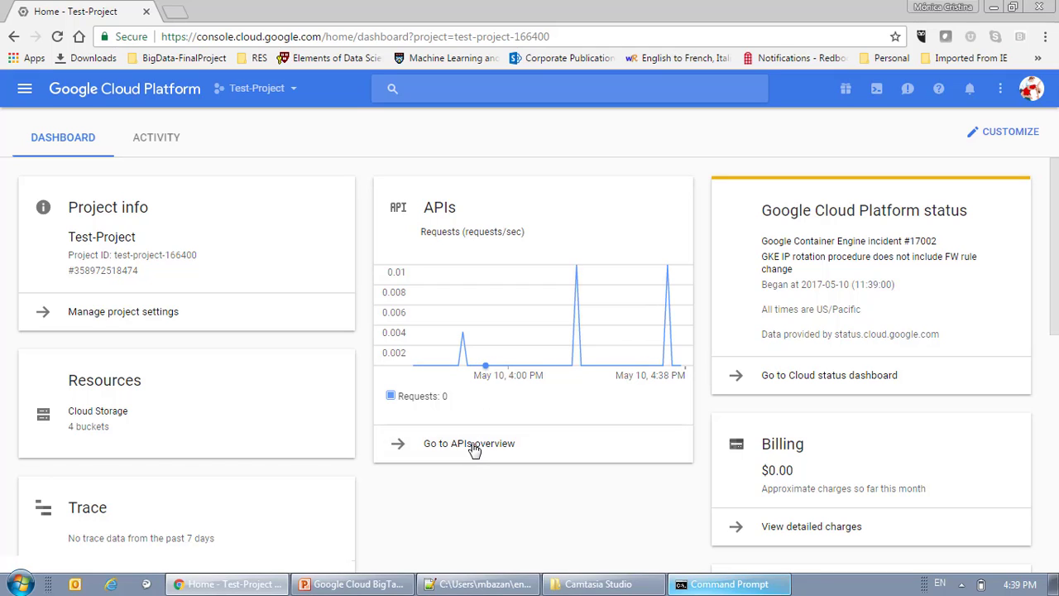
pyautogui.click(469, 443)
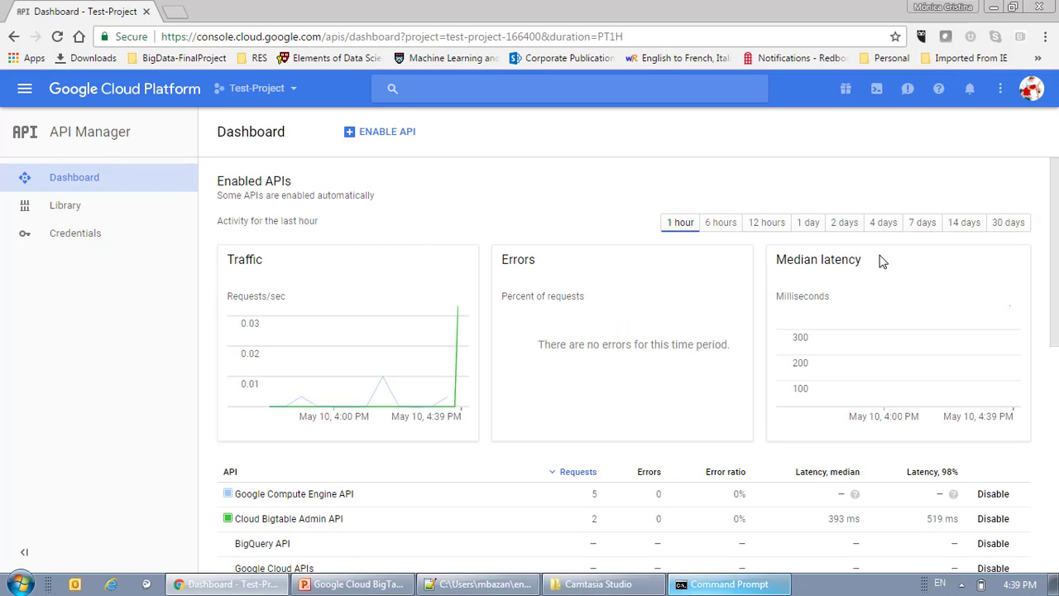
pyautogui.moveTo(400, 413)
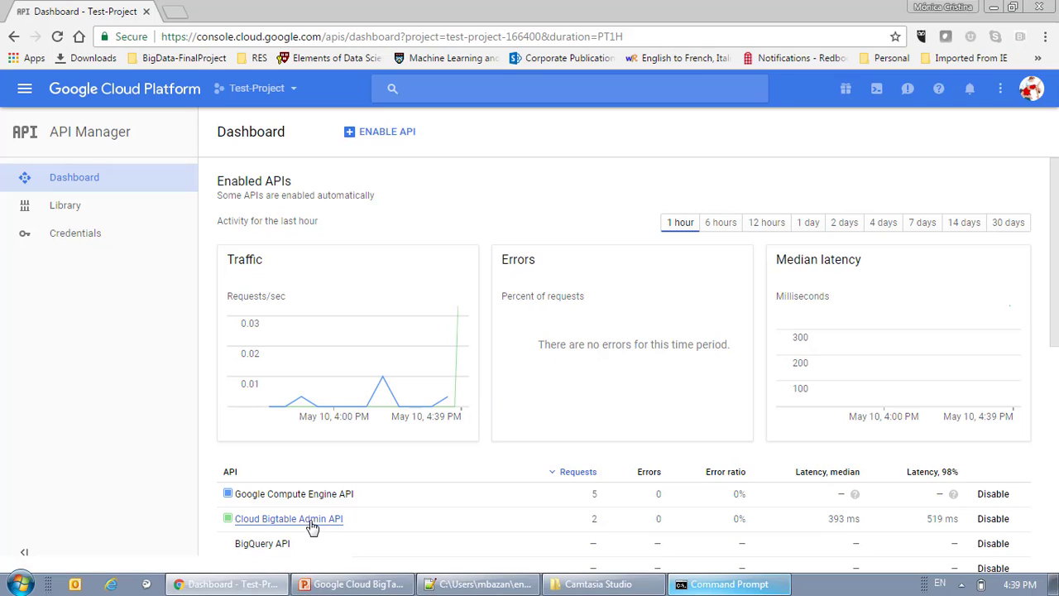
pyautogui.click(288, 519)
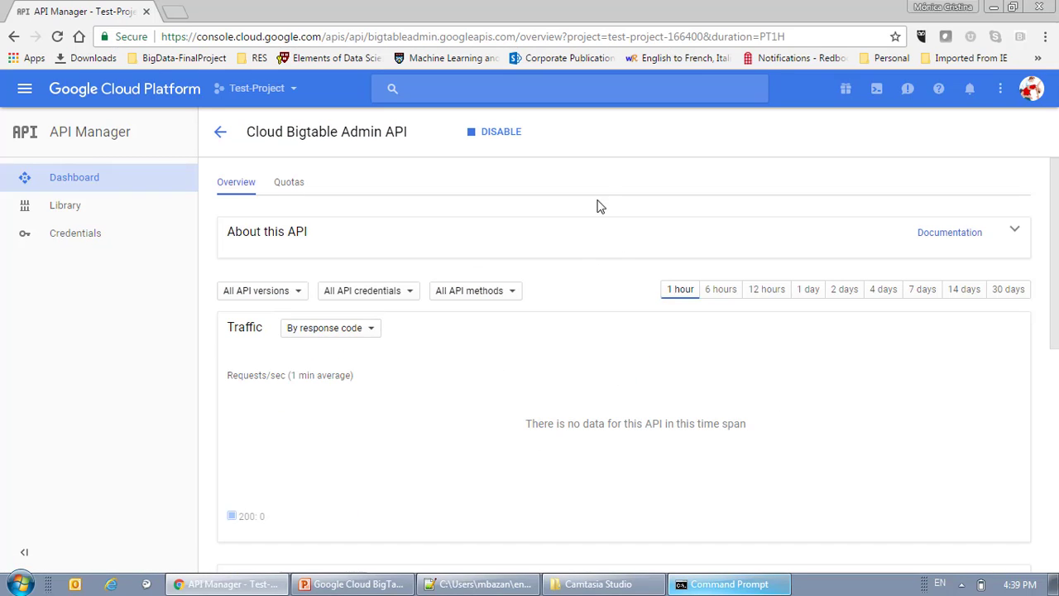
pyautogui.scroll(-3)
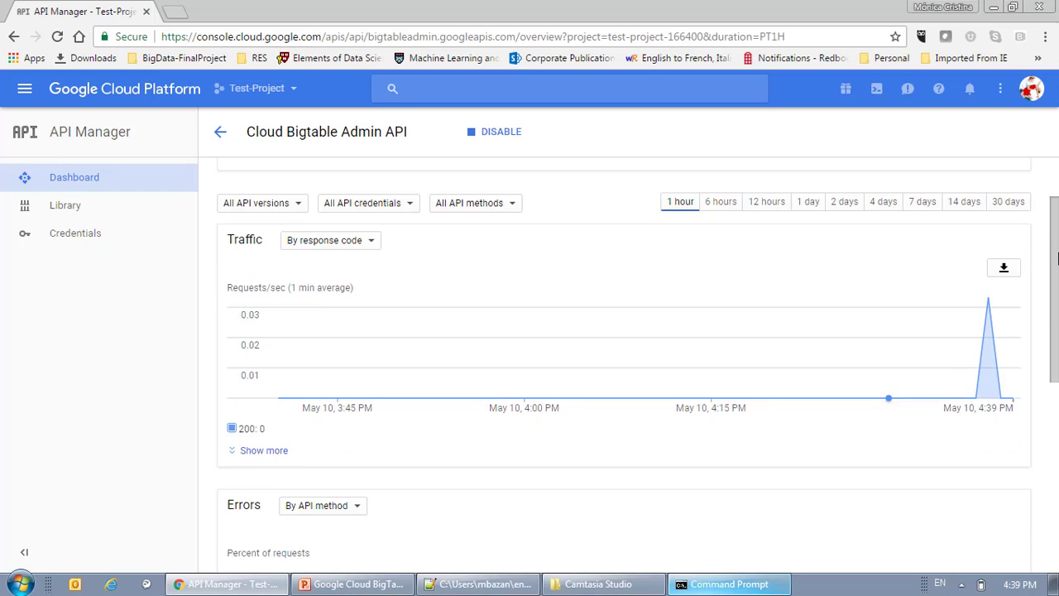
pyautogui.scroll(-3)
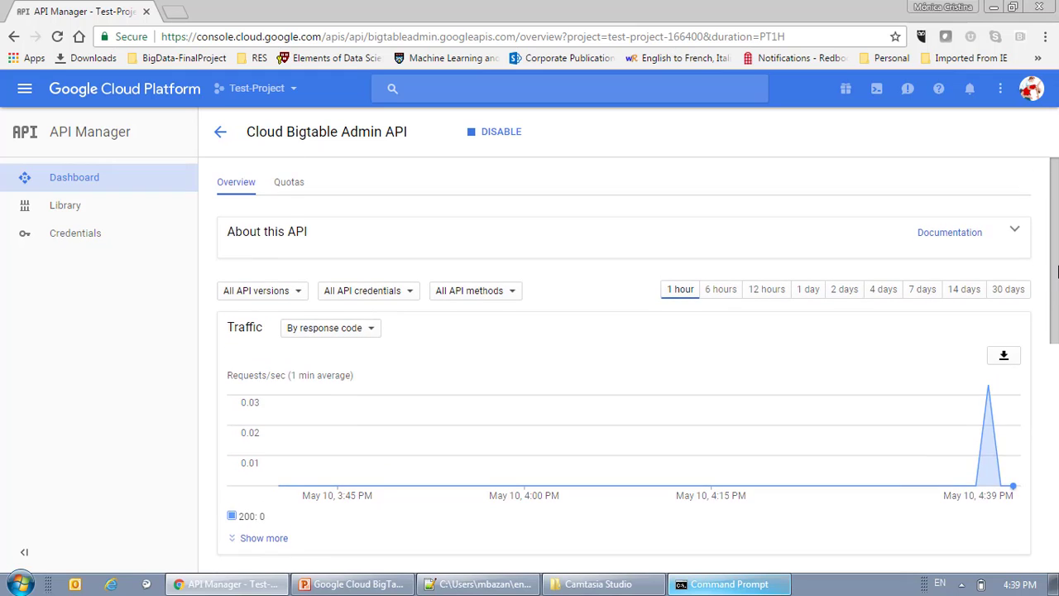
pyautogui.scroll(-3)
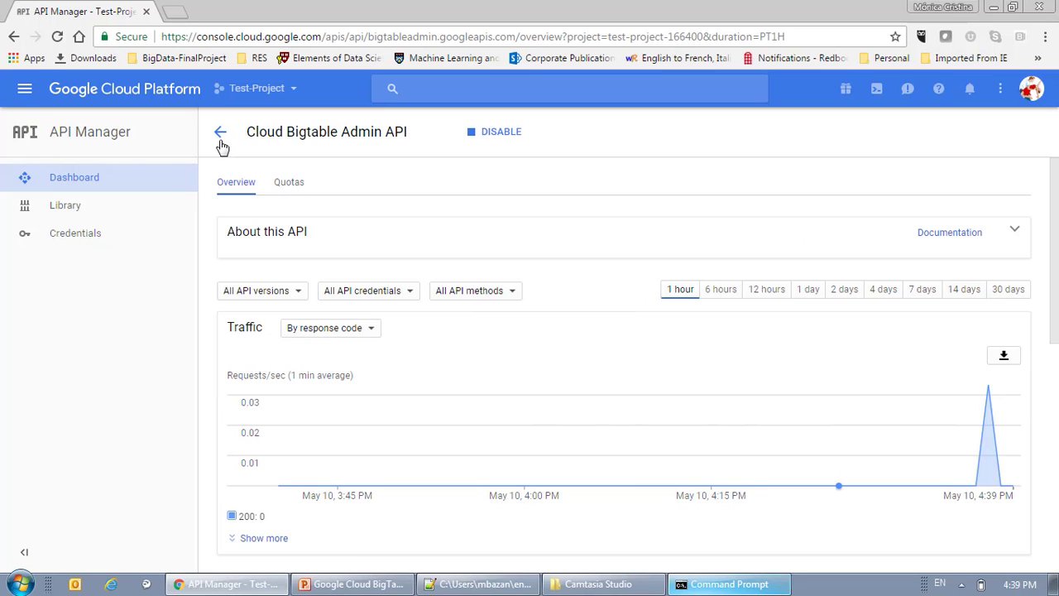
pyautogui.click(220, 132)
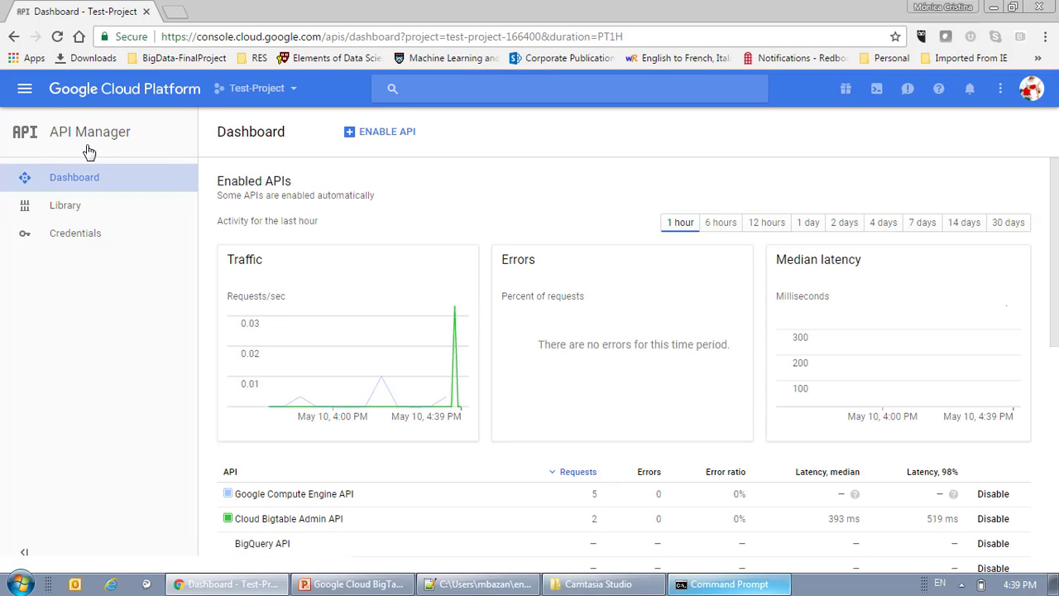
# Navigate from the API dashboard back to the Bigtable Instances list showing My first instance
pyautogui.click(25, 88)
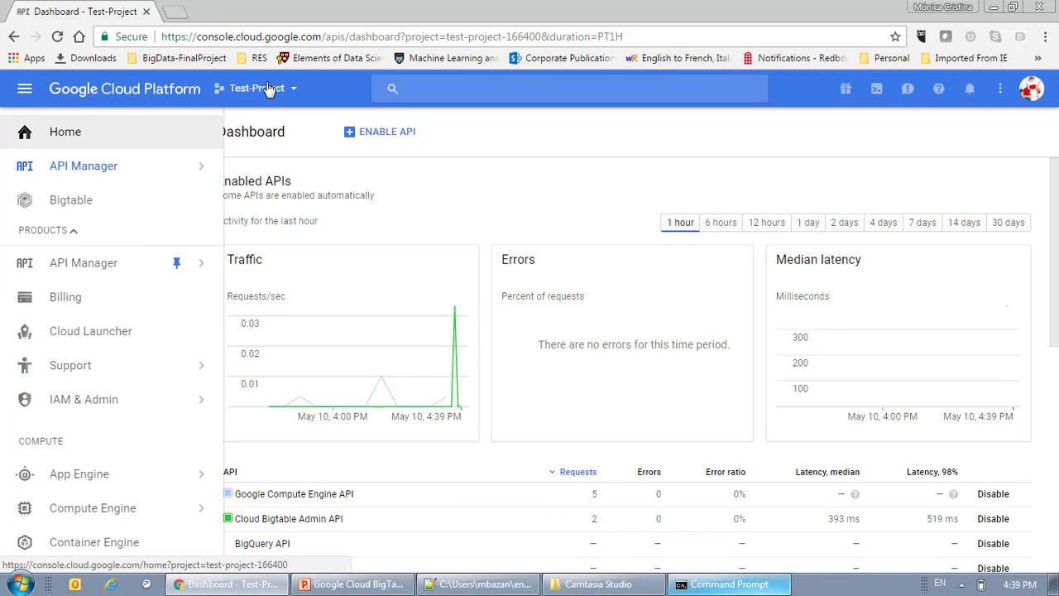
pyautogui.click(257, 87)
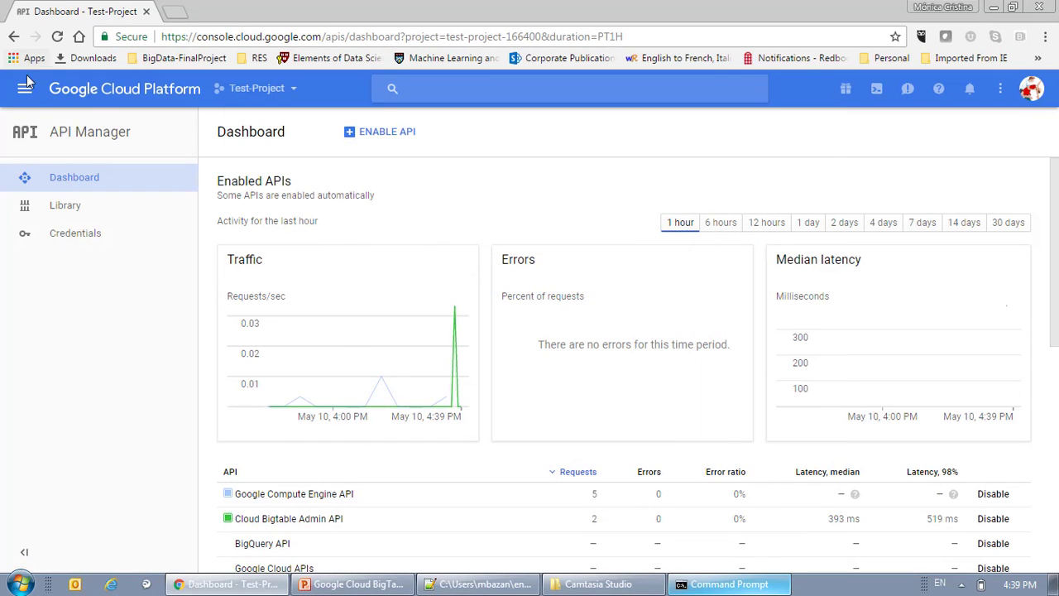
pyautogui.click(24, 89)
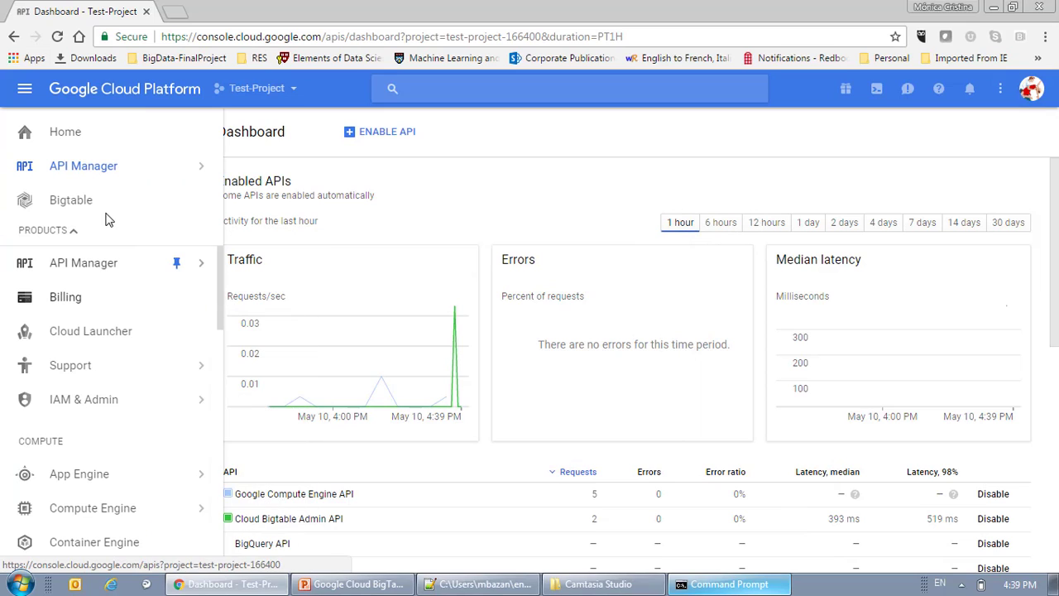
pyautogui.click(71, 200)
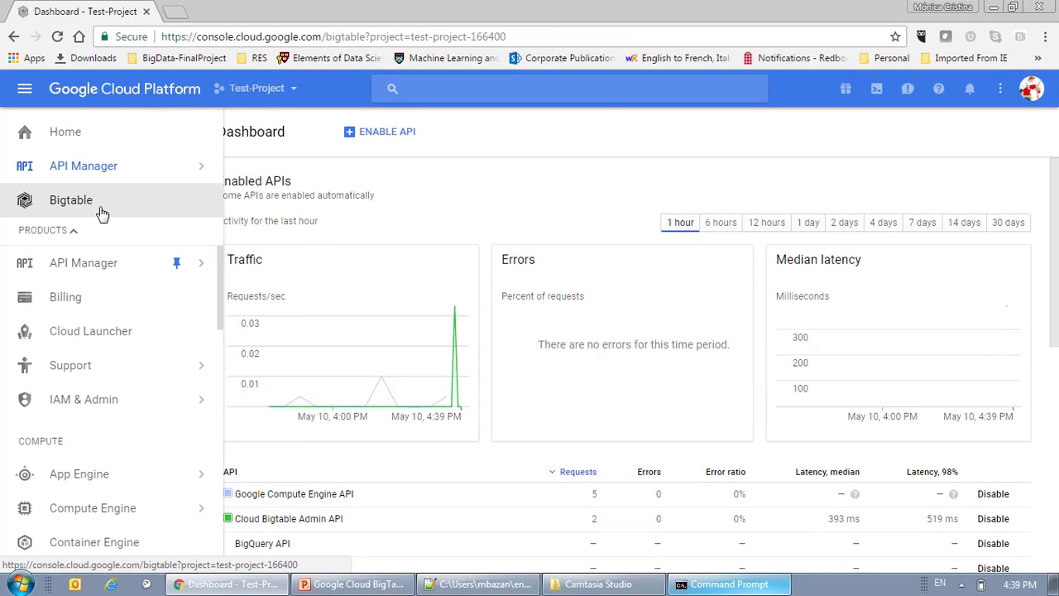
pyautogui.click(71, 199)
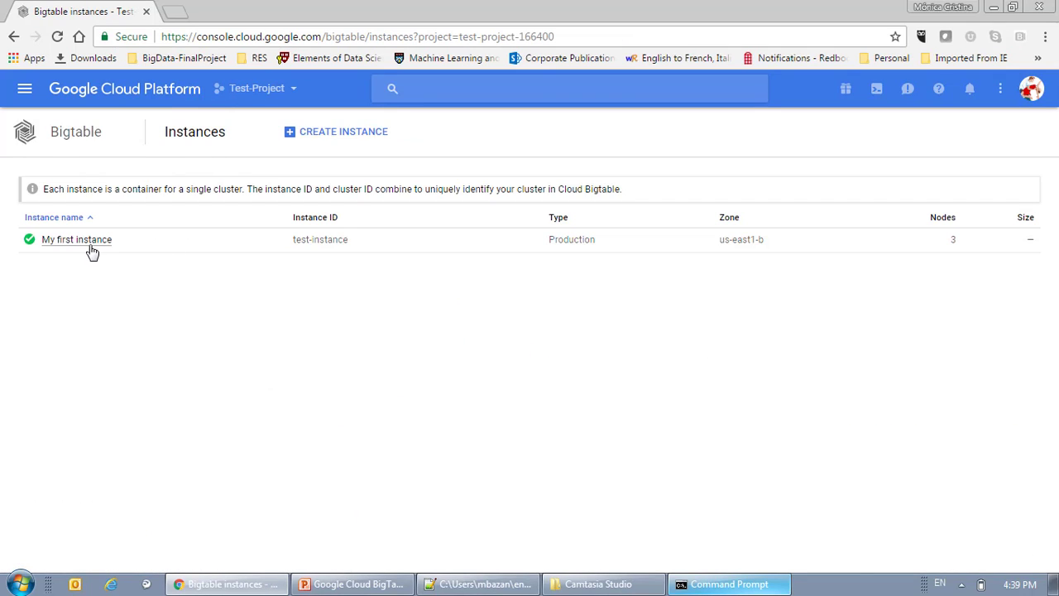
pyautogui.click(76, 239)
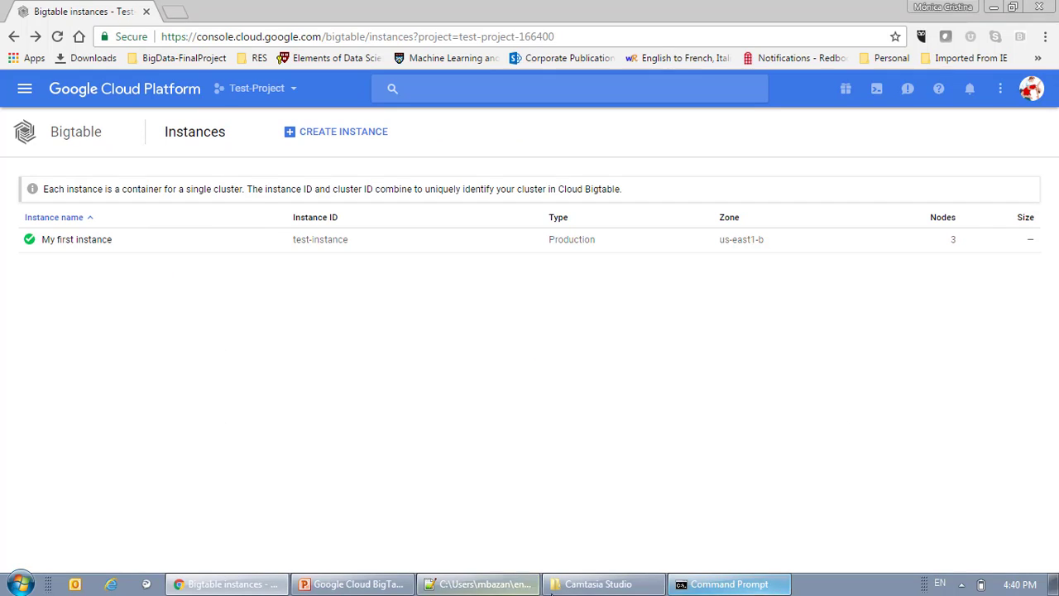
# Enter python bigtable_export.py at the prompt, then bring Notepad++ forward
pyautogui.click(727, 584)
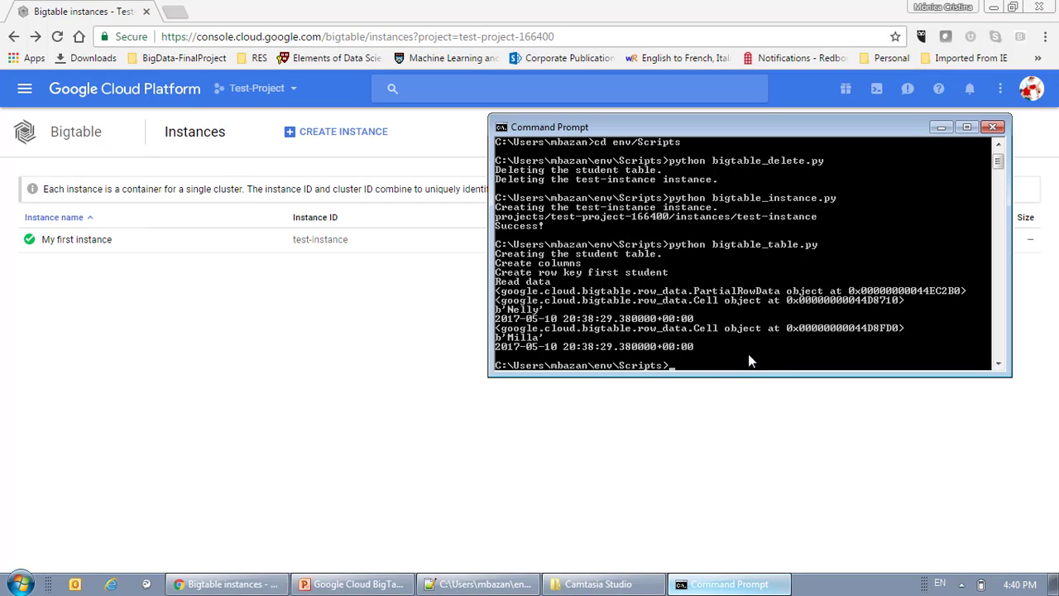
pyautogui.write('python bigtable_table.py')
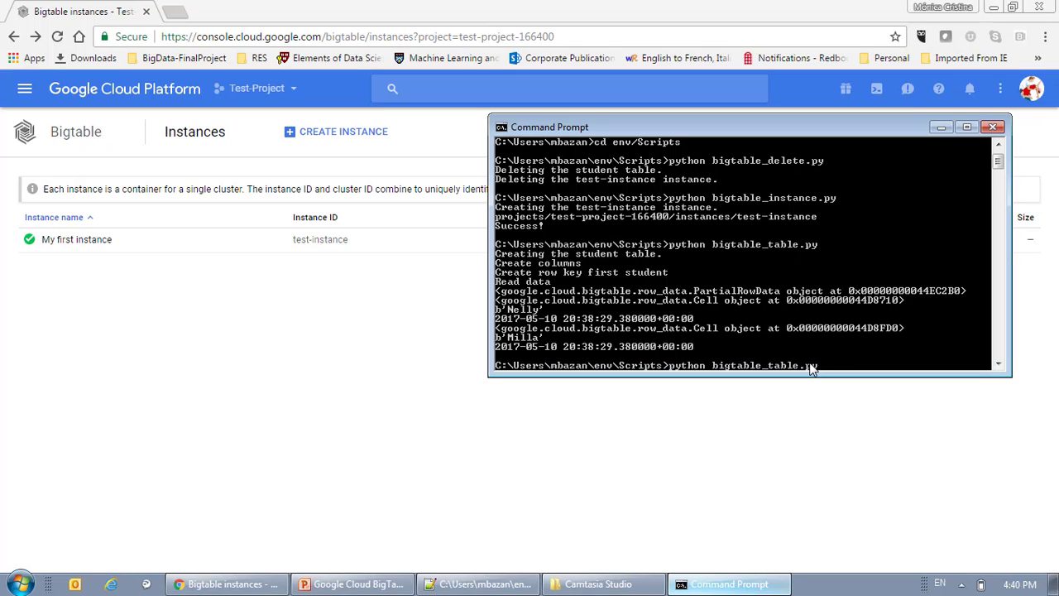
pyautogui.press('Backspace')
pyautogui.write('expor')
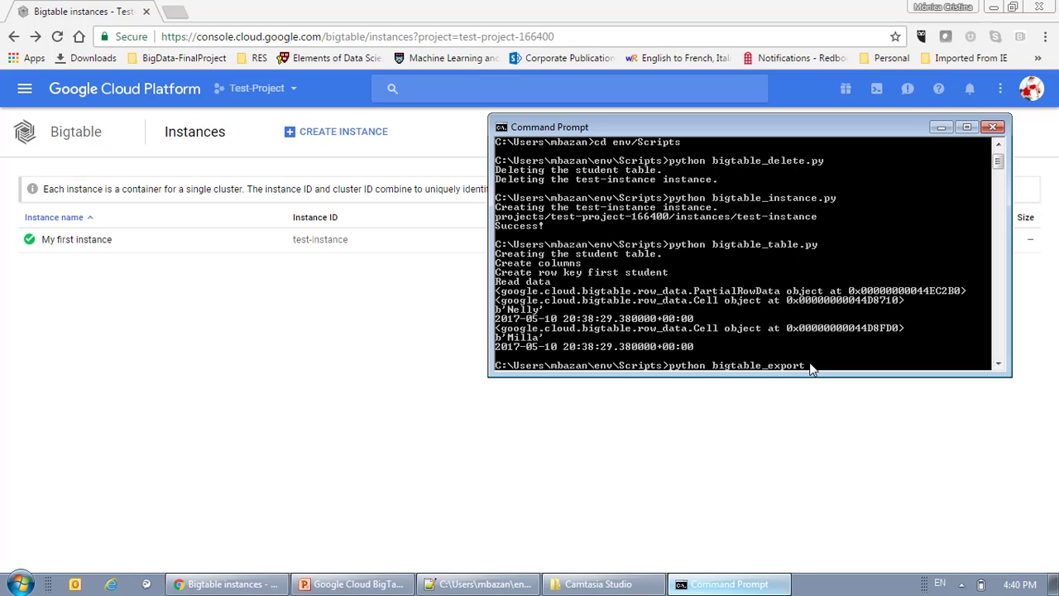
pyautogui.write('.py')
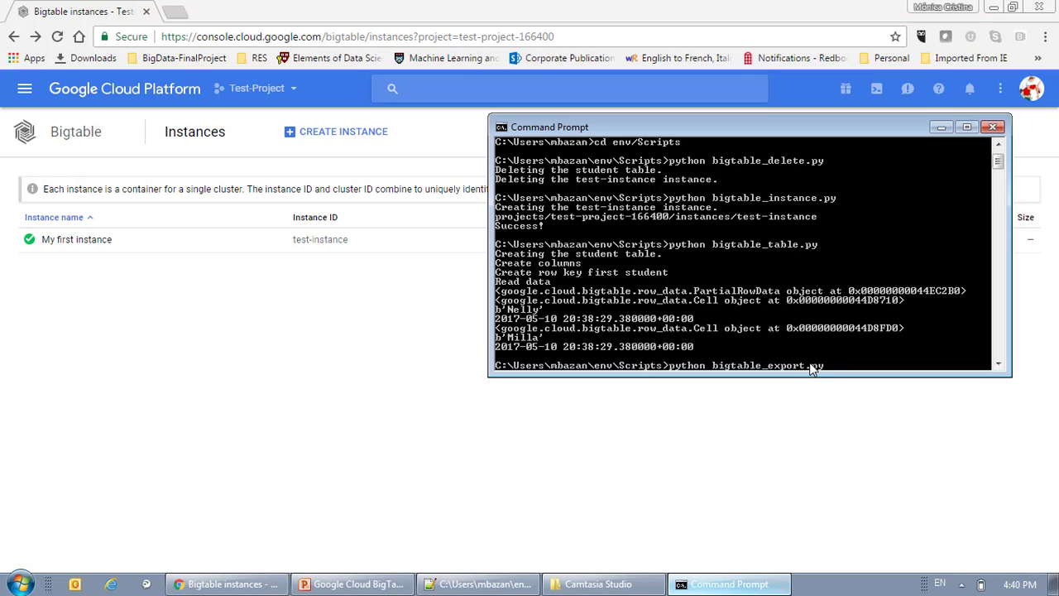
pyautogui.click(478, 585)
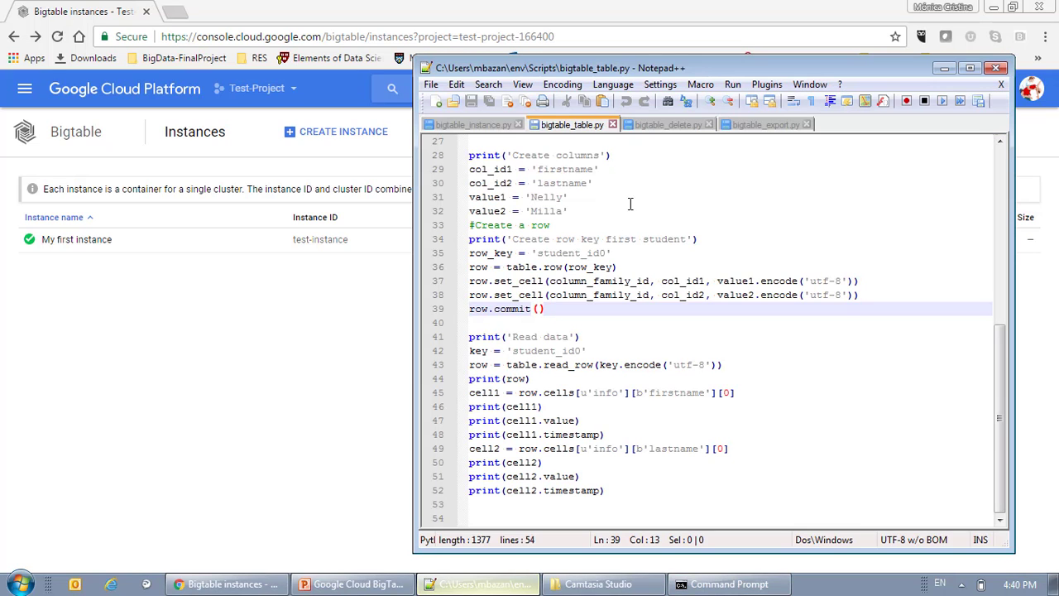
# Review bigtable_export.py, highlighting the 'student' blob path and 'output' file name, then minimize the editor
pyautogui.click(762, 124)
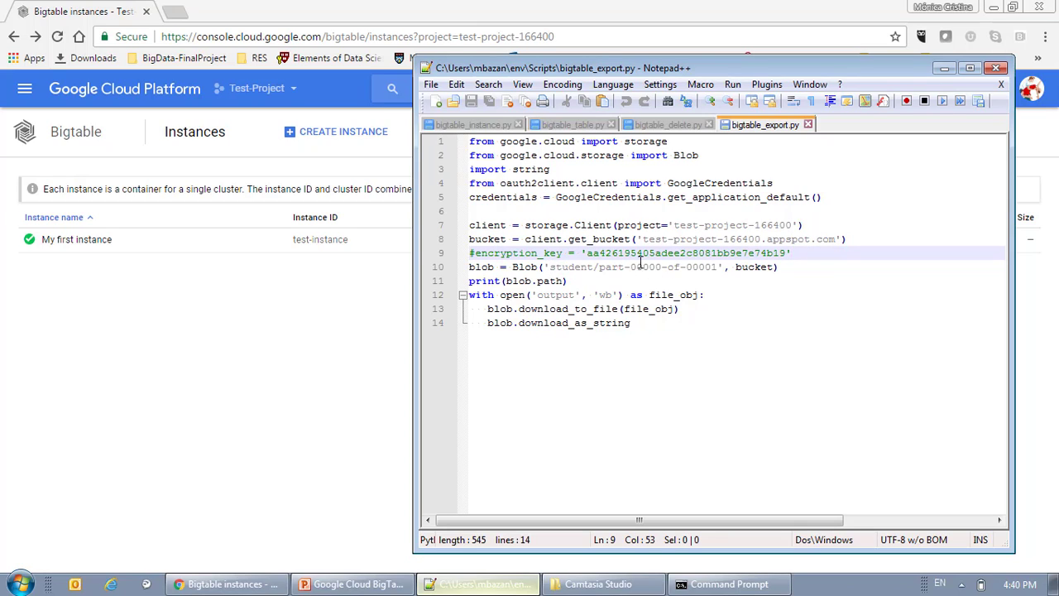
pyautogui.doubleClick(570, 266)
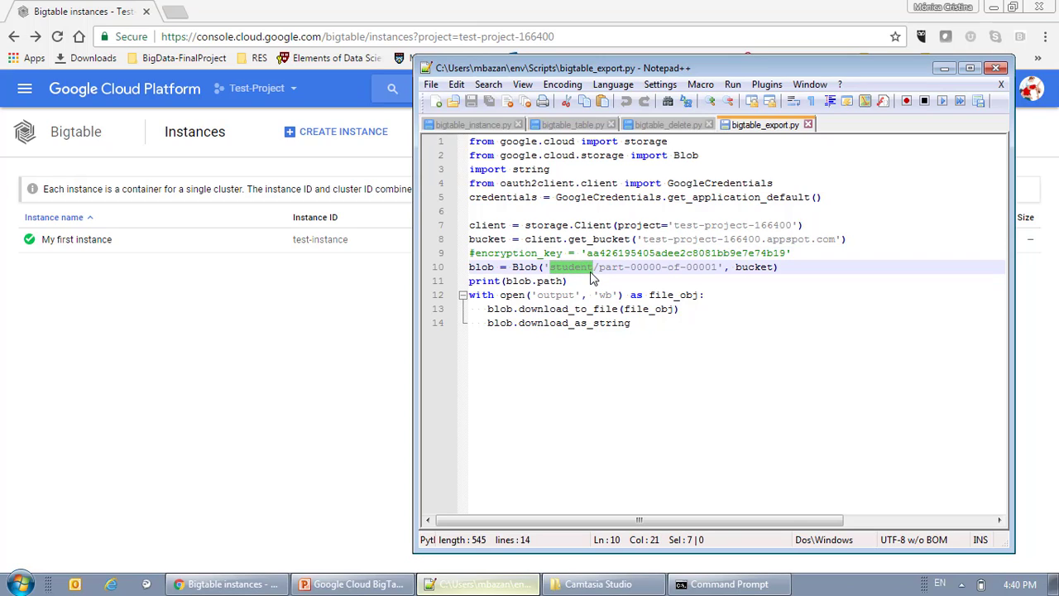
pyautogui.moveTo(594, 266); pyautogui.dragTo(666, 266)
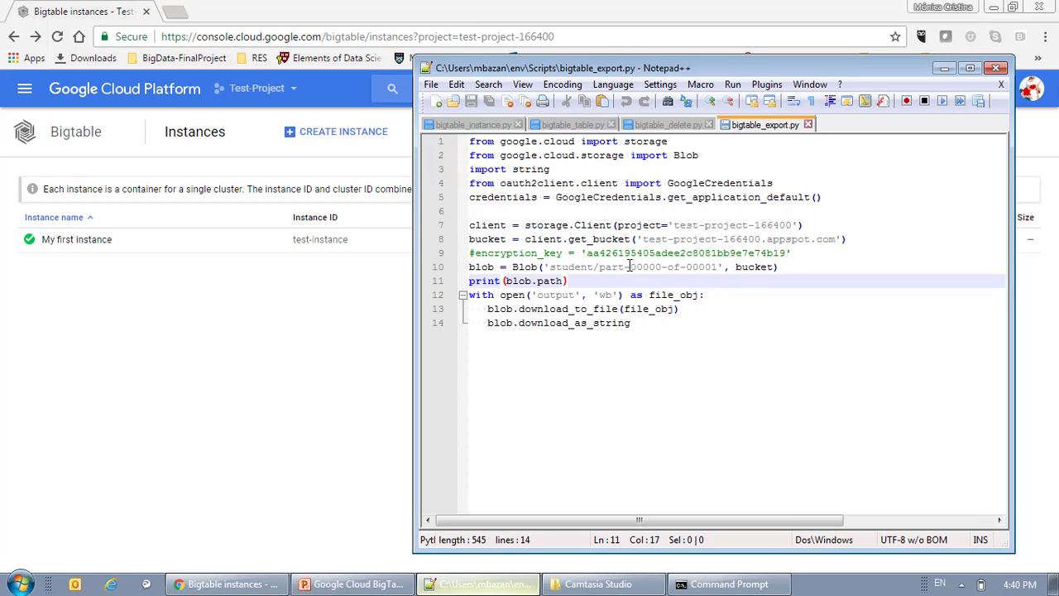
pyautogui.doubleClick(553, 294)
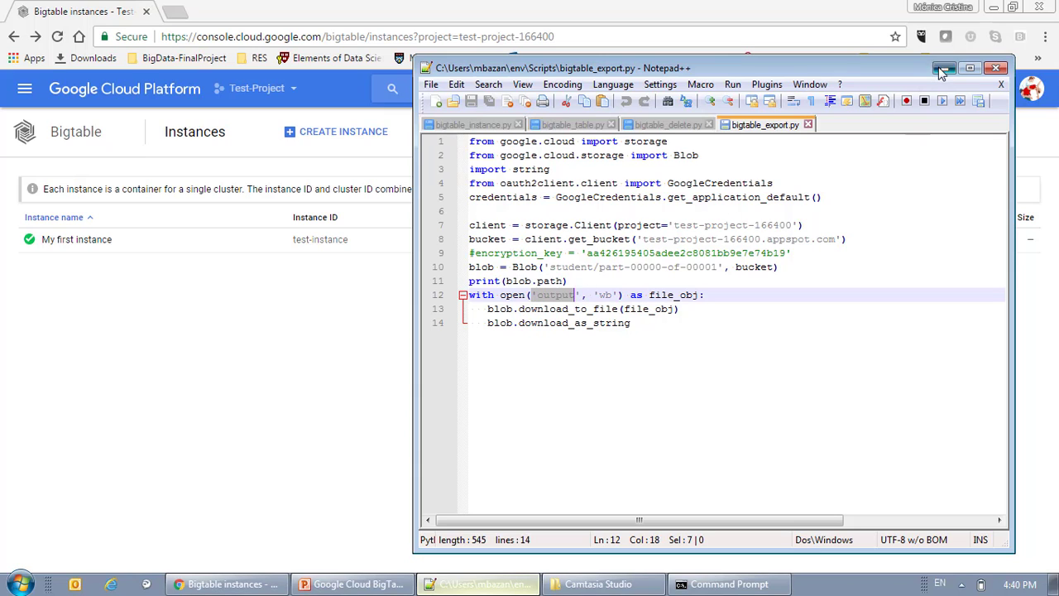
pyautogui.click(728, 584)
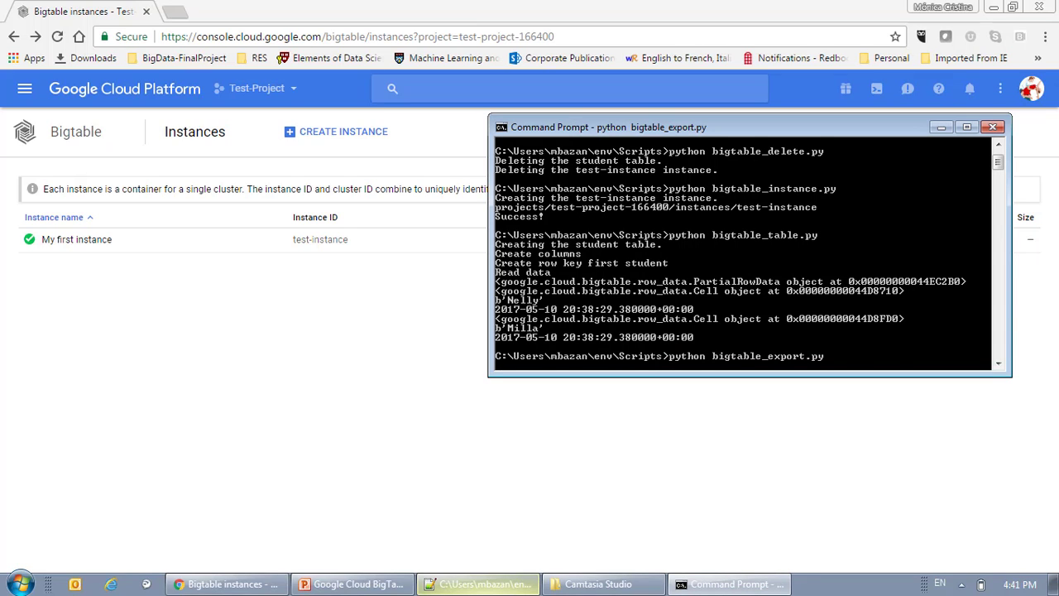
# Run bigtable_export.py, printing the student/part-00000-of-00001 blob path, and bring up a file browser on C:
pyautogui.press('Return')
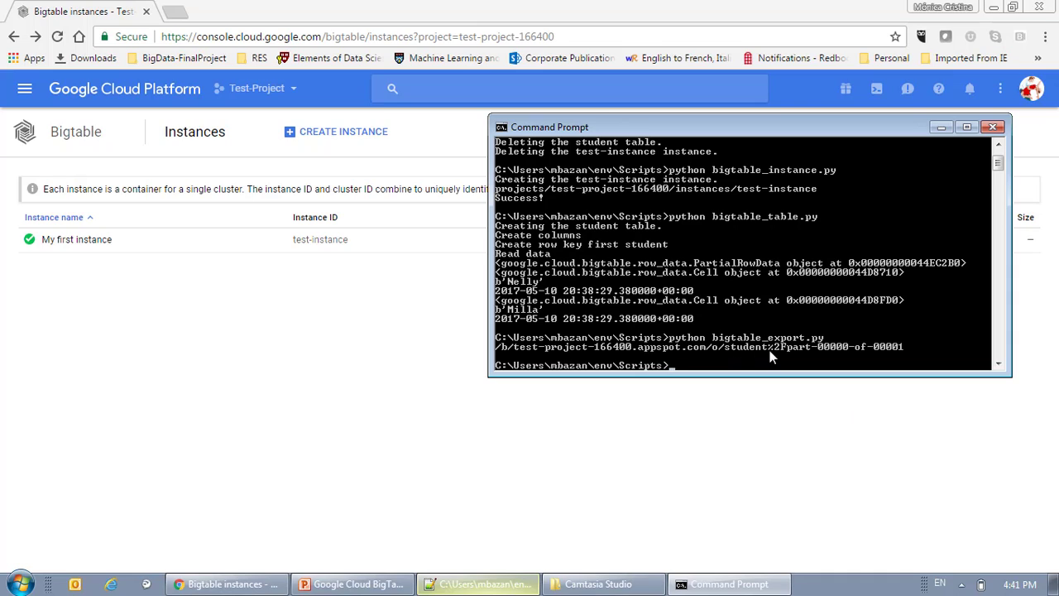
pyautogui.moveTo(716, 356)
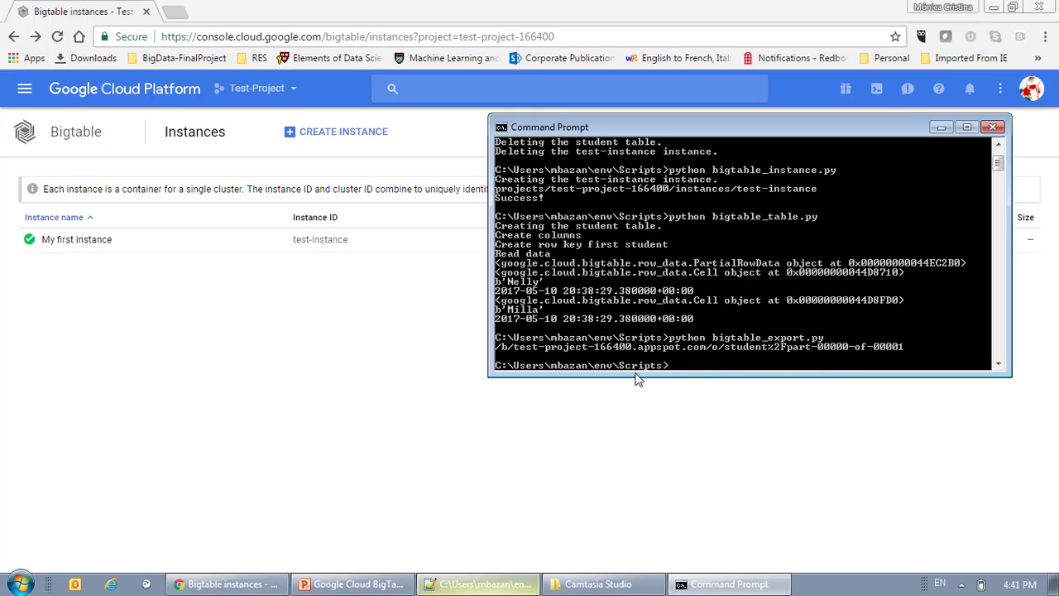
pyautogui.moveTo(698, 382)
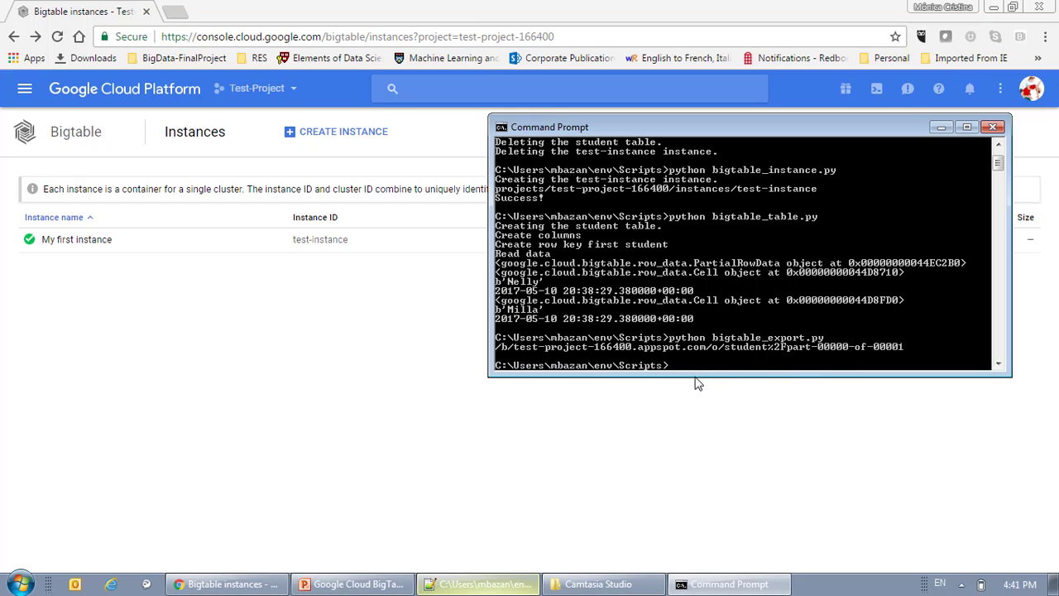
pyautogui.click(17, 584)
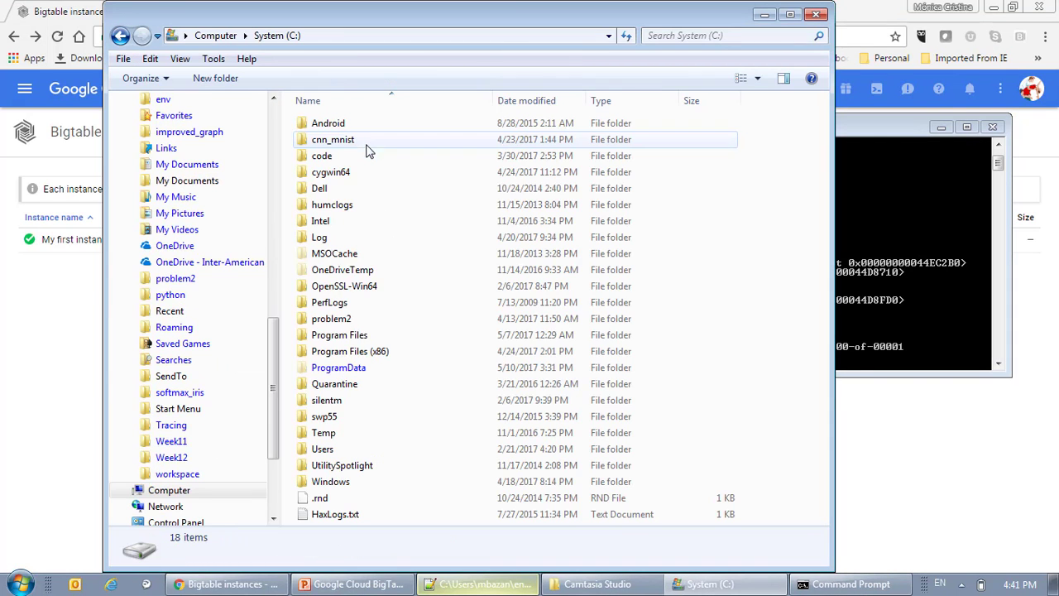
# Navigate Users > env > Scripts and open the 297-byte 'output' file with Notepad++
pyautogui.doubleClick(322, 448)
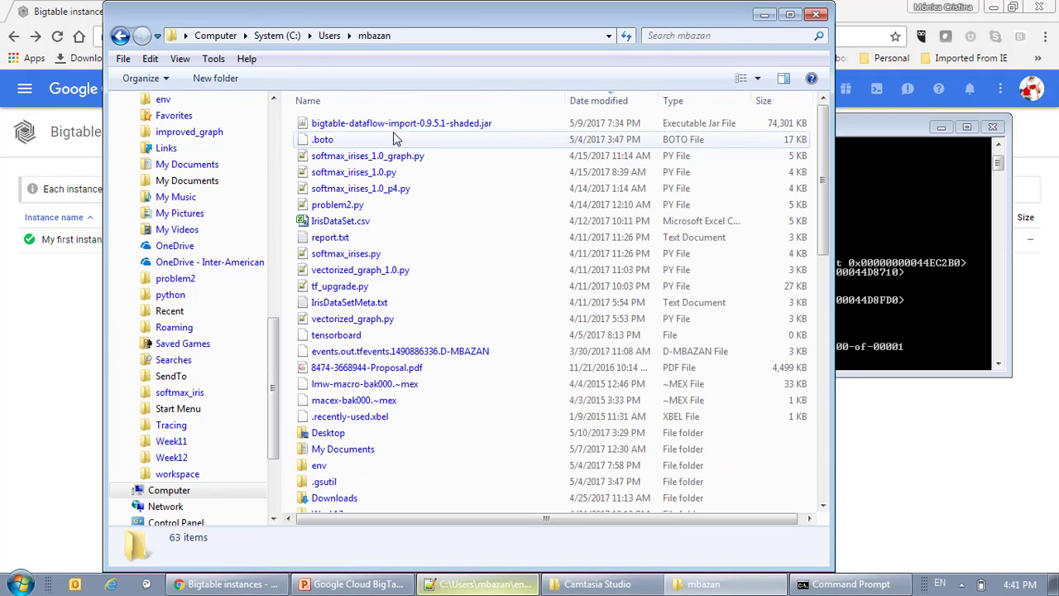
pyautogui.doubleClick(319, 465)
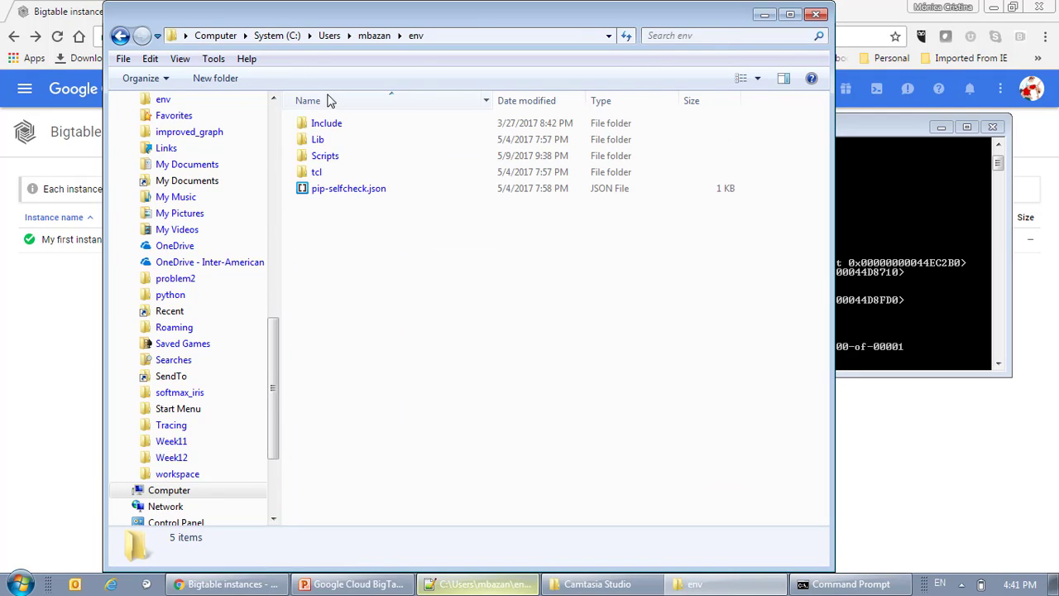
pyautogui.doubleClick(325, 155)
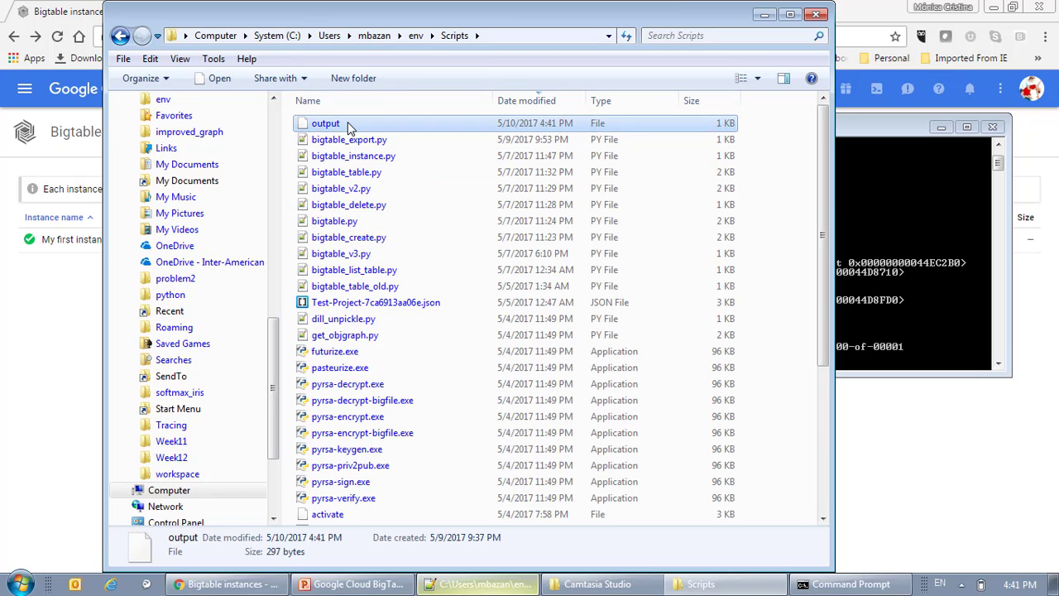
pyautogui.rightClick(325, 122)
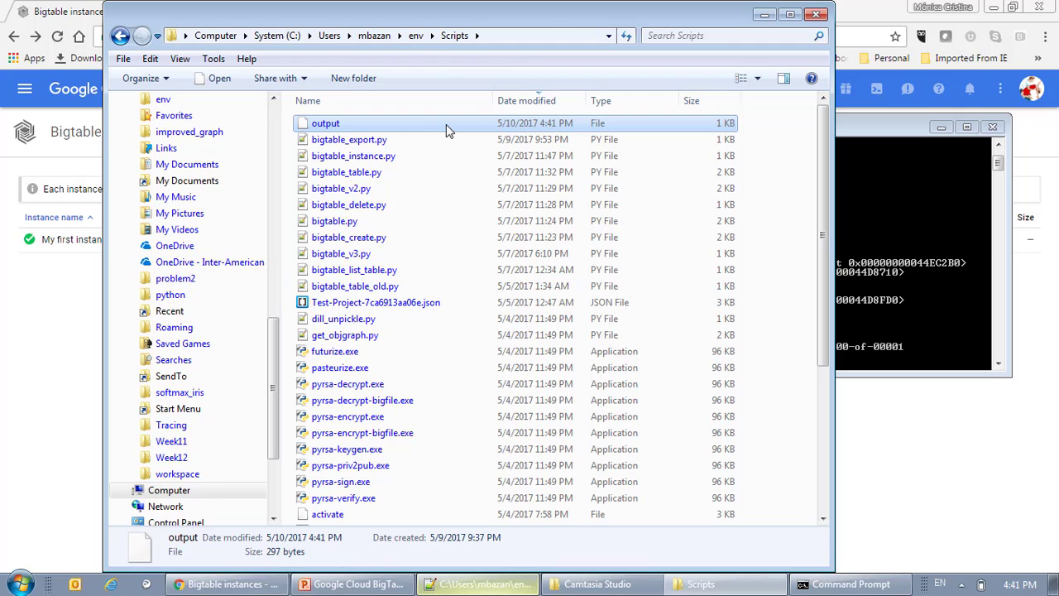
pyautogui.rightClick(325, 123)
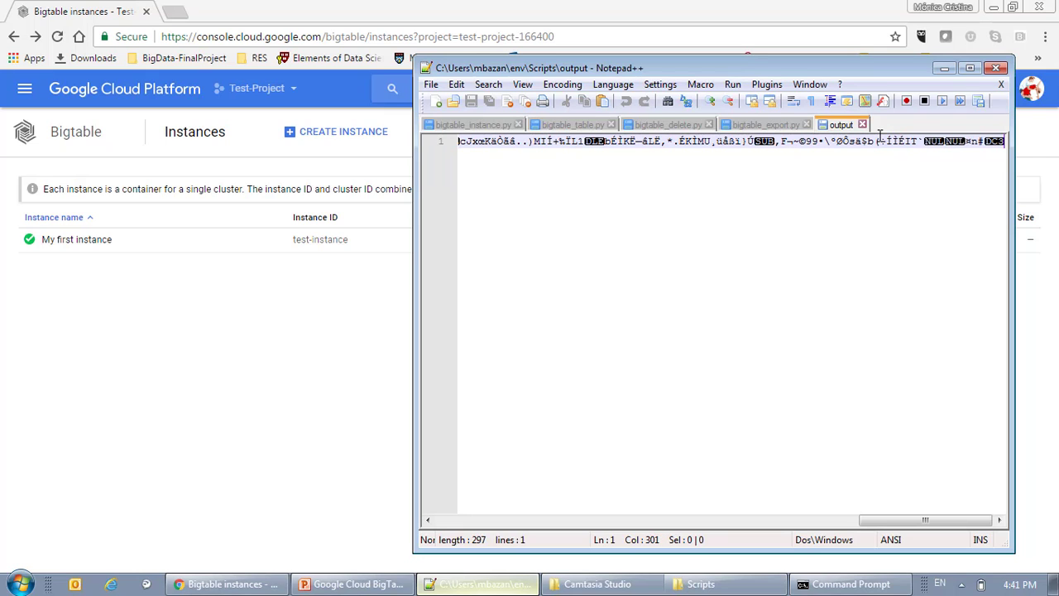
pyautogui.moveTo(776, 254)
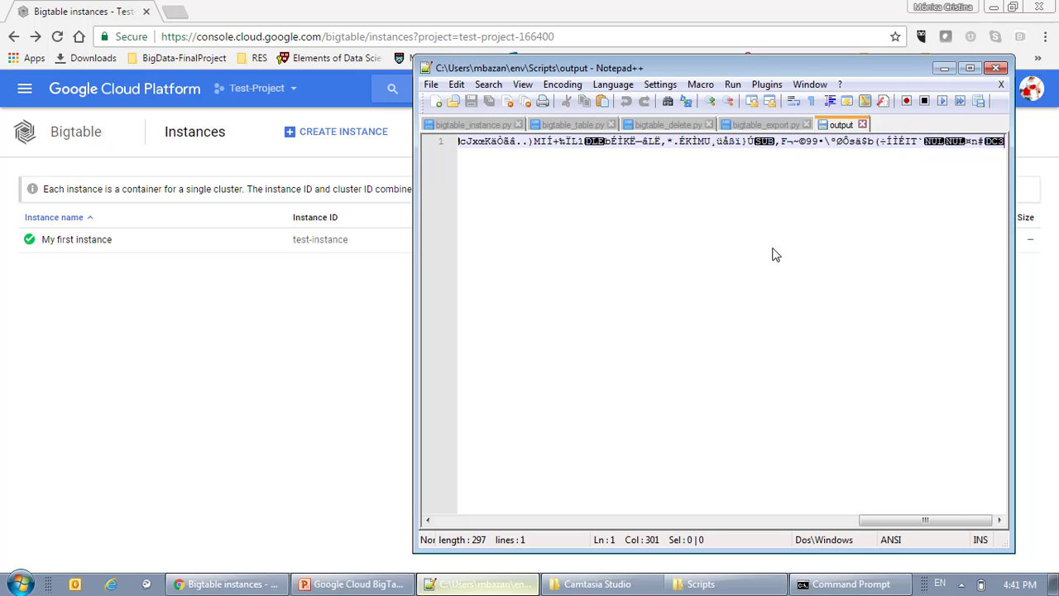
# Inspect the binary output file, then show the bigtable_delete.py script
pyautogui.click(850, 583)
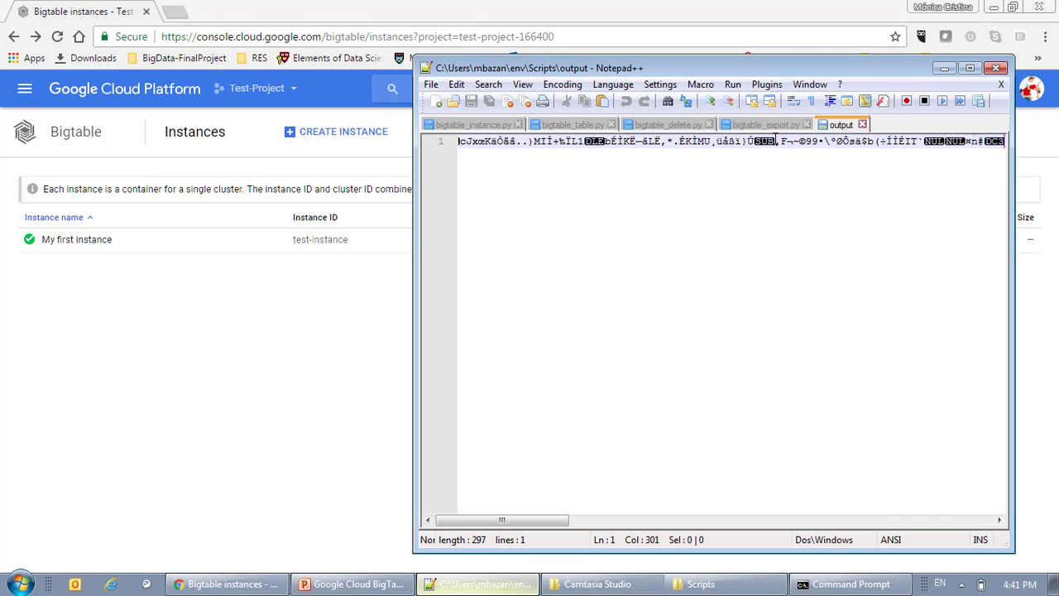
pyautogui.click(667, 124)
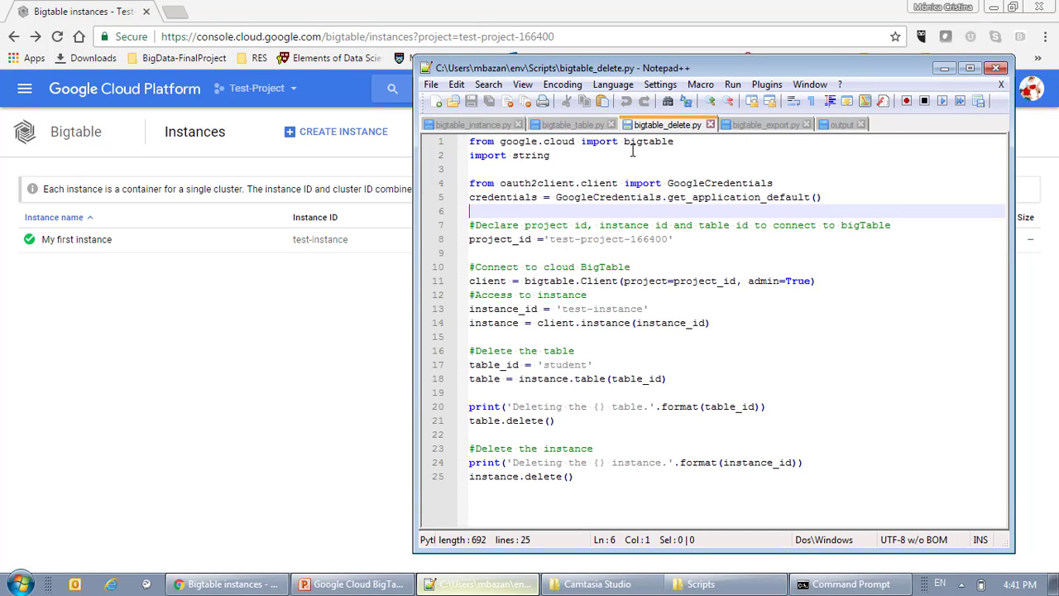
# Point out the Bigtable connection and instance-deletion lines in bigtable_delete.py, then minimize the editor
pyautogui.click(815, 280)
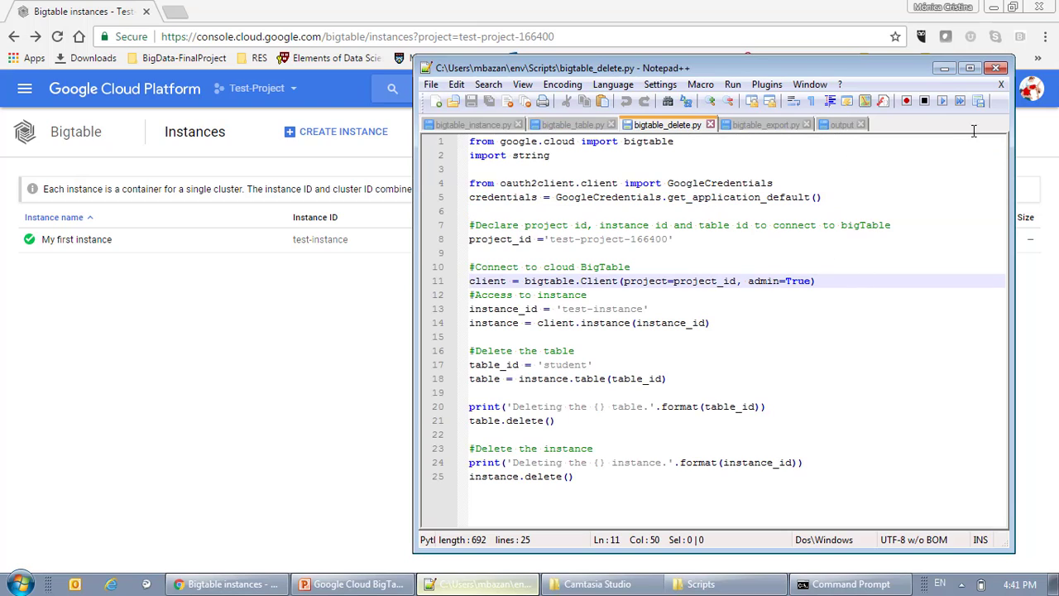
pyautogui.click(645, 239)
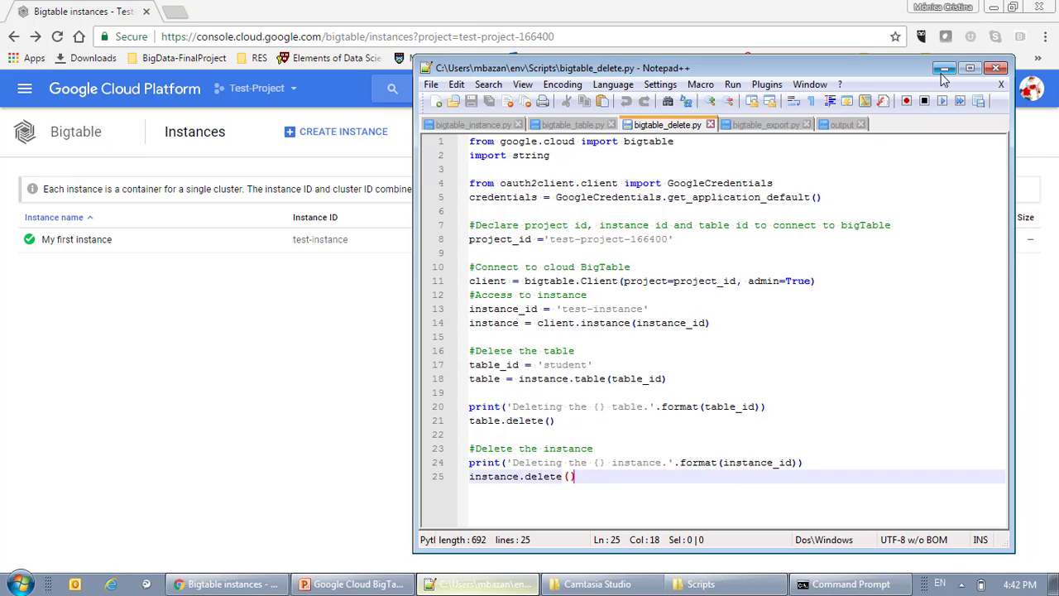
pyautogui.click(850, 583)
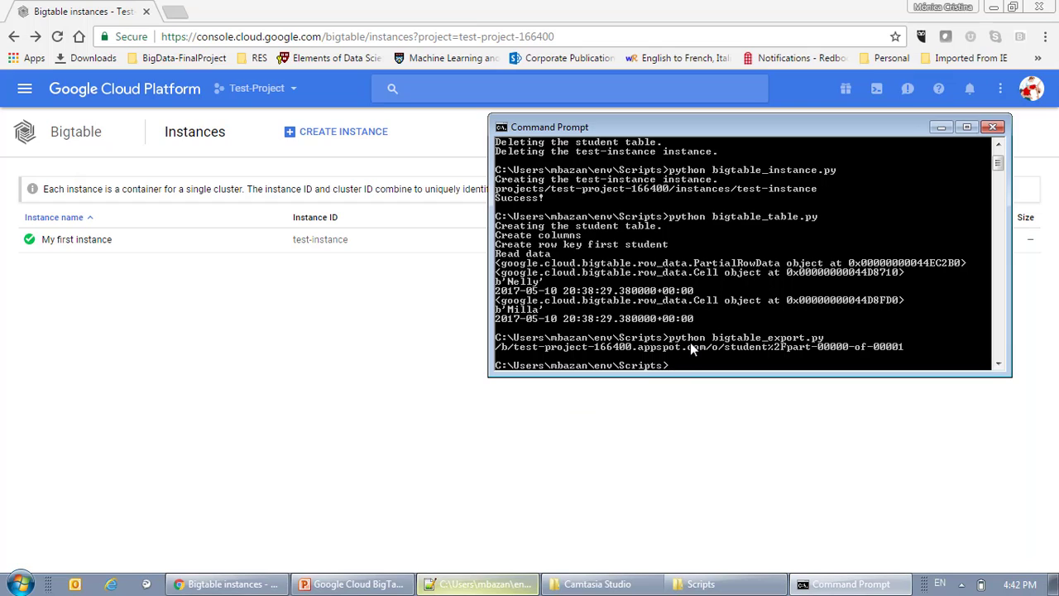
# Run 'python bigtable_delete.py' to delete the student table and test-instance, then minimize the console
pyautogui.write('python bigtable_delete.py')
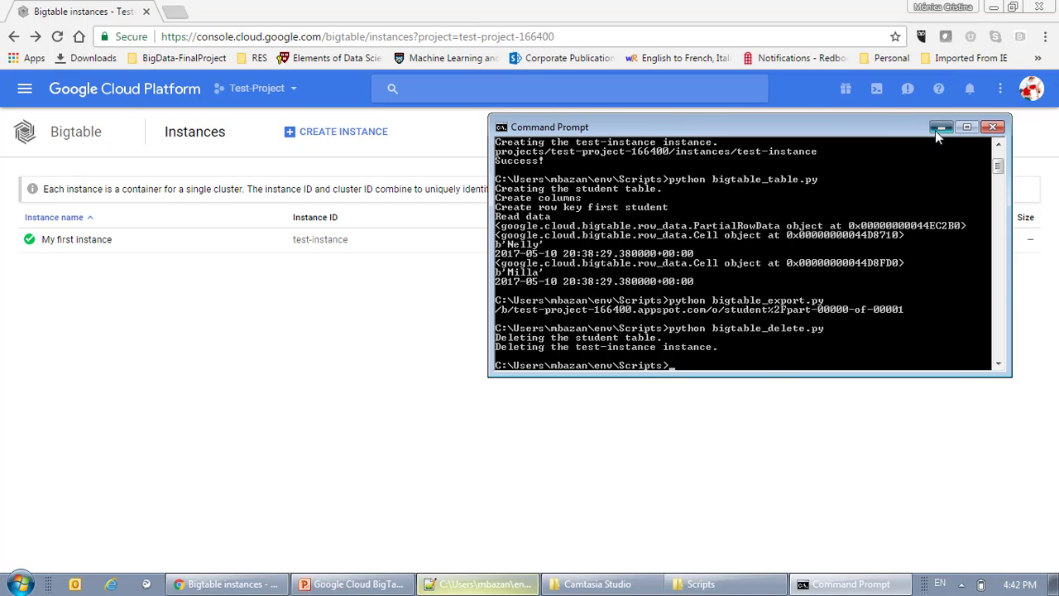
pyautogui.click(57, 36)
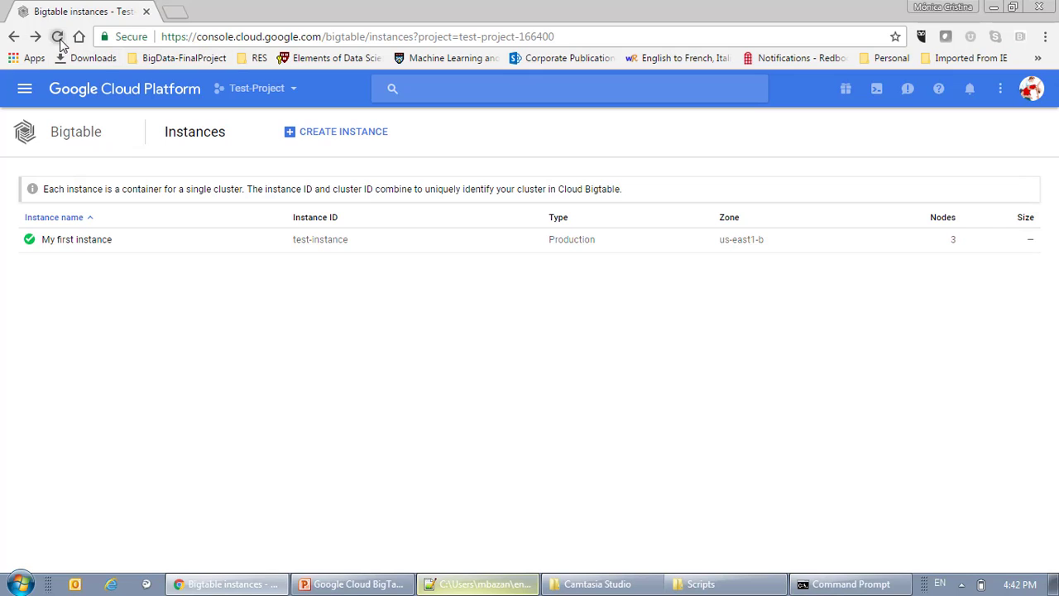
# Reload the Bigtable page confirming no instances remain, then show PowerPoint's final 'Thank you!' slide 11
pyautogui.click(58, 37)
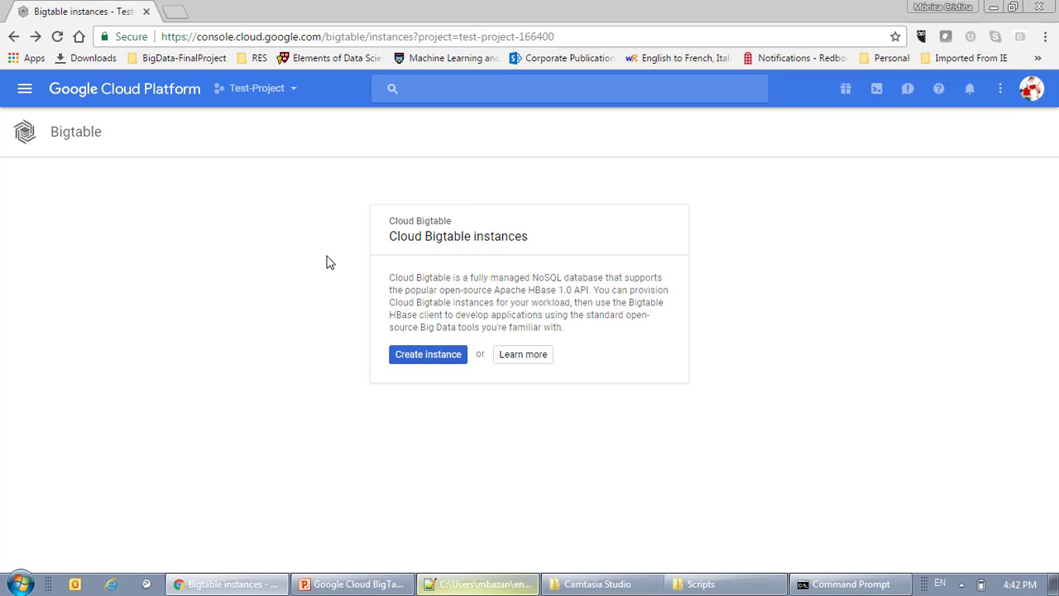
pyautogui.moveTo(811, 406)
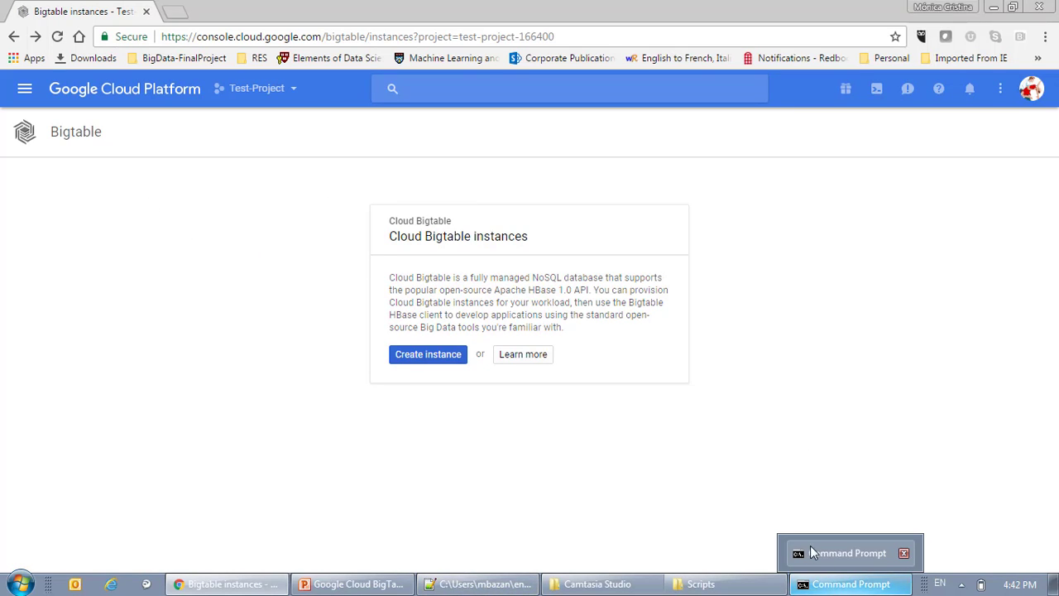
pyautogui.click(351, 583)
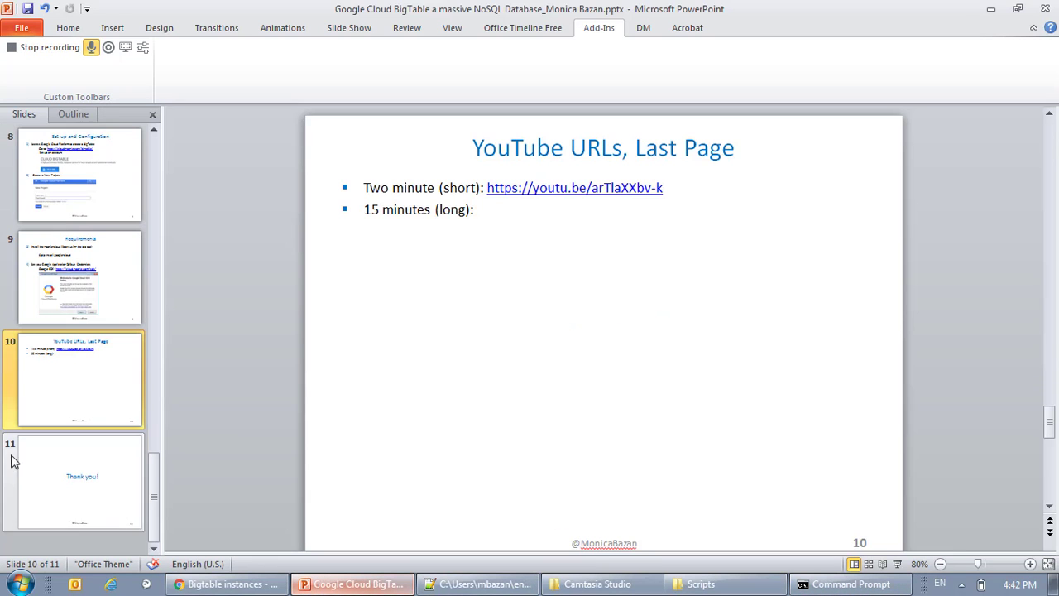
pyautogui.click(80, 482)
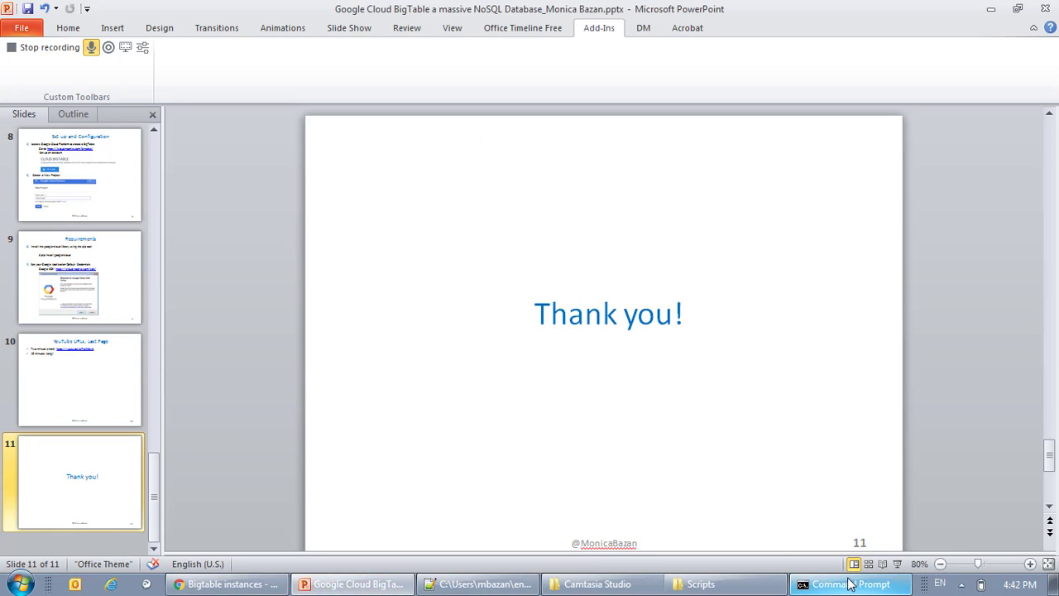